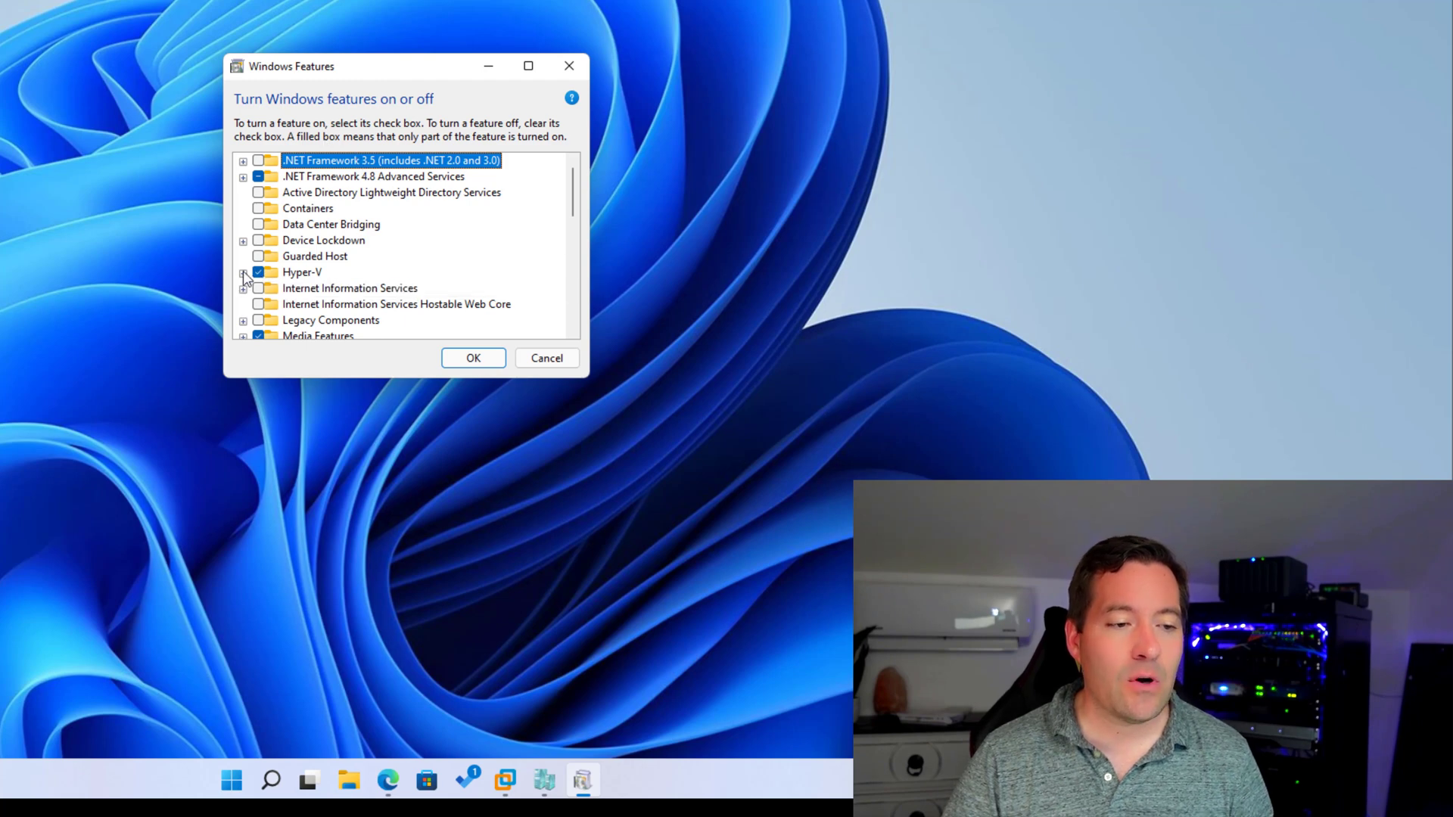
Step: Expand Hyper-V in Windows Features to verify its subfeatures, then cancel unchanged
{"action": "left_click", "coordinate": [243, 271]}
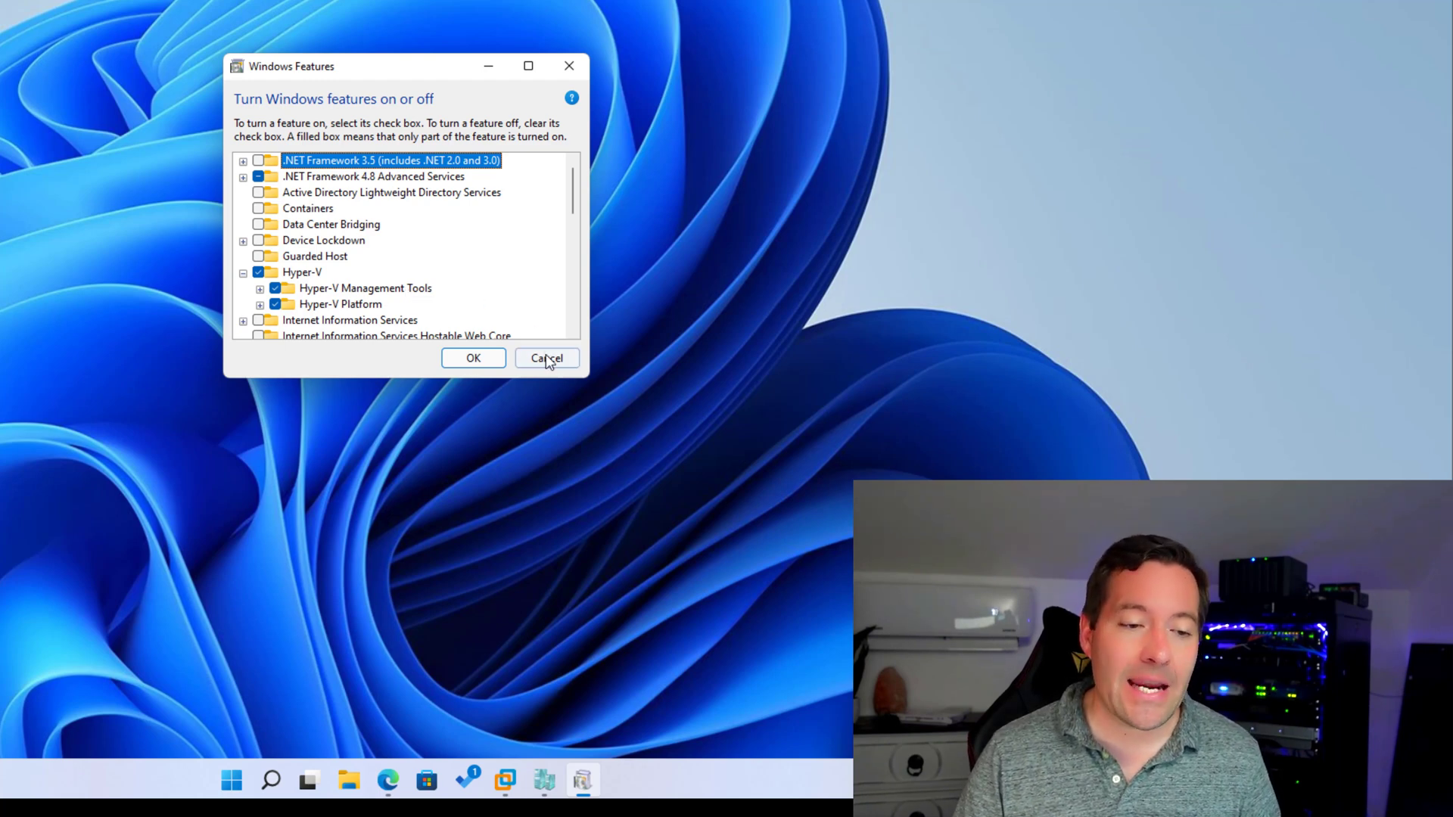
{"action": "left_click", "coordinate": [545, 358]}
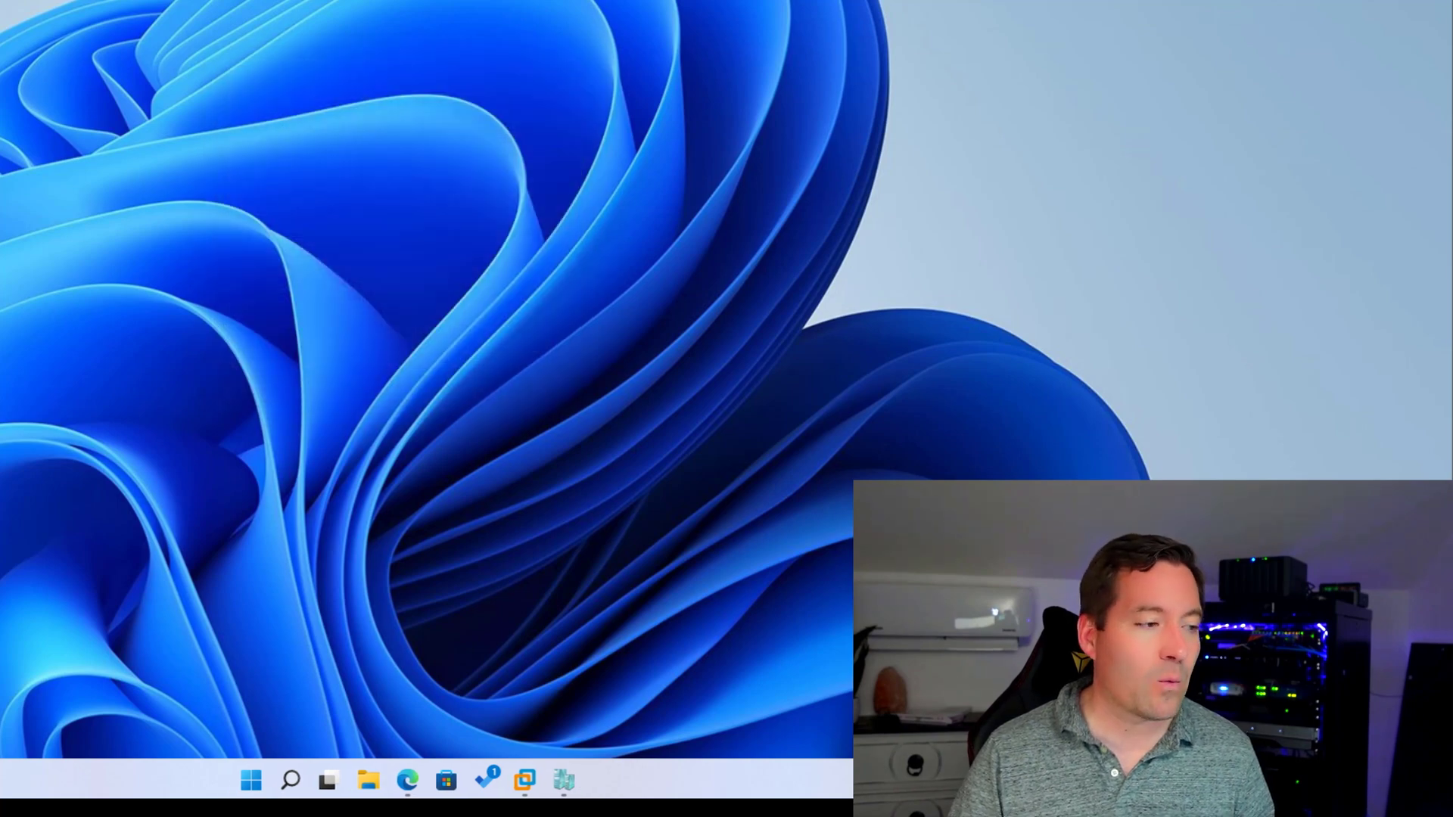
Step: Open the Run dialog from the Start button's quick-access menu
{"action": "left_click", "coordinate": [563, 779]}
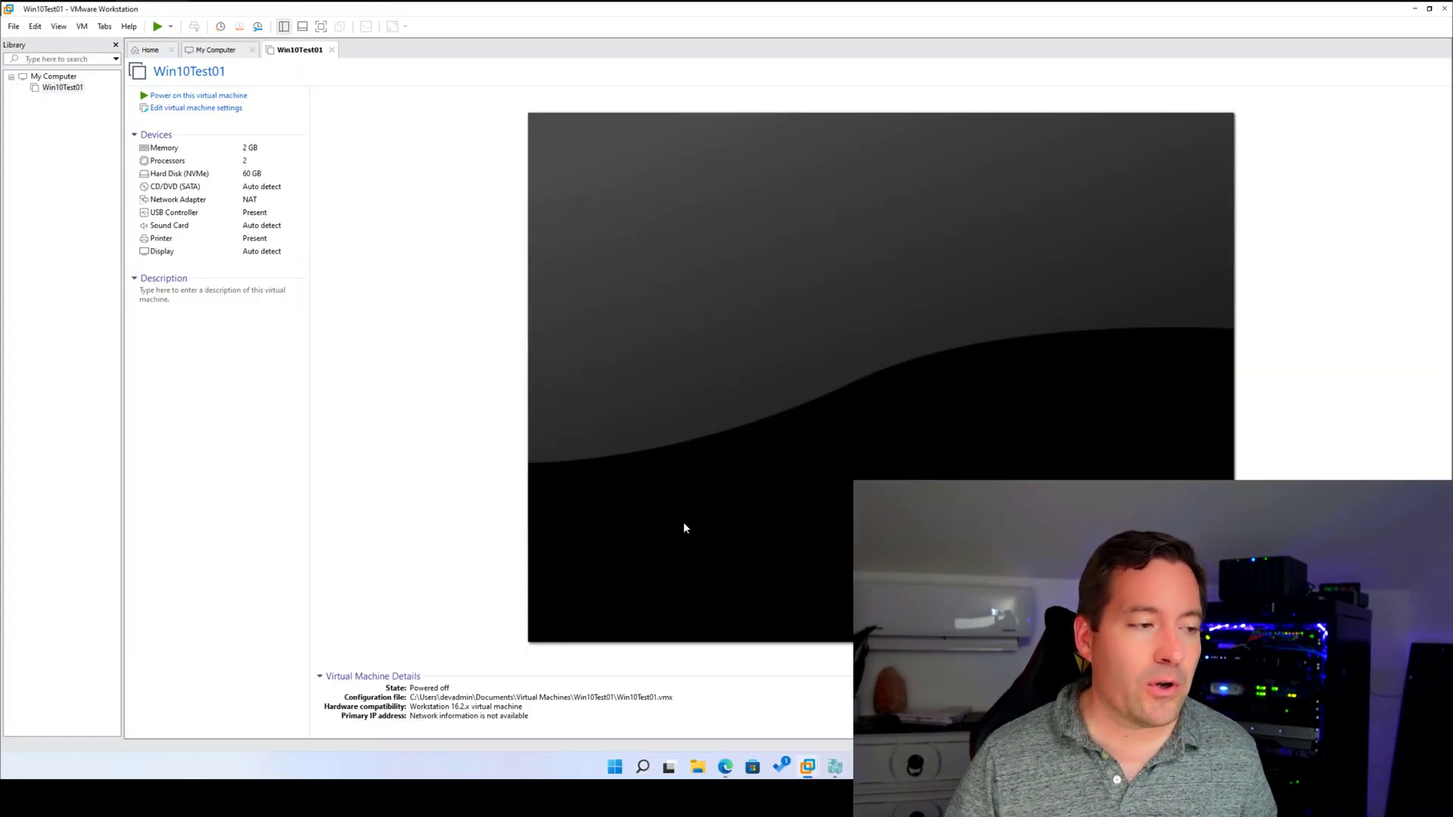
{"action": "right_click", "coordinate": [614, 766]}
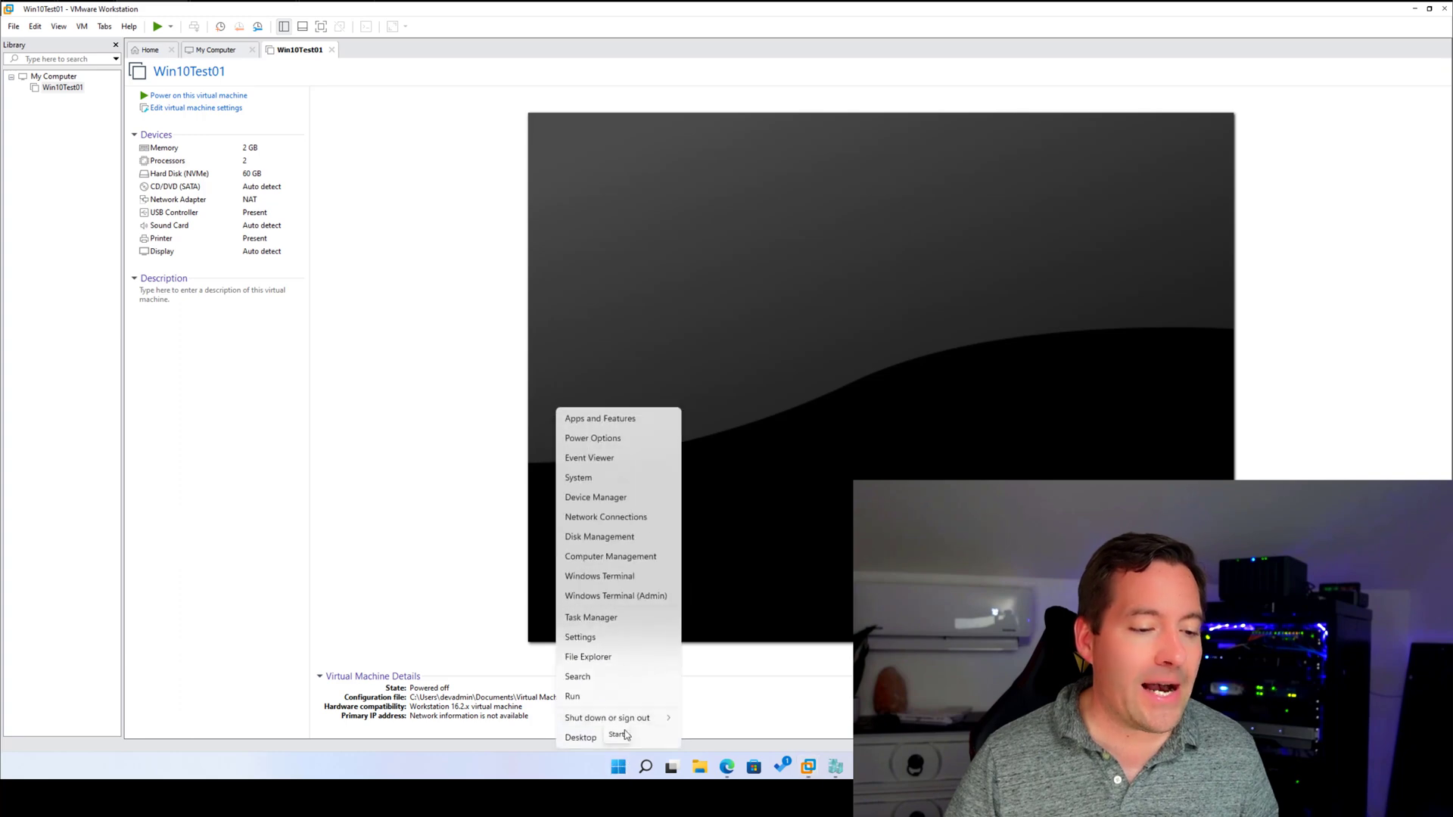
{"action": "left_click", "coordinate": [572, 696]}
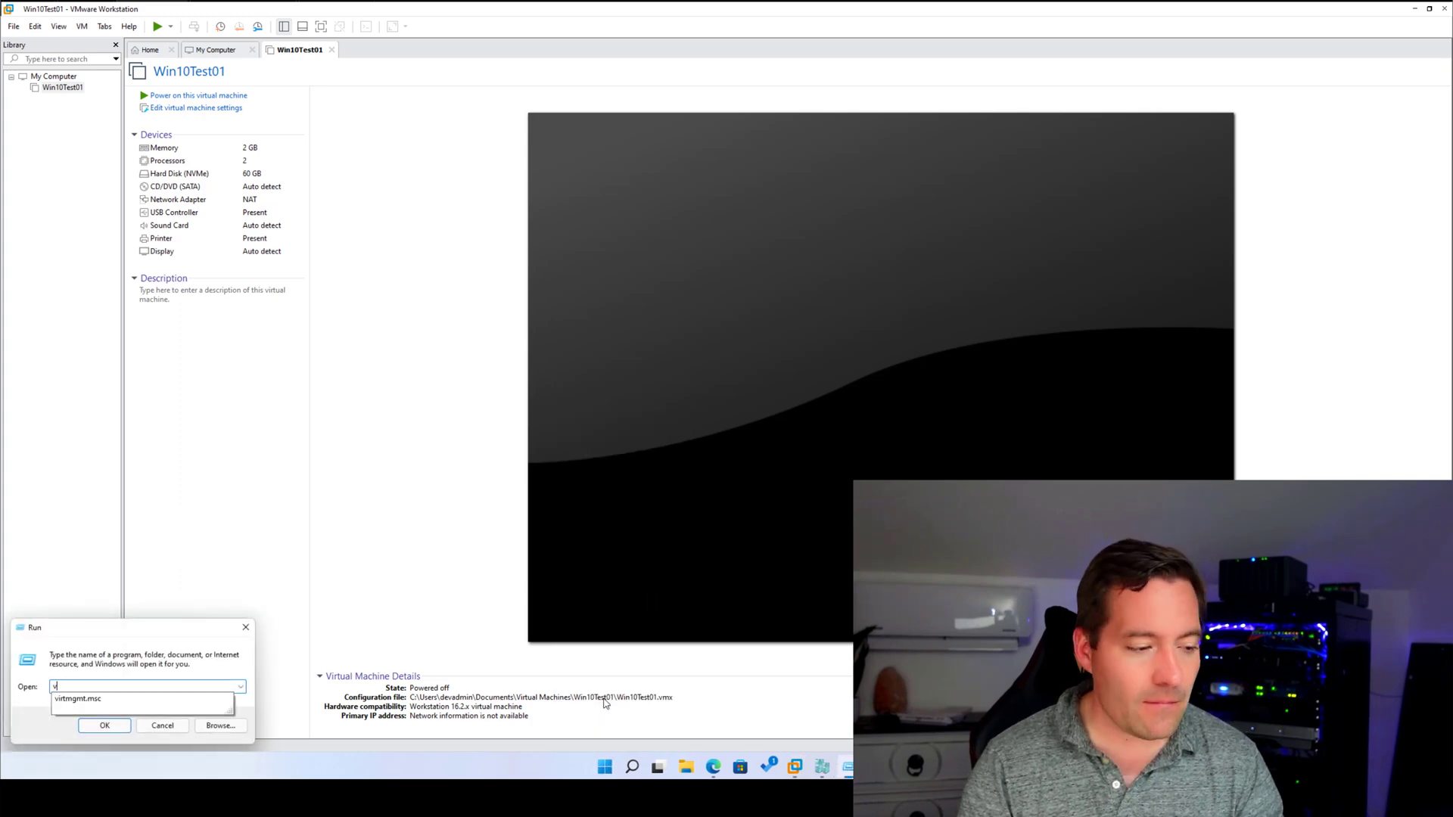
Step: Run virtmgmt.msc and open Virtual Switch Manager on DEVOPSADMIN
{"action": "type", "text": "irtmgmt.msc"}
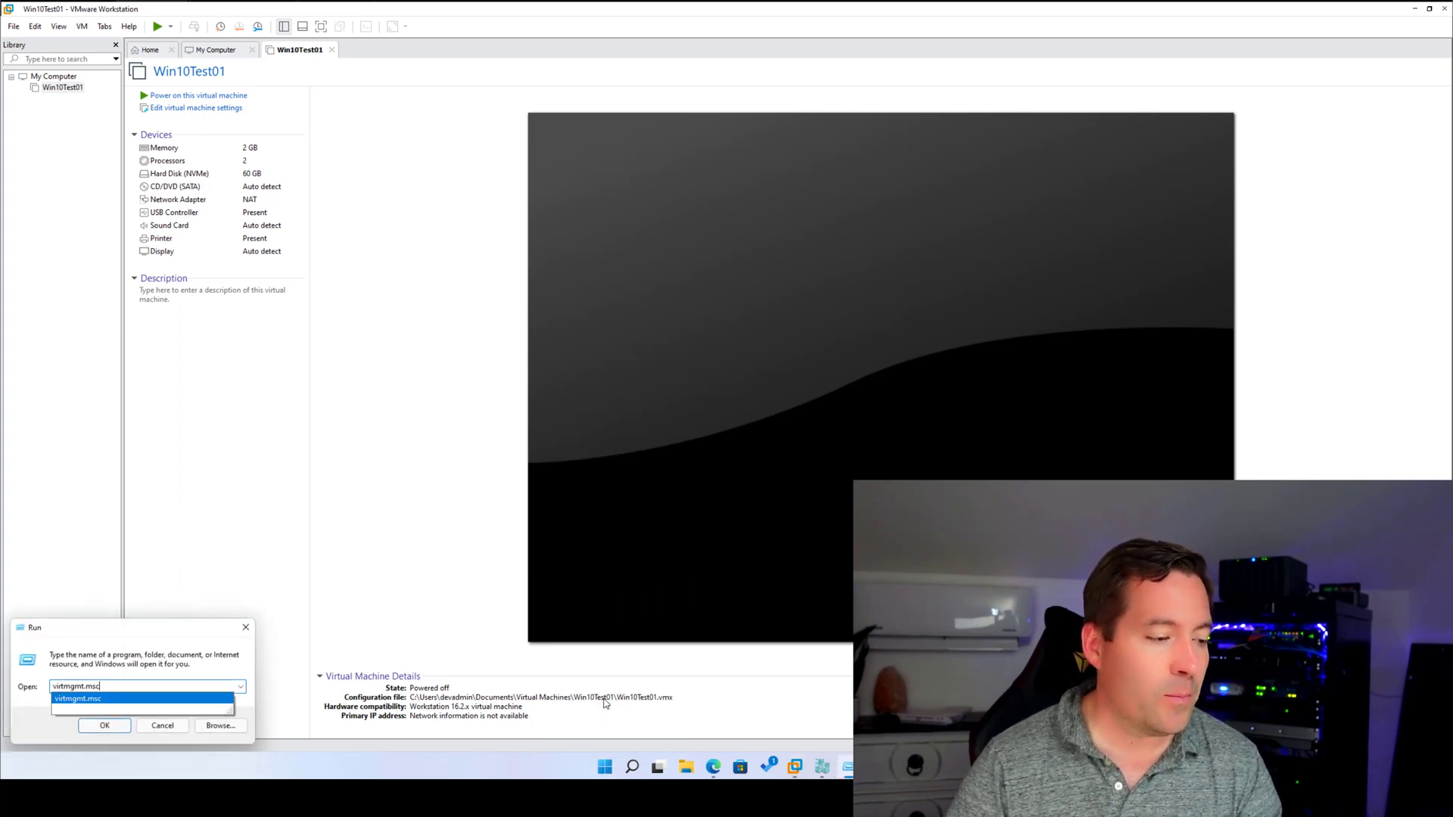
{"action": "left_click", "coordinate": [104, 726]}
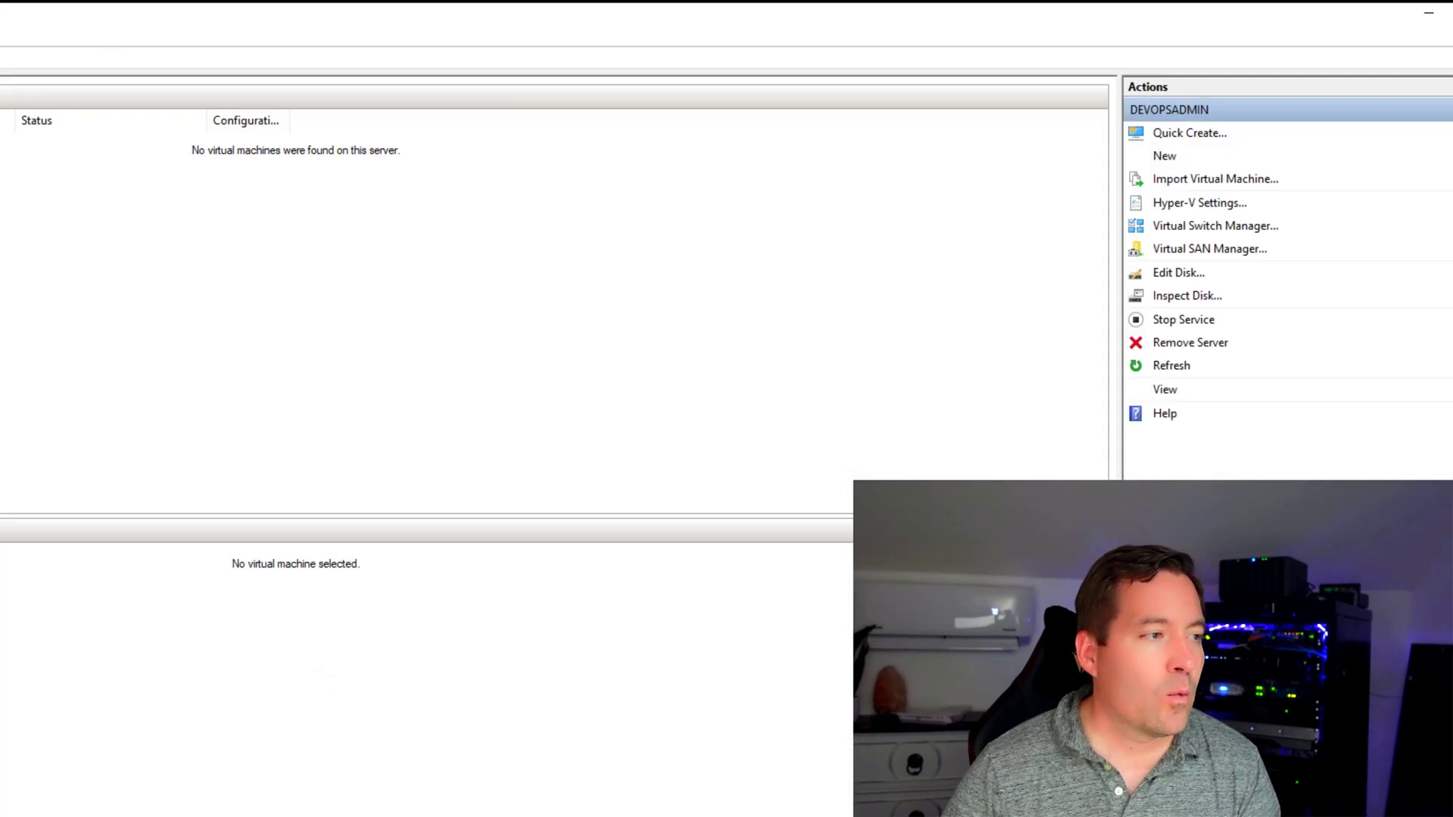
{"action": "mouse_move", "coordinate": [1225, 252]}
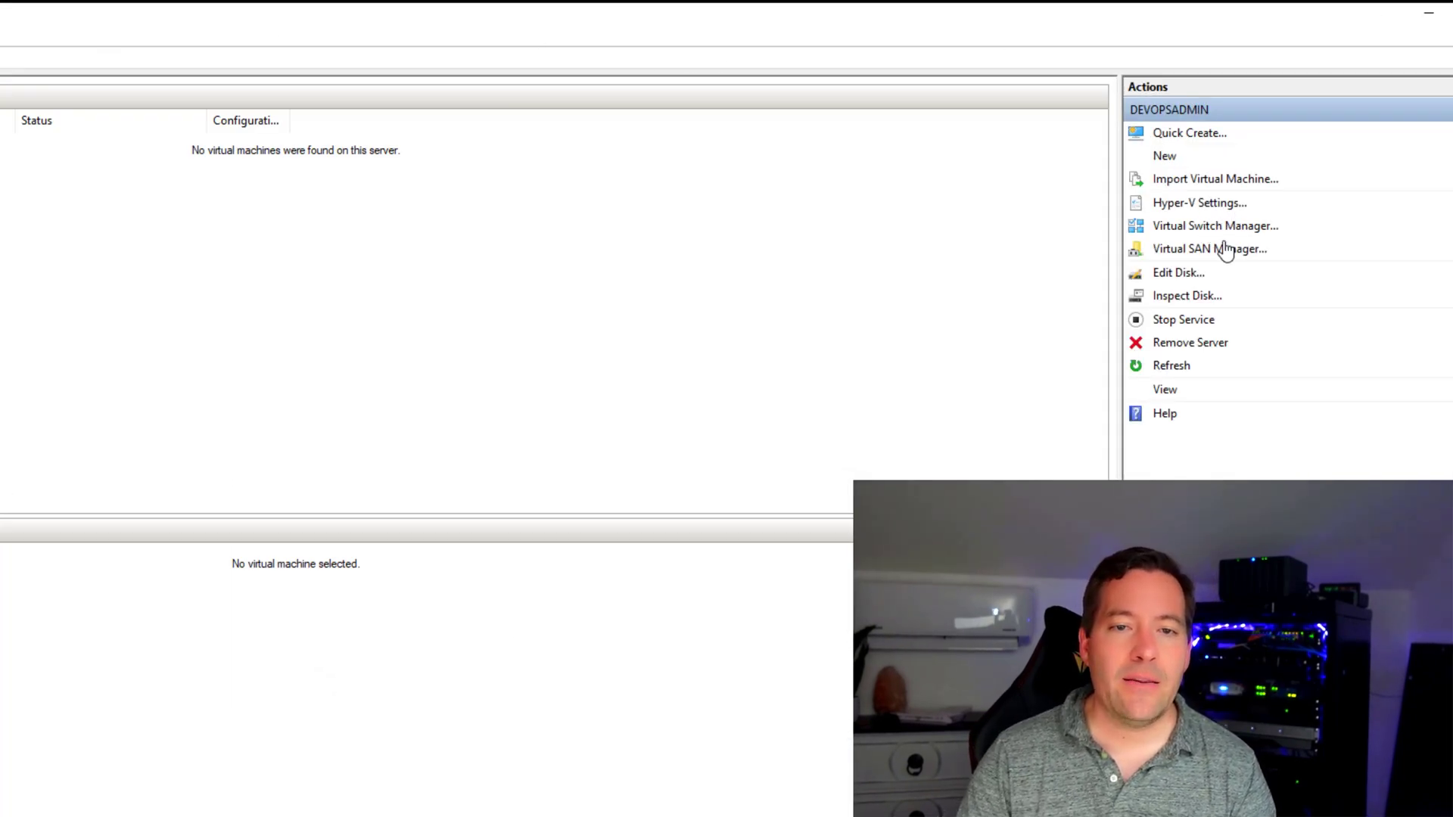
{"action": "left_click", "coordinate": [1214, 226]}
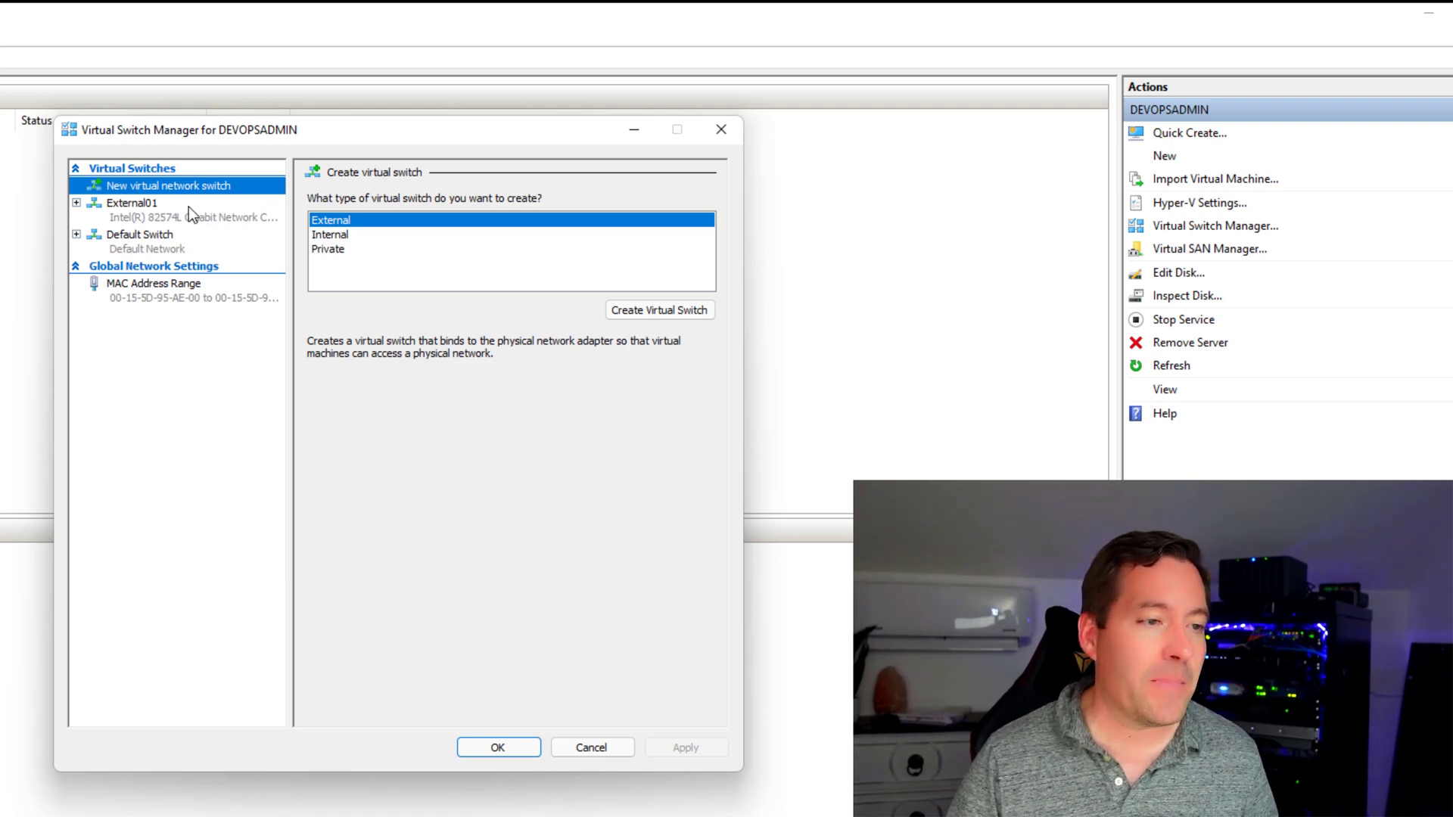
Step: Review External01's external connection to the Intel adapter, then cancel the switch manager
{"action": "left_click", "coordinate": [131, 202]}
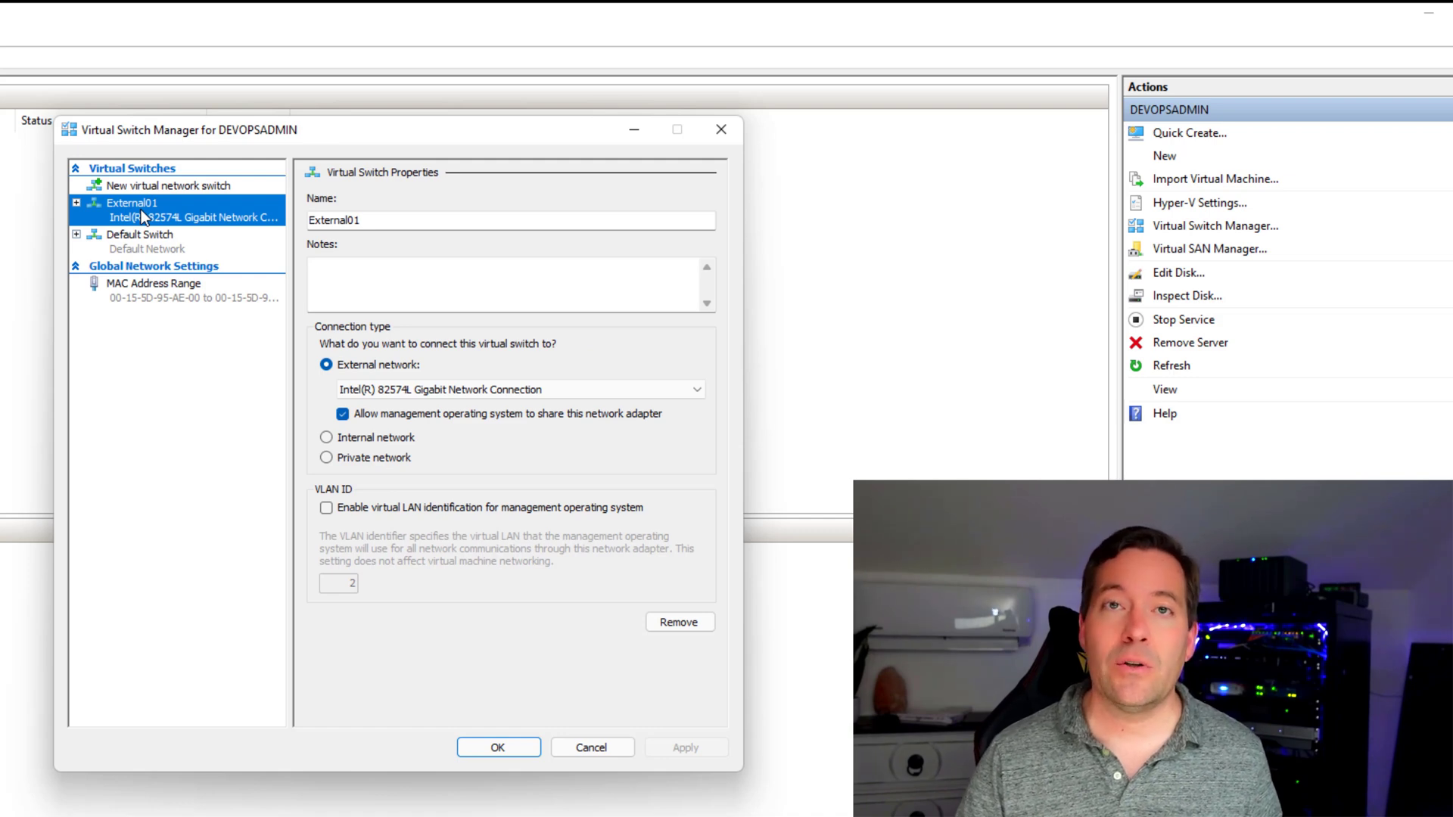
{"action": "mouse_move", "coordinate": [428, 377]}
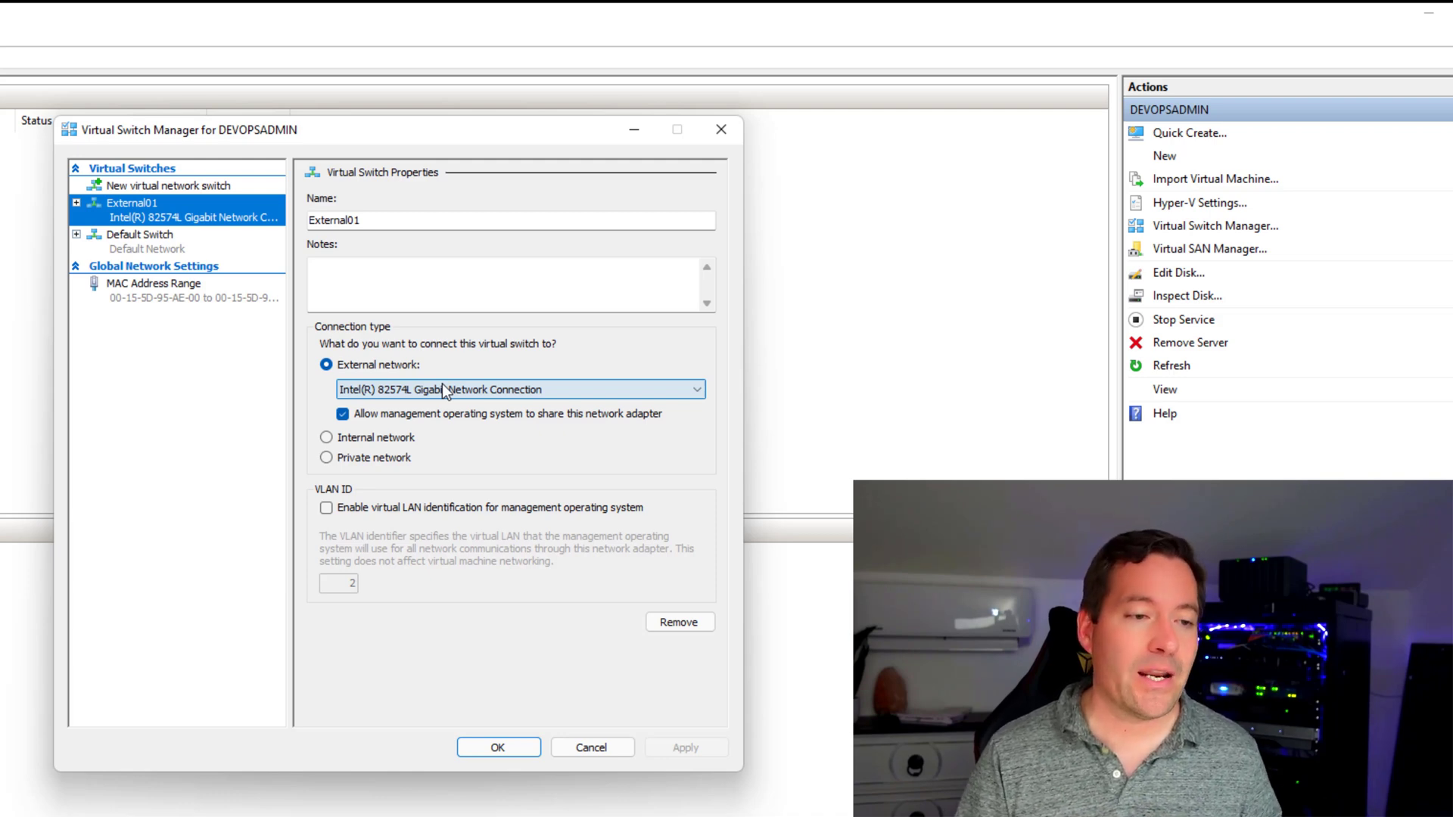
{"action": "mouse_move", "coordinate": [488, 54]}
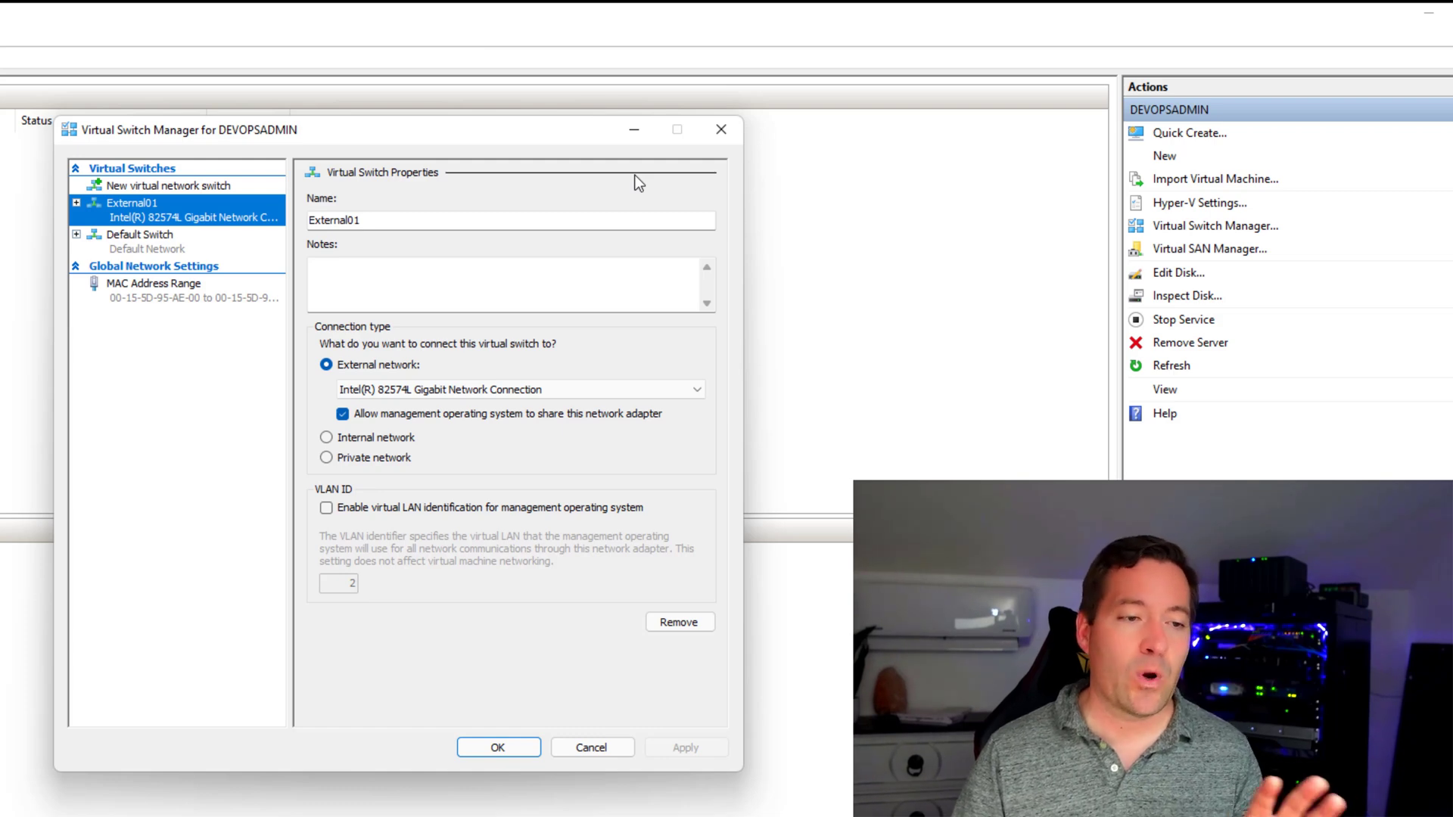
{"action": "mouse_move", "coordinate": [491, 600]}
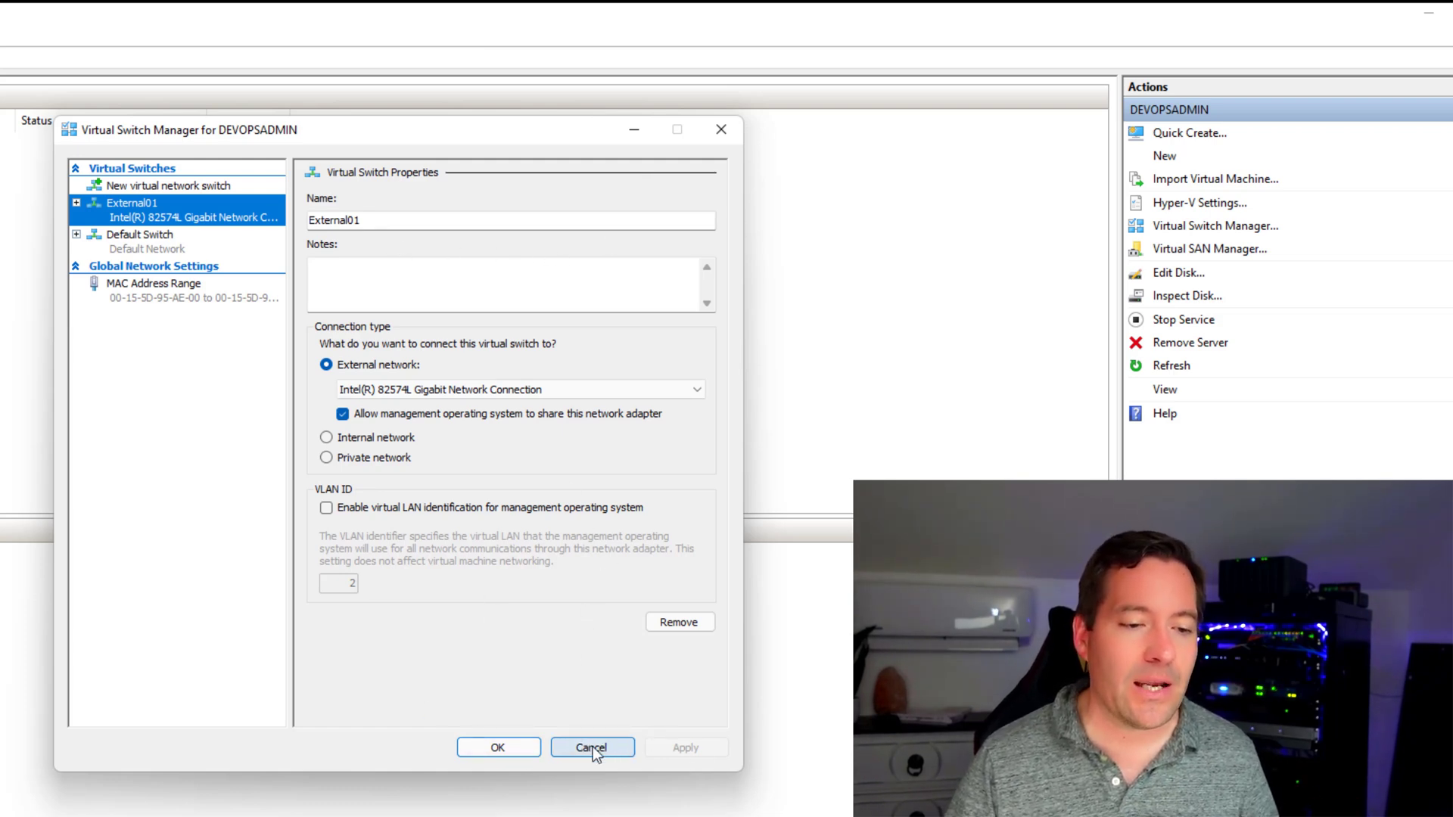
{"action": "left_click", "coordinate": [591, 748]}
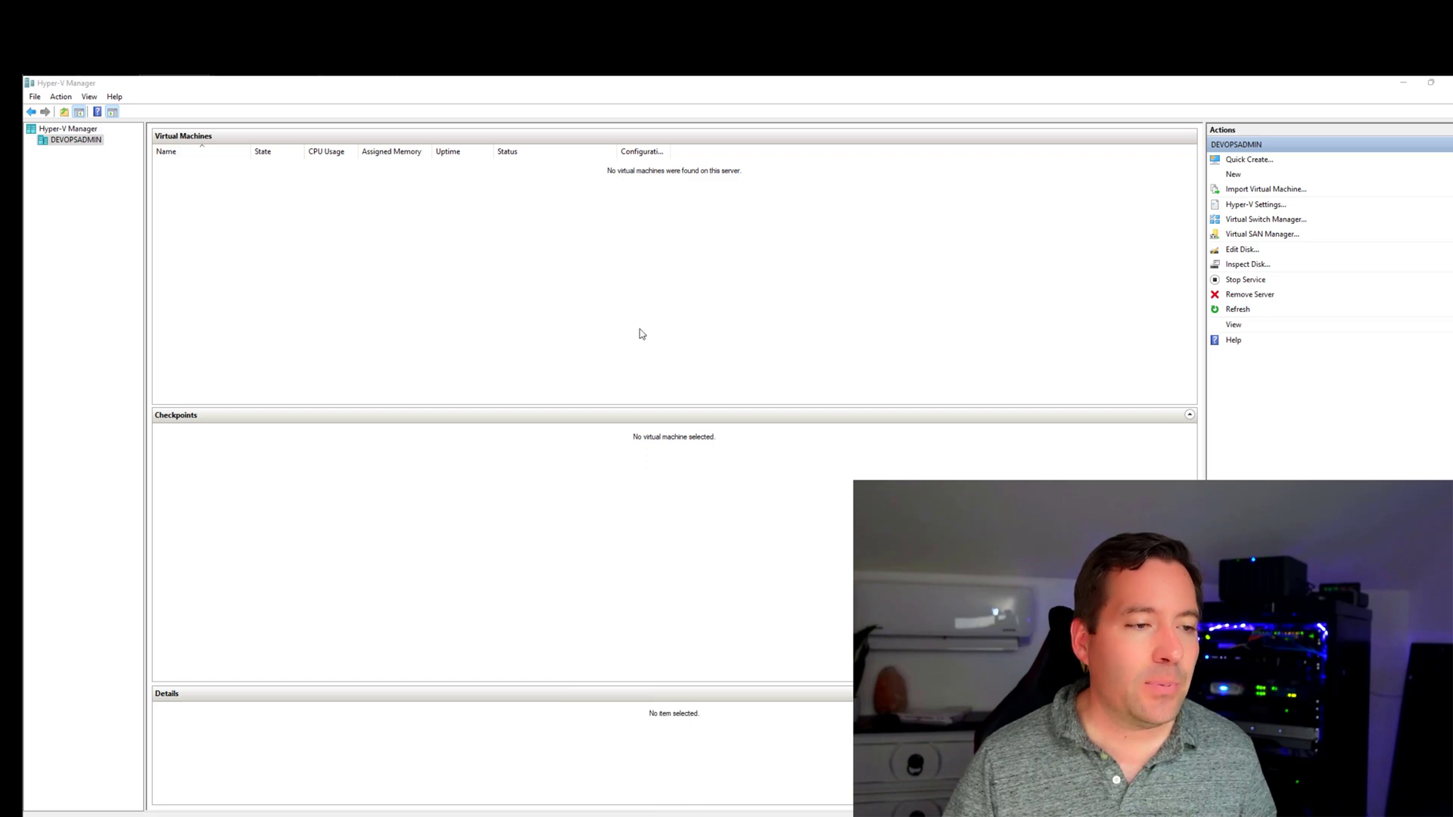
{"action": "mouse_move", "coordinate": [695, 562]}
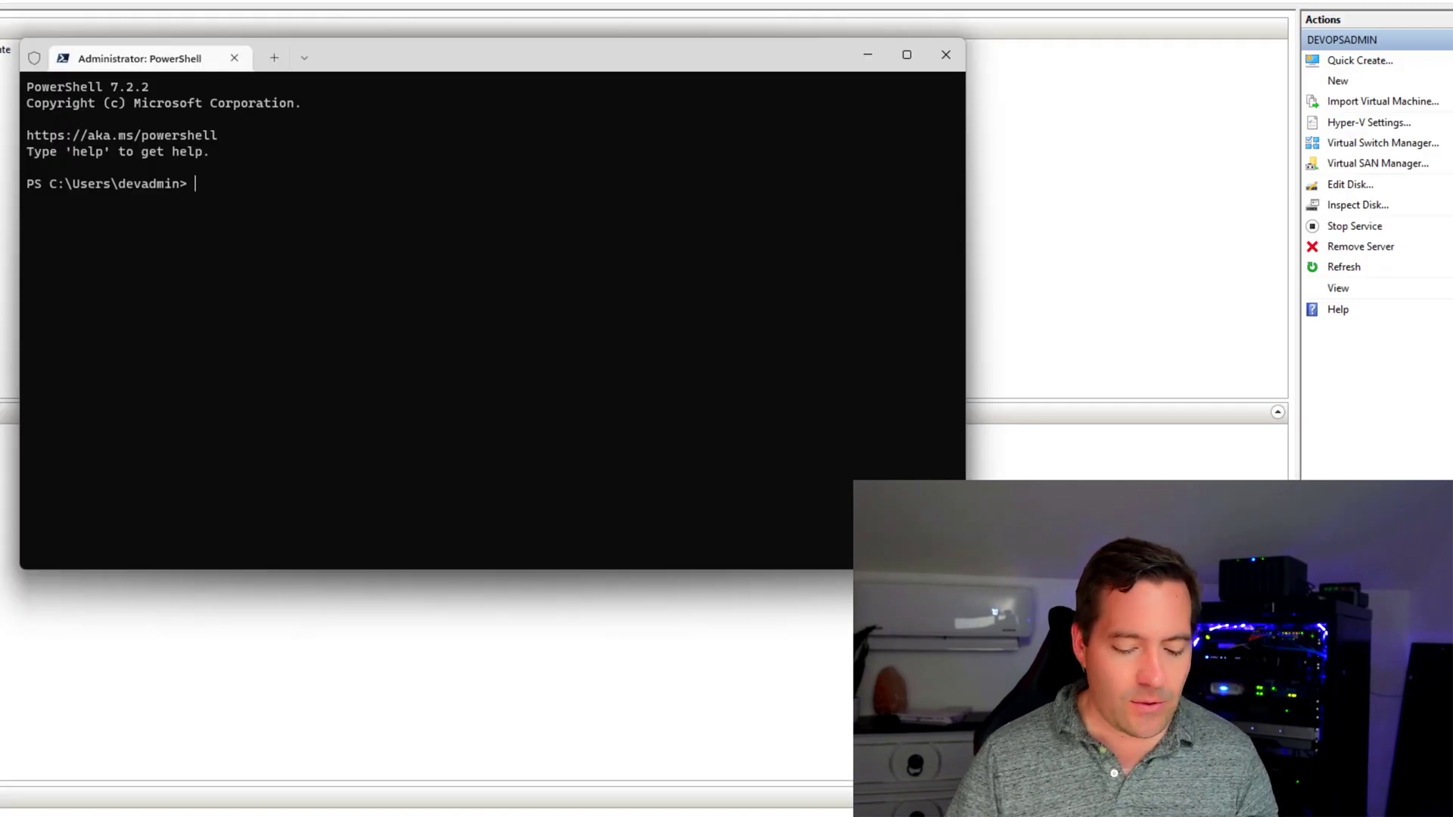
Step: Run Add-VMNetworkAdapter for TestVLAN-VLAN150 on External01 with access VLAN 150
{"action": "type", "text": "Add-VMNetworkAdapter -ManagementOS -Name \"TestVLAN-VLAN150\" -SwitchName \"External01\" -Passthru | Set-VMNetworkAdapterVlan -Access -VlanId 150"}
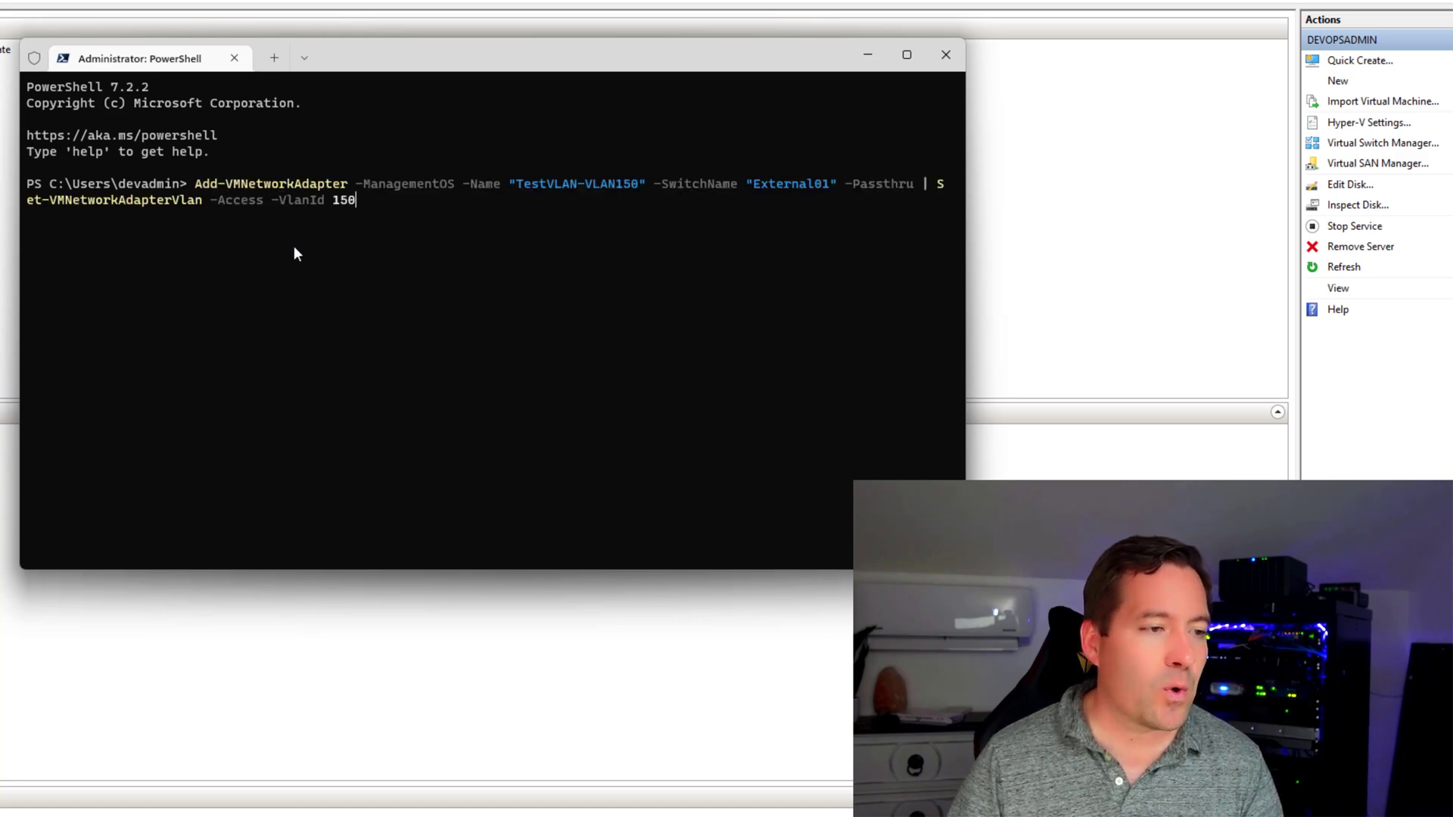
{"action": "mouse_move", "coordinate": [429, 240]}
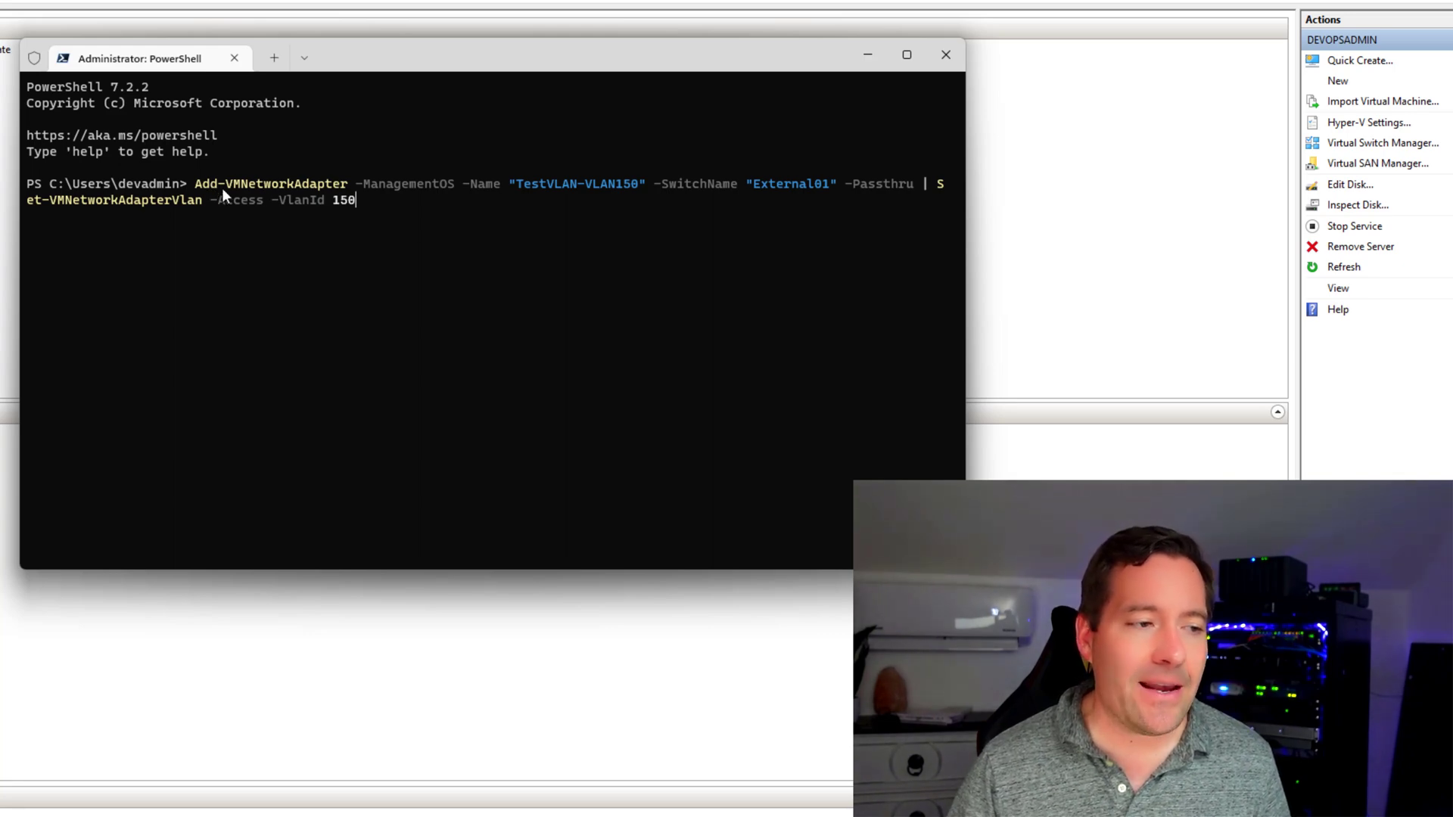
{"action": "mouse_move", "coordinate": [579, 194]}
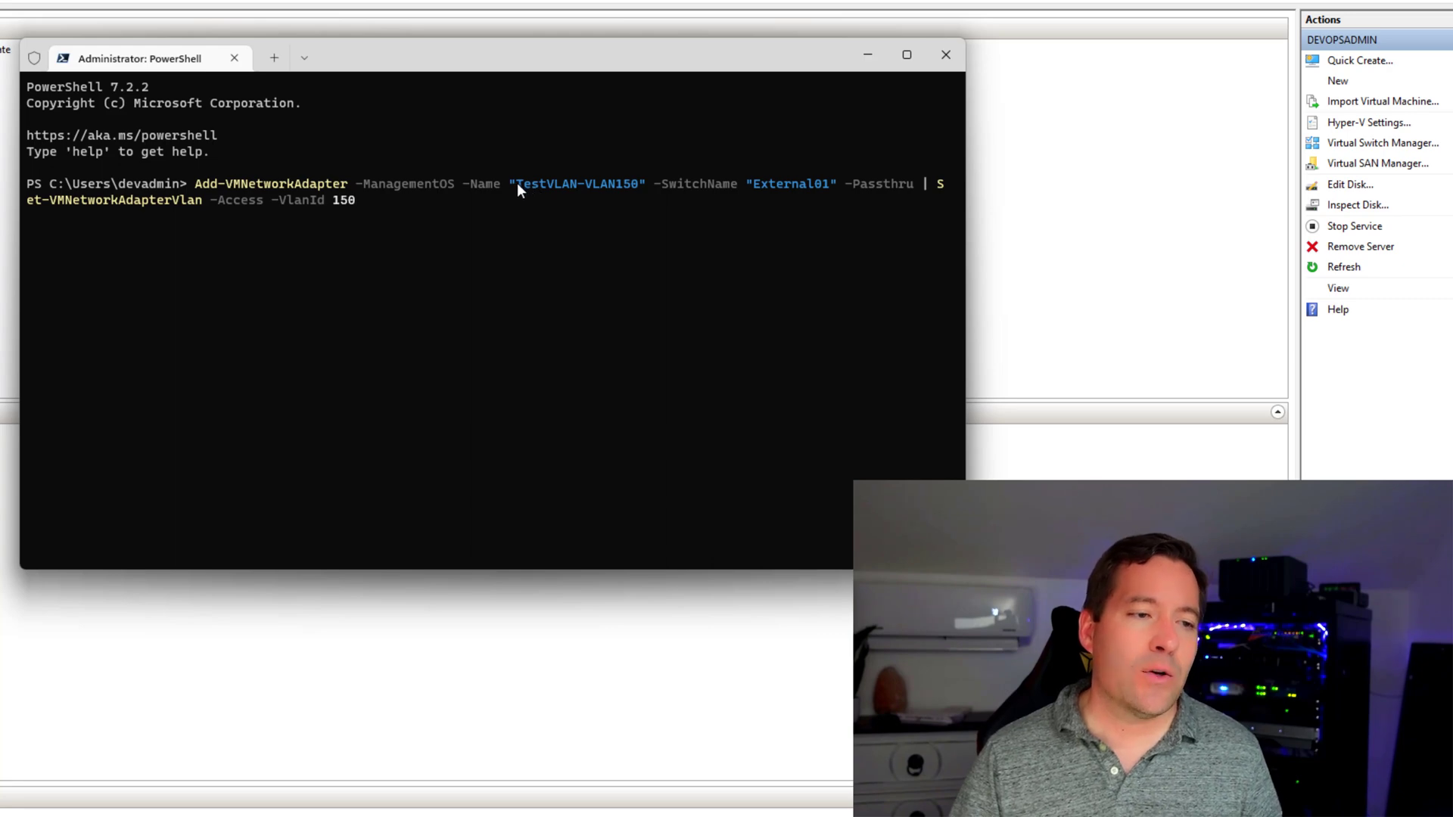
{"action": "double_click", "coordinate": [579, 183]}
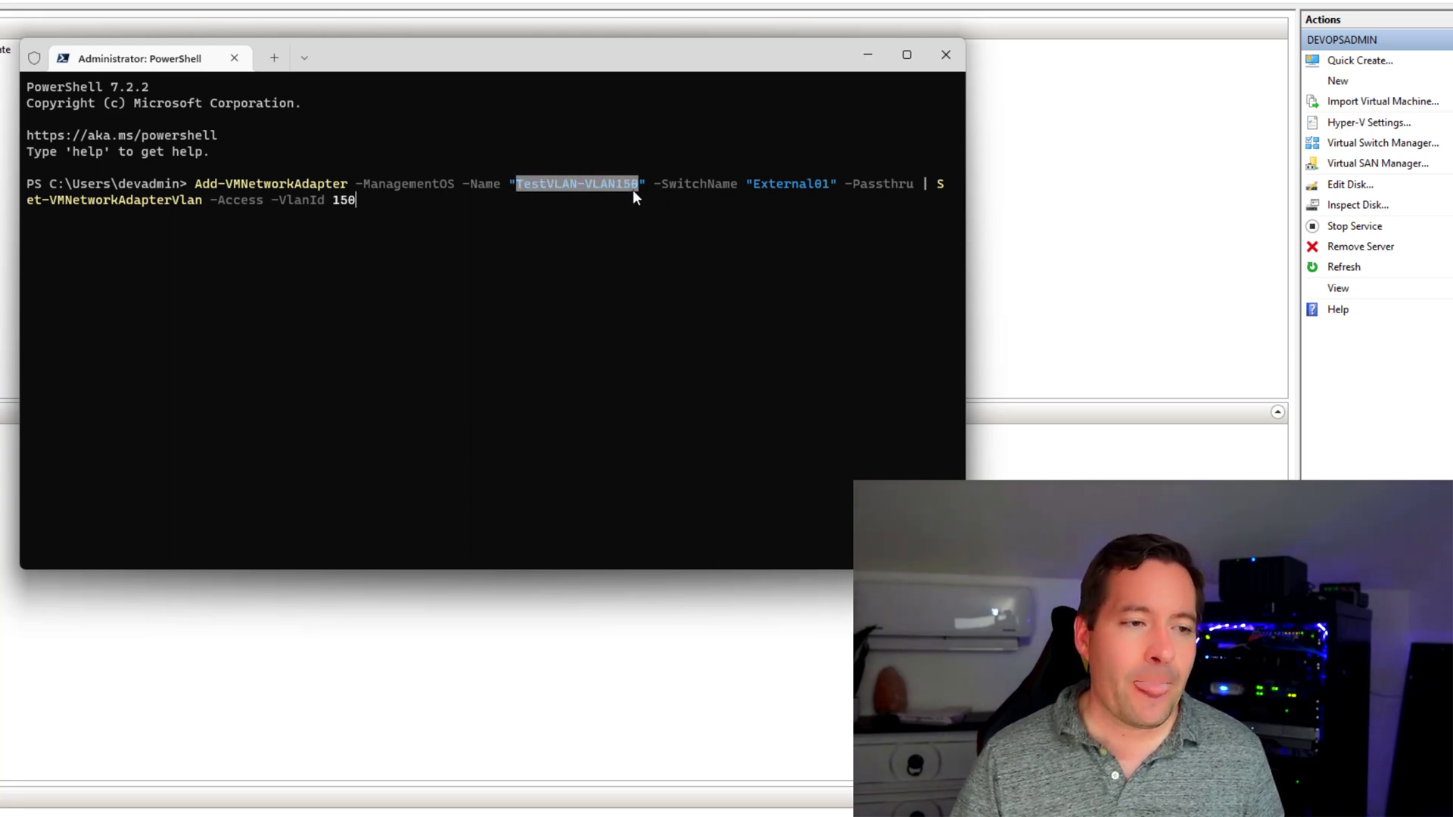
{"action": "mouse_move", "coordinate": [600, 191]}
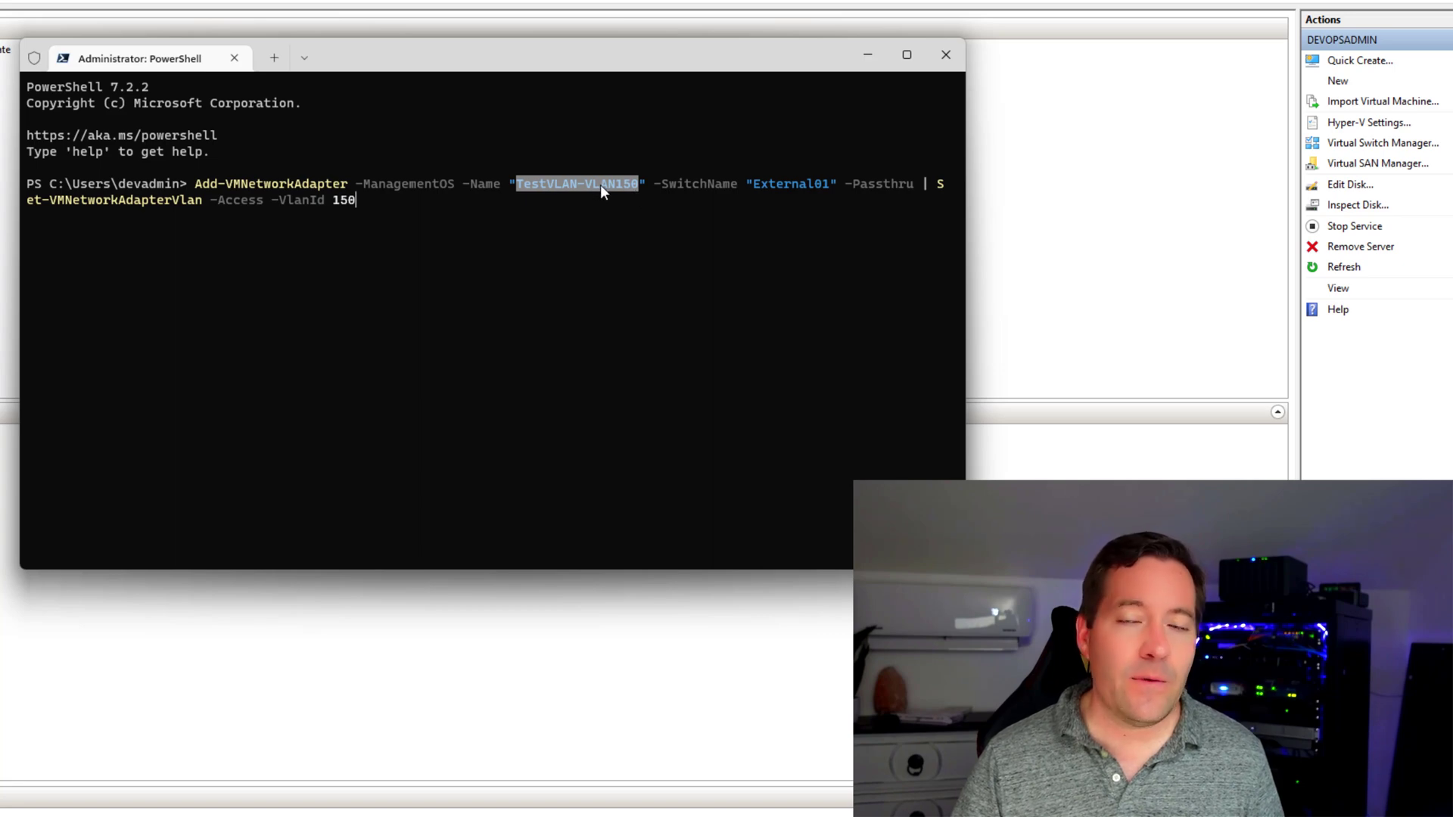
{"action": "mouse_move", "coordinate": [709, 195]}
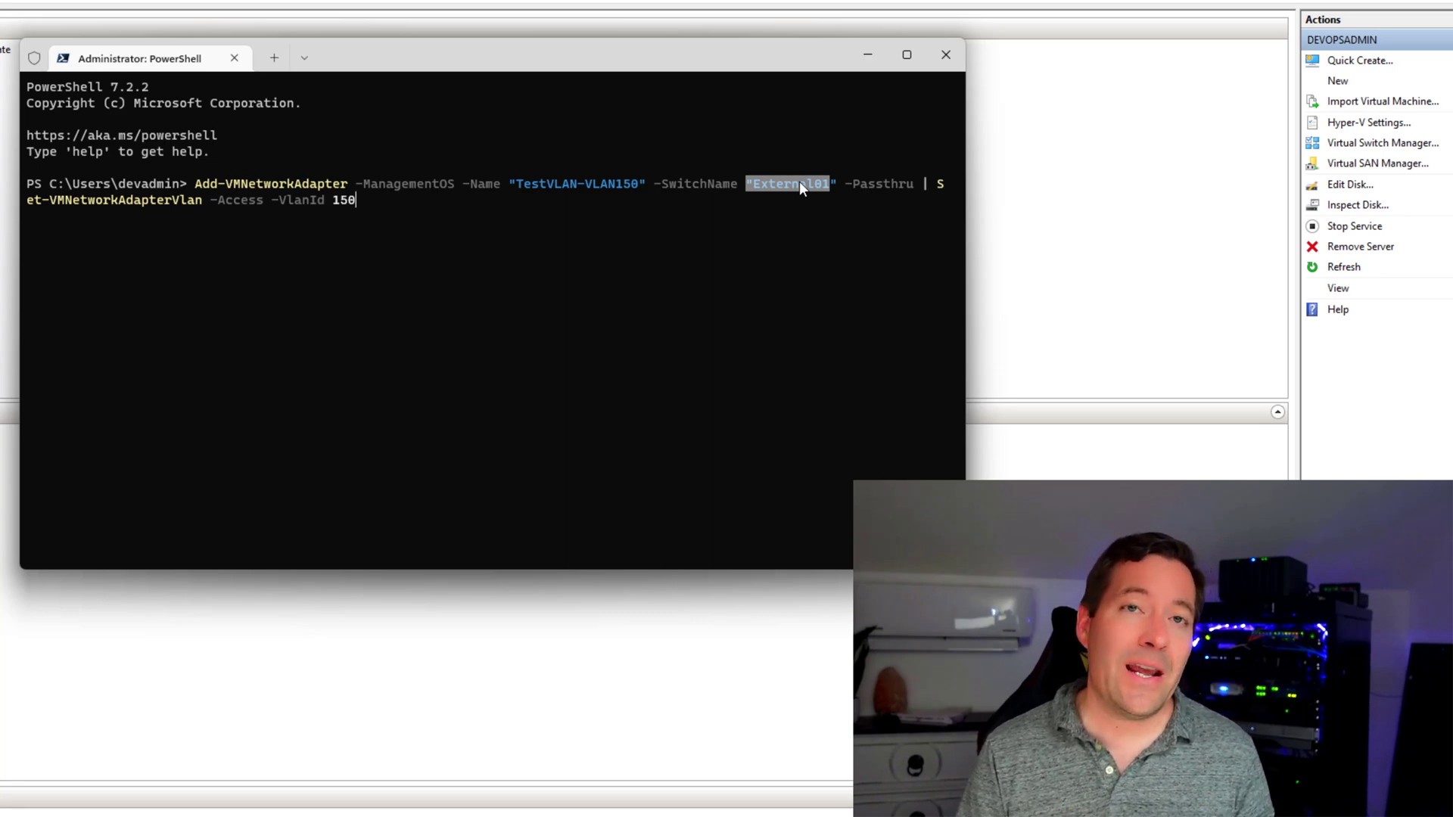
{"action": "mouse_move", "coordinate": [161, 259]}
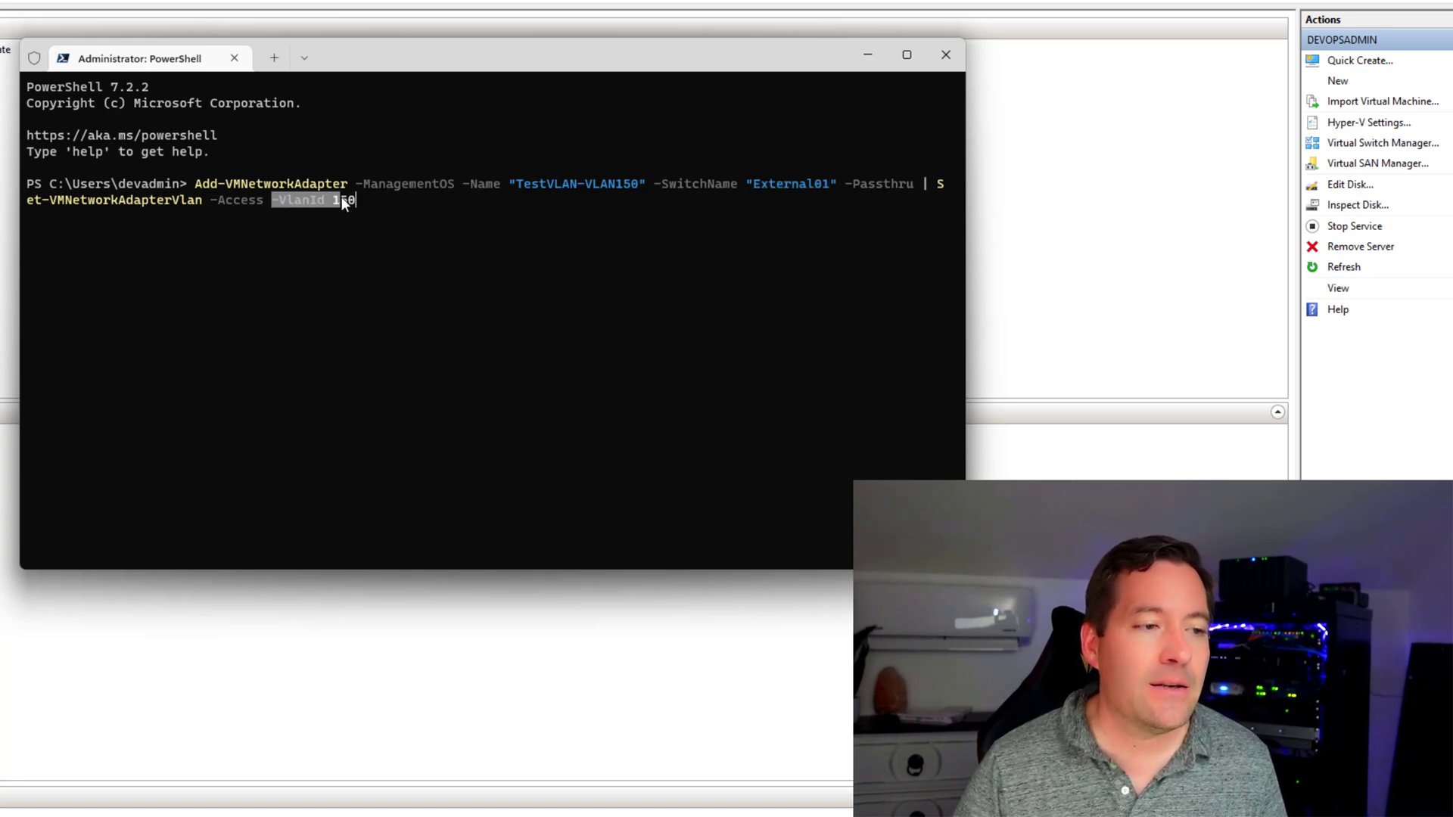
{"action": "type", "text": "50"}
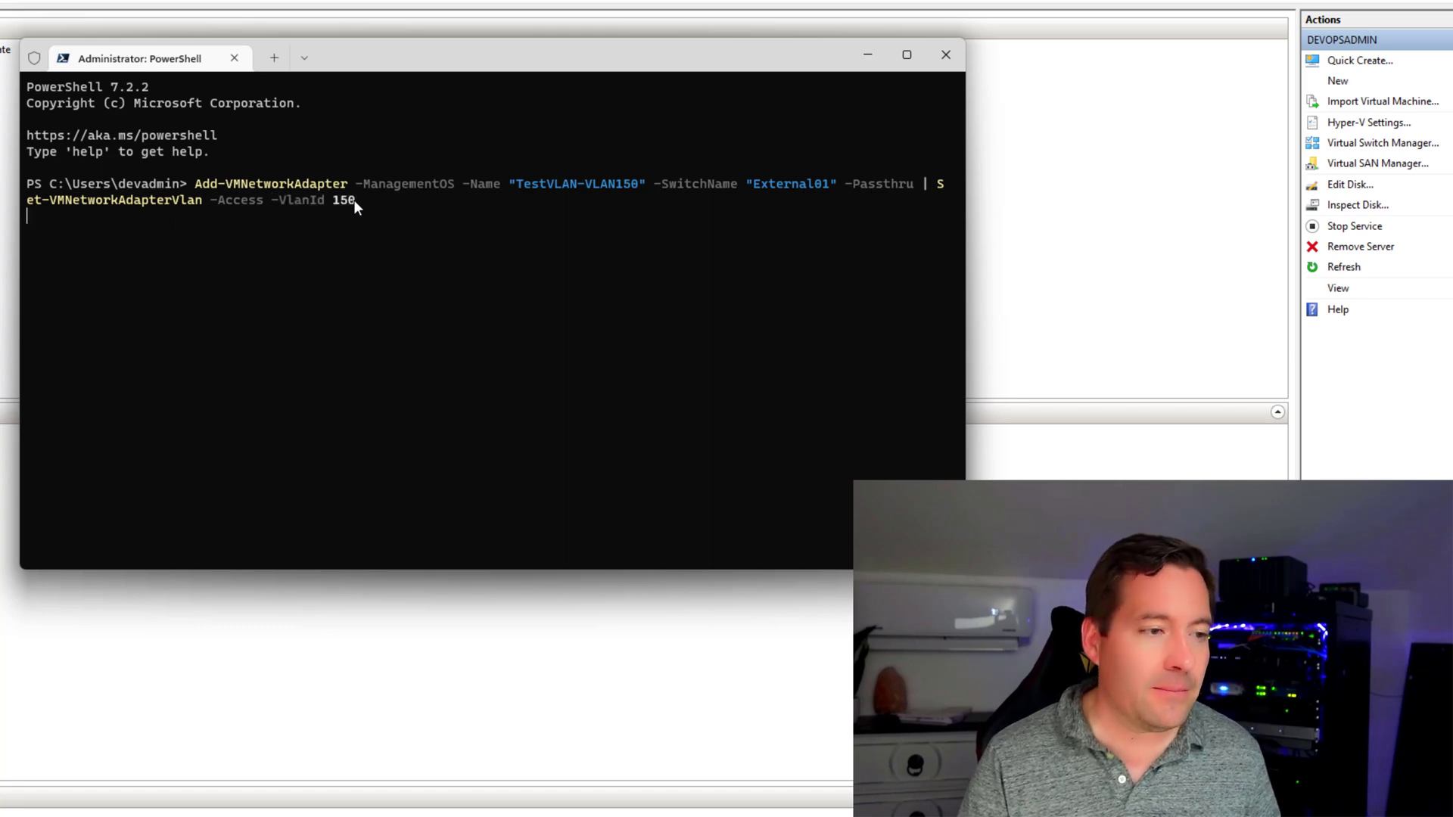
{"action": "key", "text": "Return"}
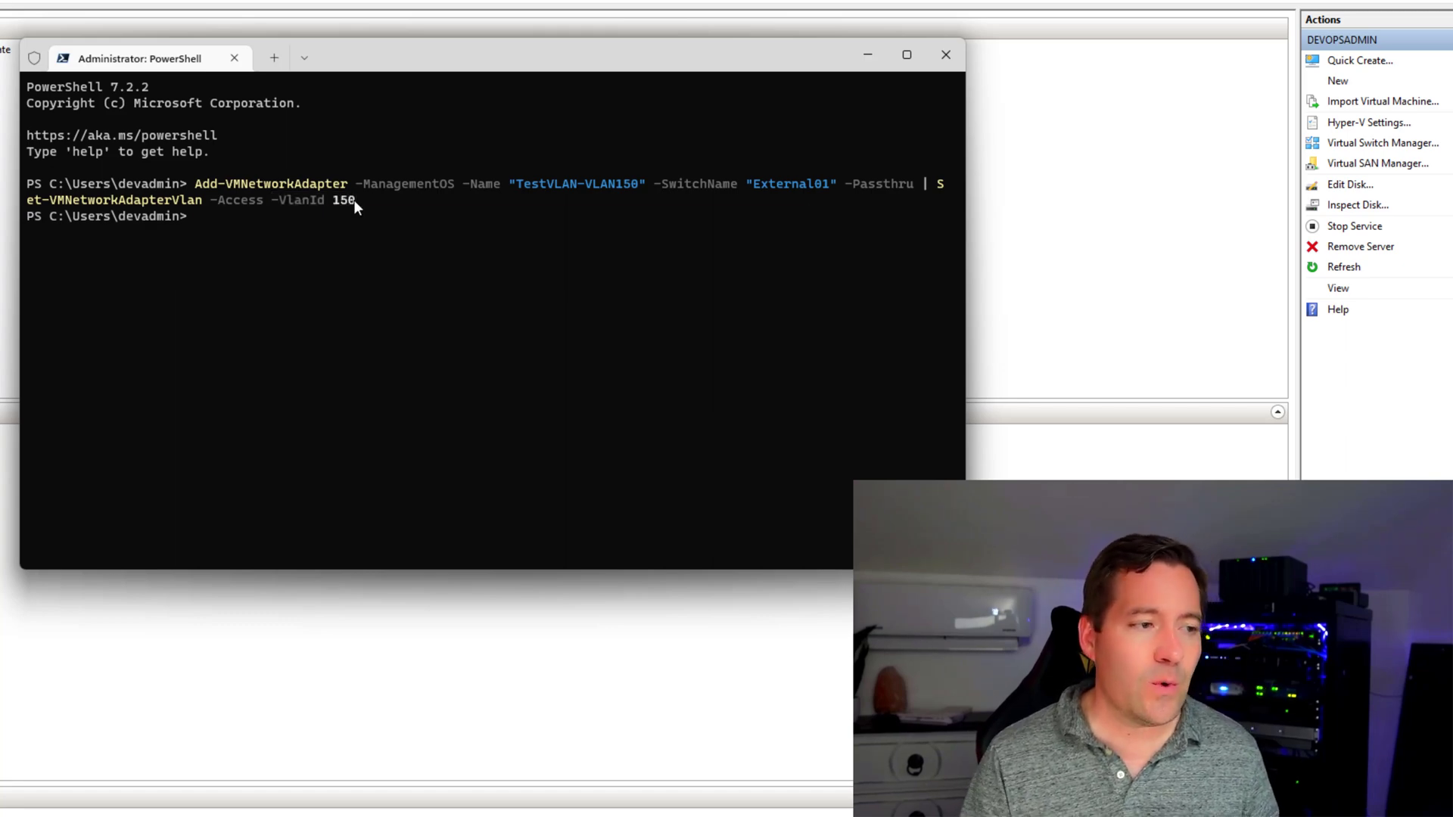
{"action": "mouse_move", "coordinate": [157, 647]}
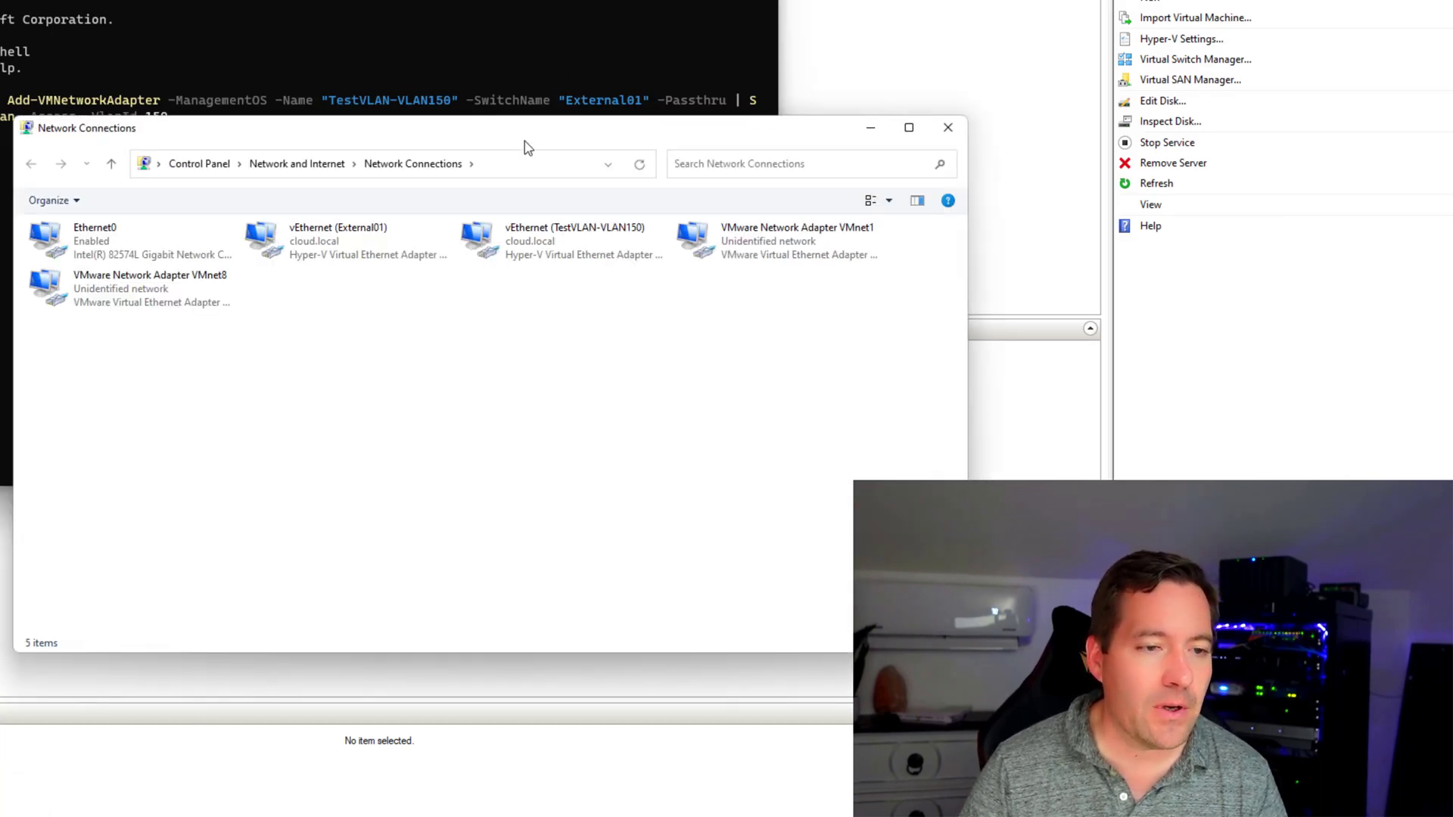
Step: Select vEthernet (TestVLAN-VLAN150) to see its Hyper-V Virtual Ethernet Adapter #3 device
{"action": "left_click", "coordinate": [574, 162]}
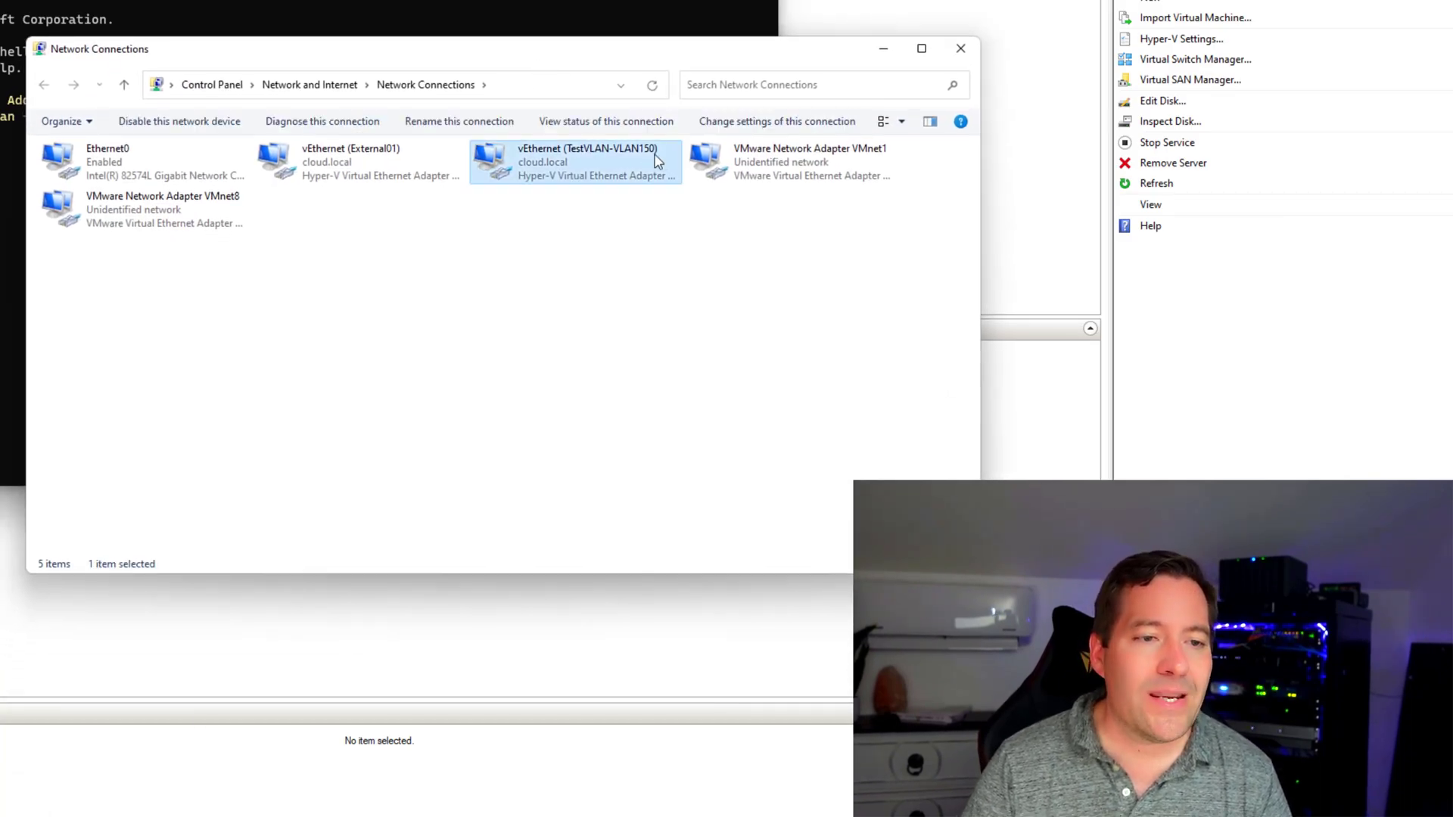
{"action": "mouse_move", "coordinate": [593, 176]}
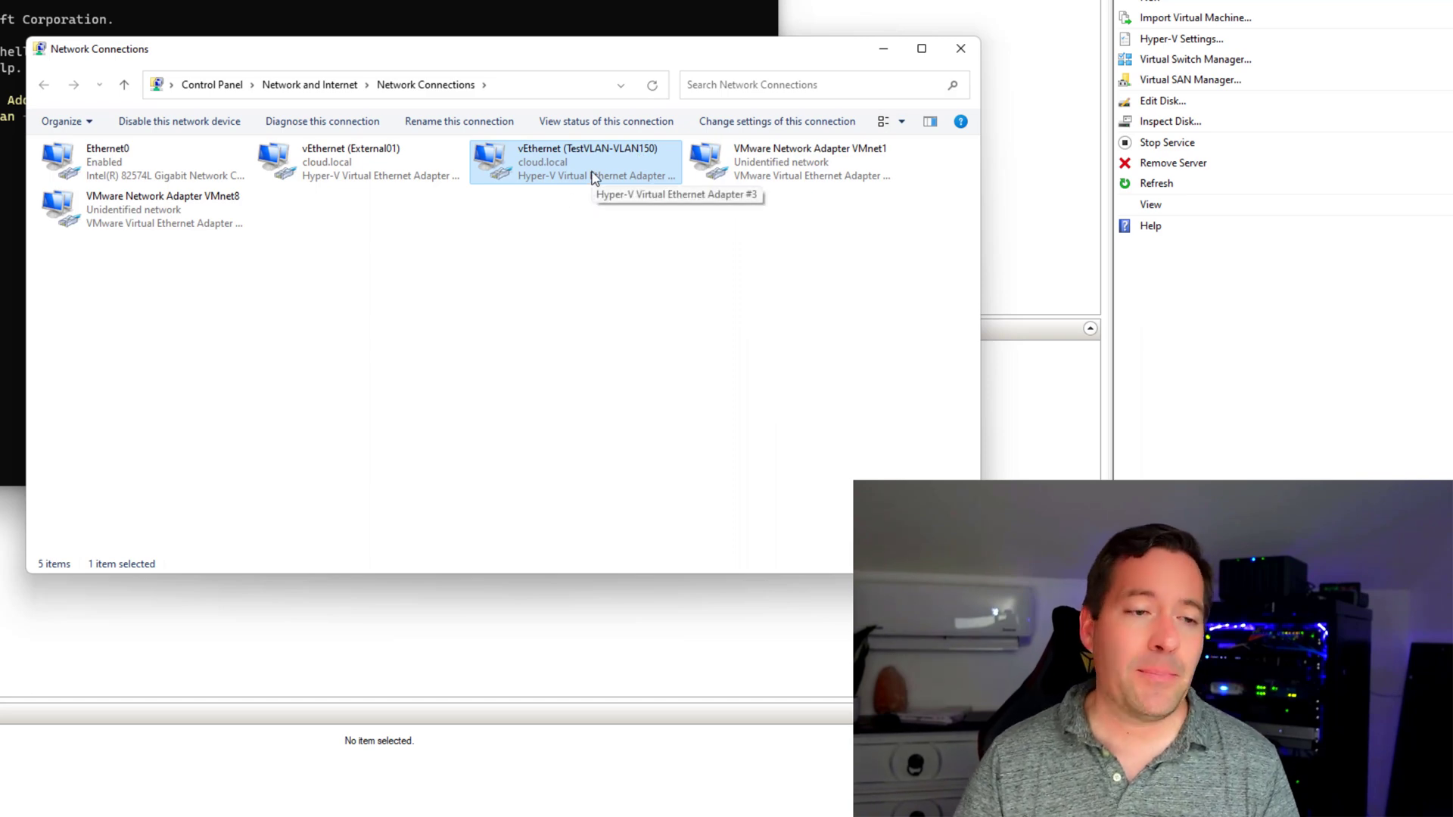
{"action": "mouse_move", "coordinate": [566, 162]}
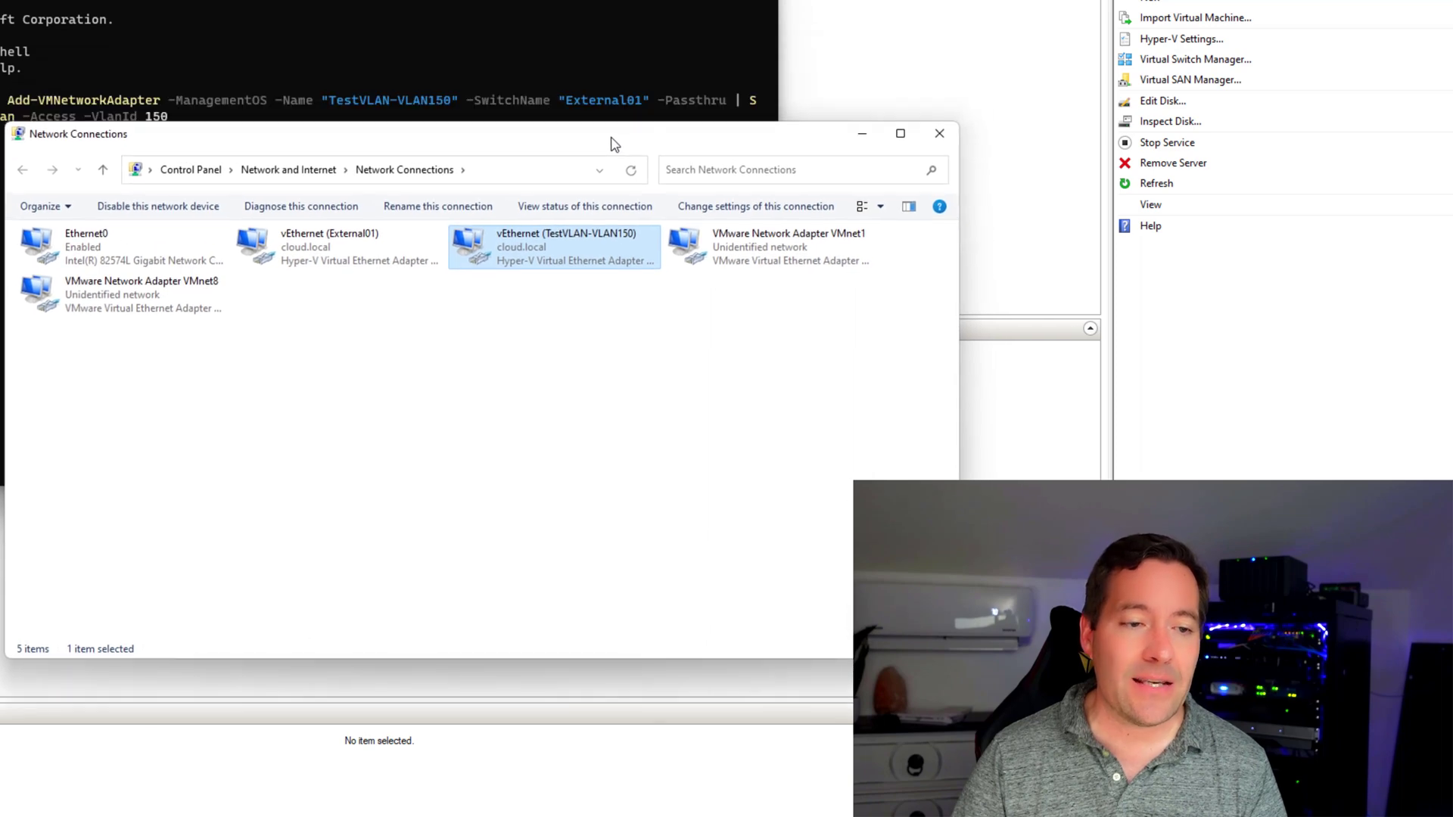
{"action": "mouse_move", "coordinate": [584, 206]}
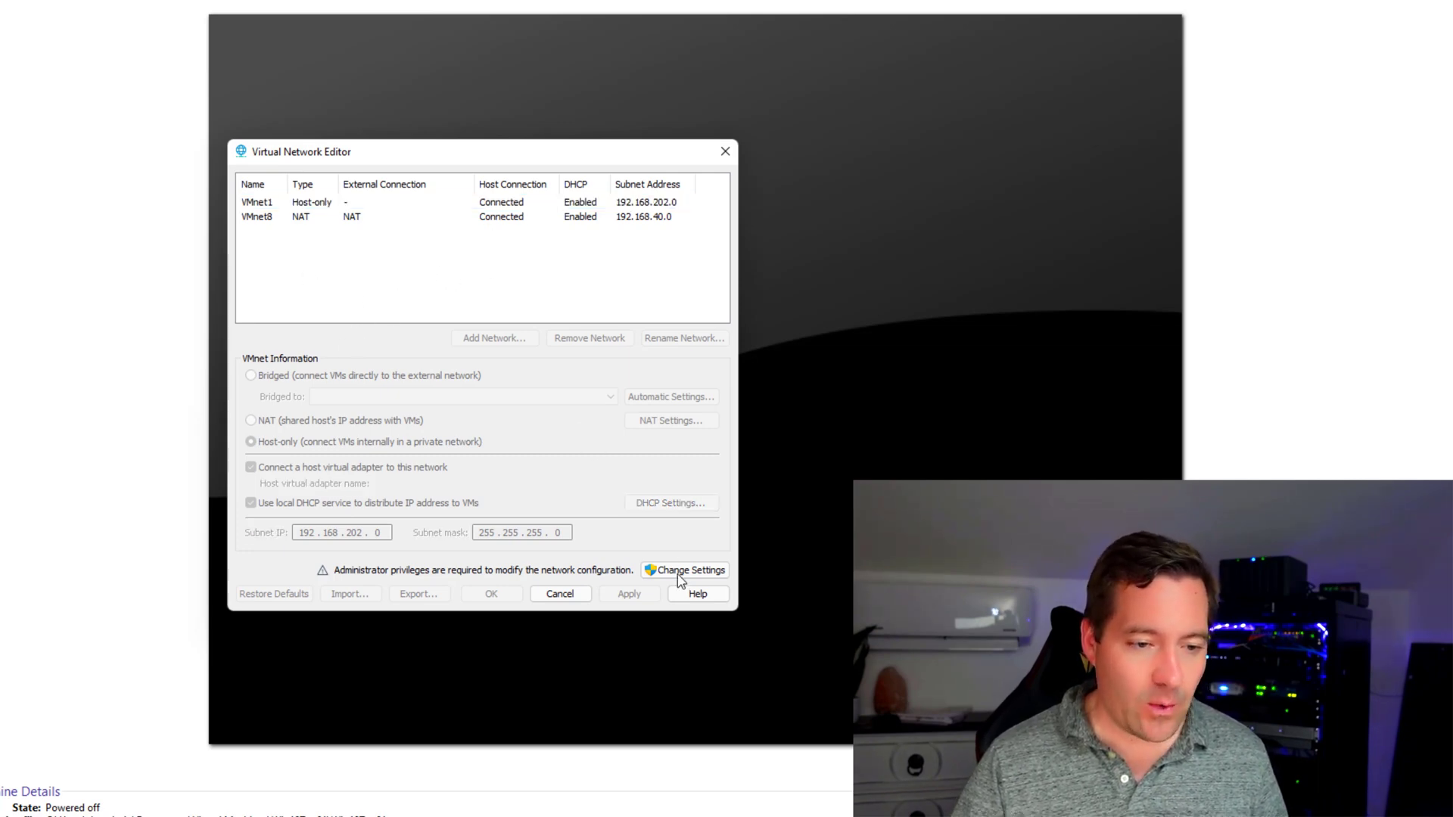
Step: Click Change Settings in Virtual Network Editor and approve the UAC prompt
{"action": "left_click", "coordinate": [684, 569]}
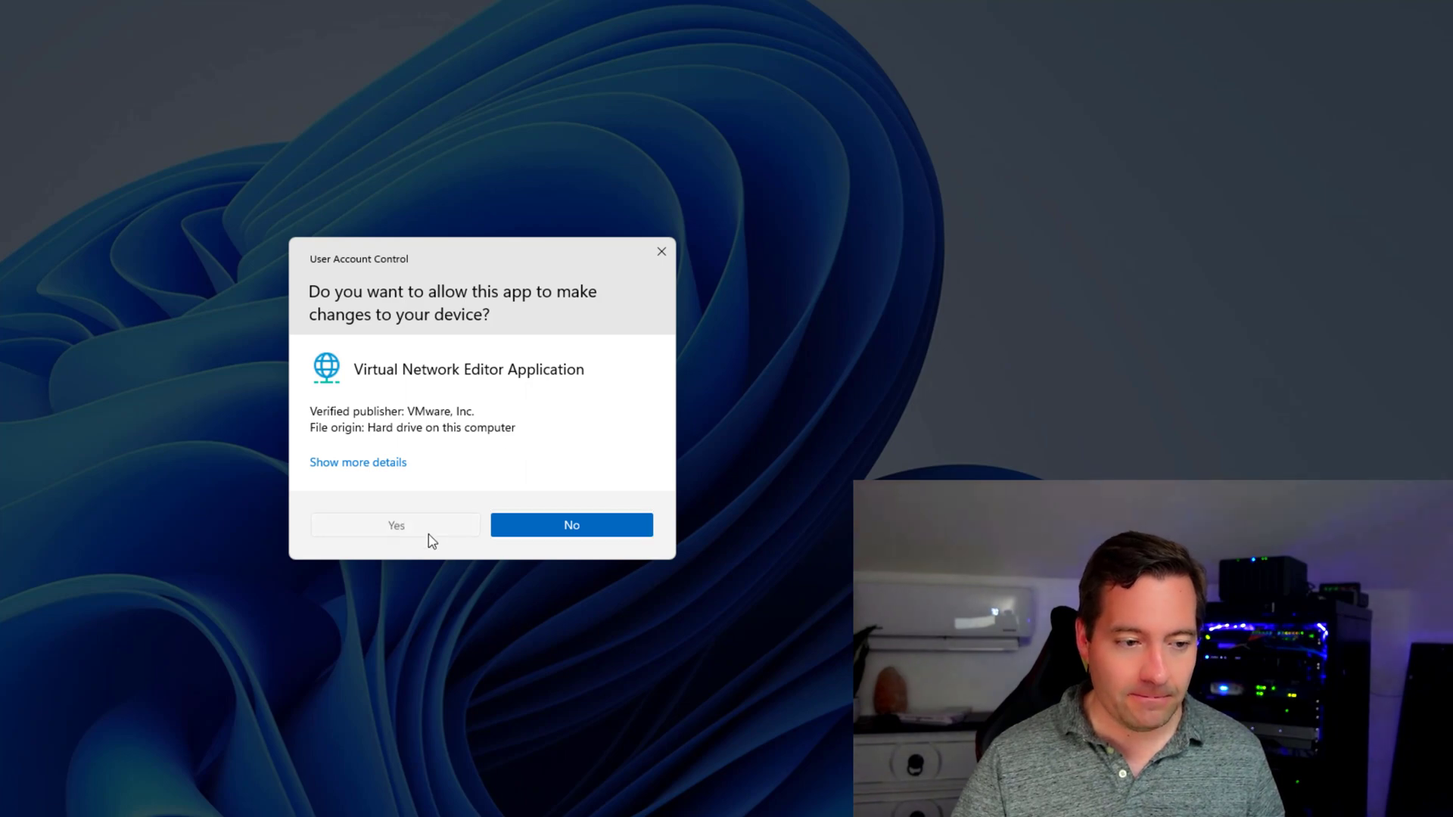
{"action": "left_click", "coordinate": [395, 524]}
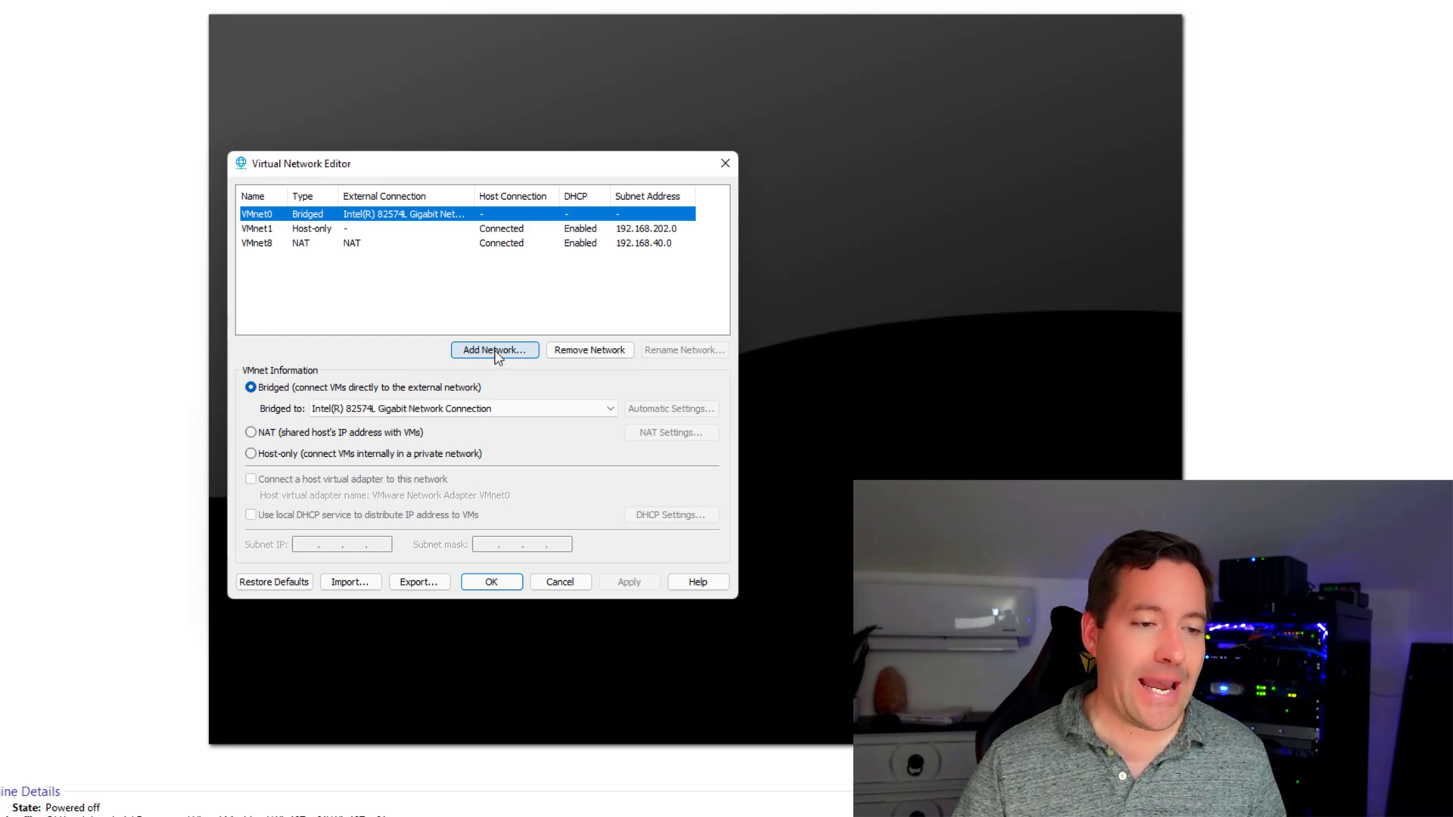
Step: Add VMnet2 as a new virtual network in the Virtual Network Editor
{"action": "left_click", "coordinate": [492, 350]}
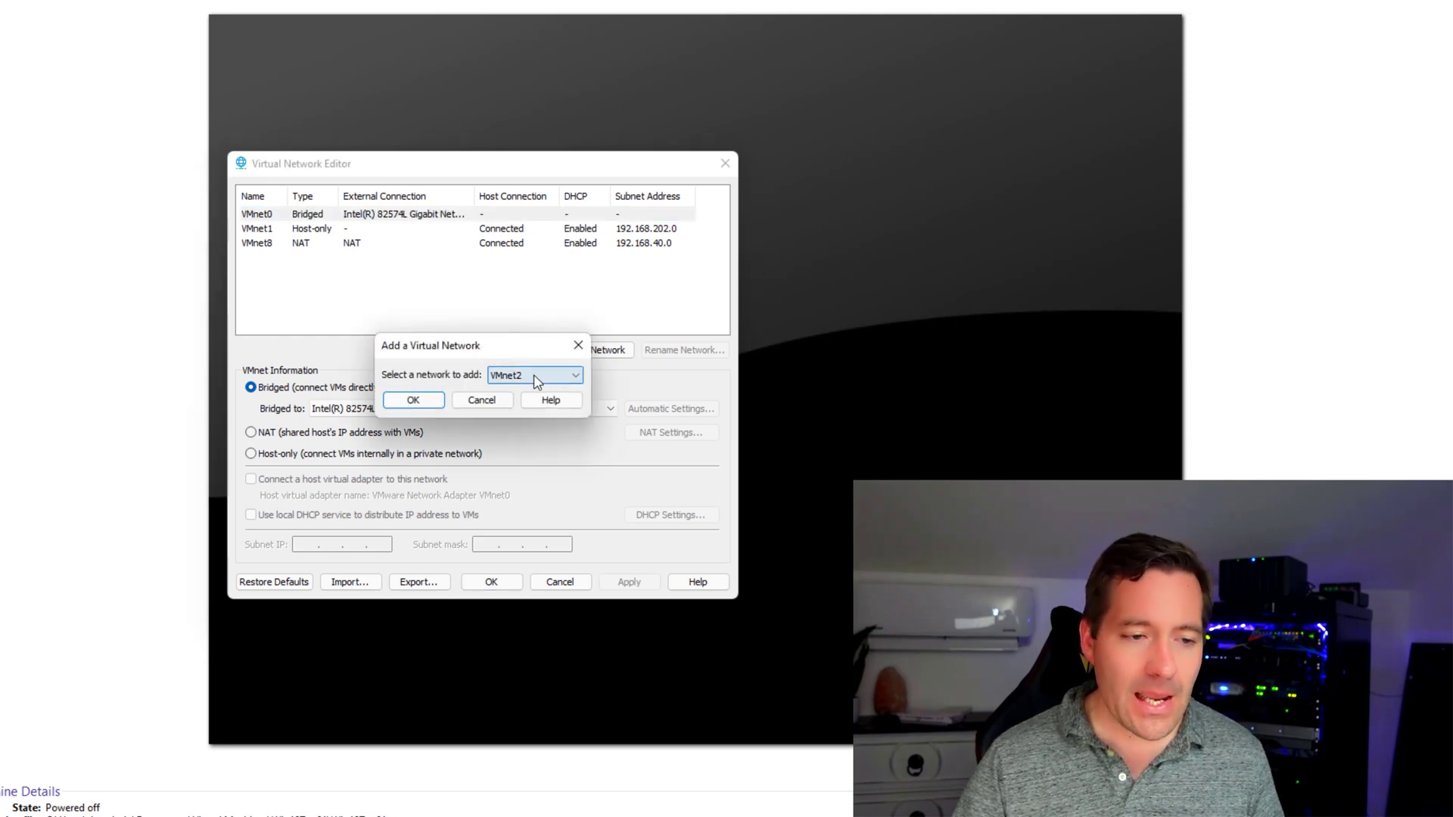
{"action": "left_click", "coordinate": [574, 375]}
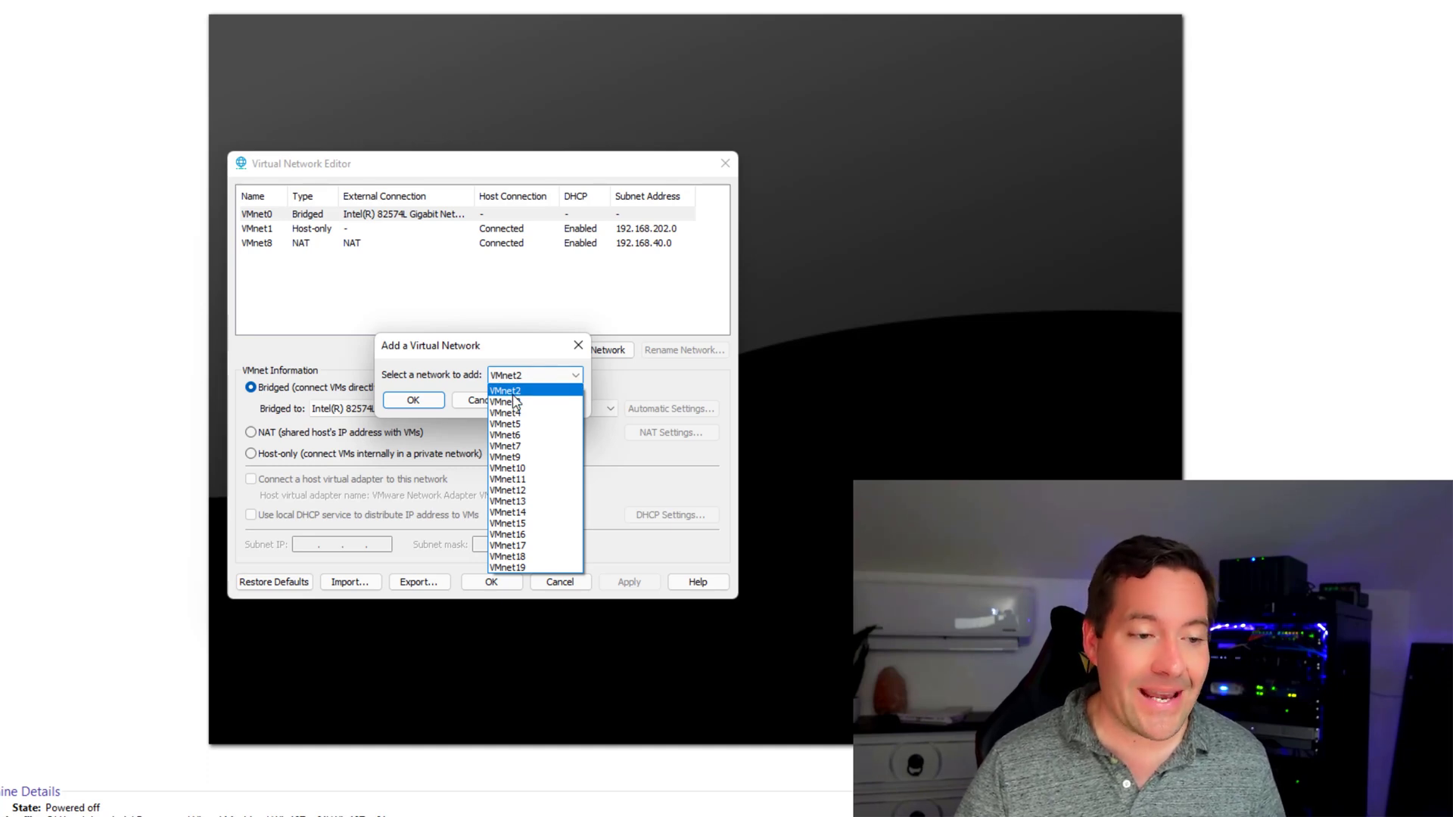
{"action": "left_click", "coordinate": [508, 388]}
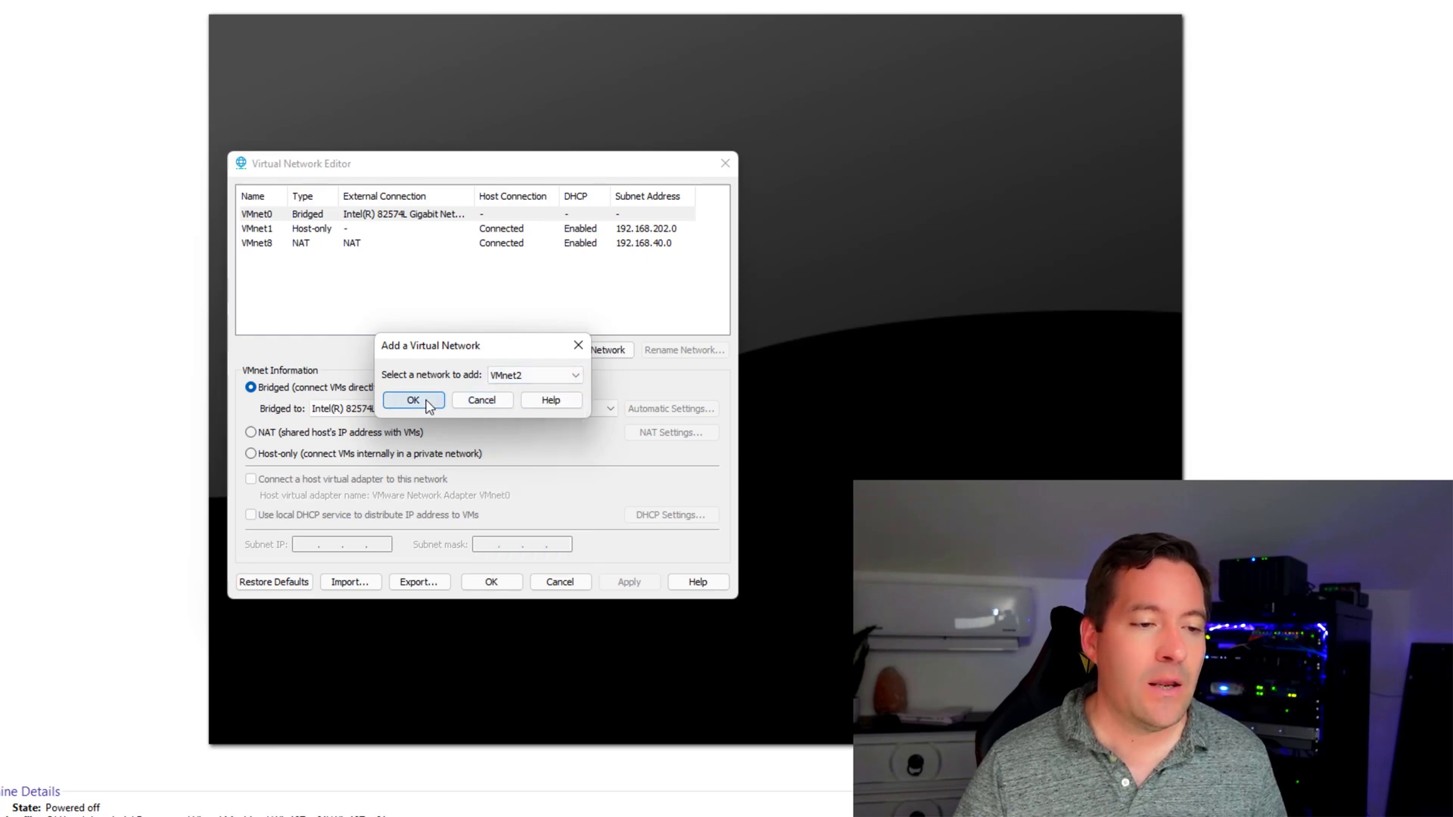
{"action": "left_click", "coordinate": [413, 399]}
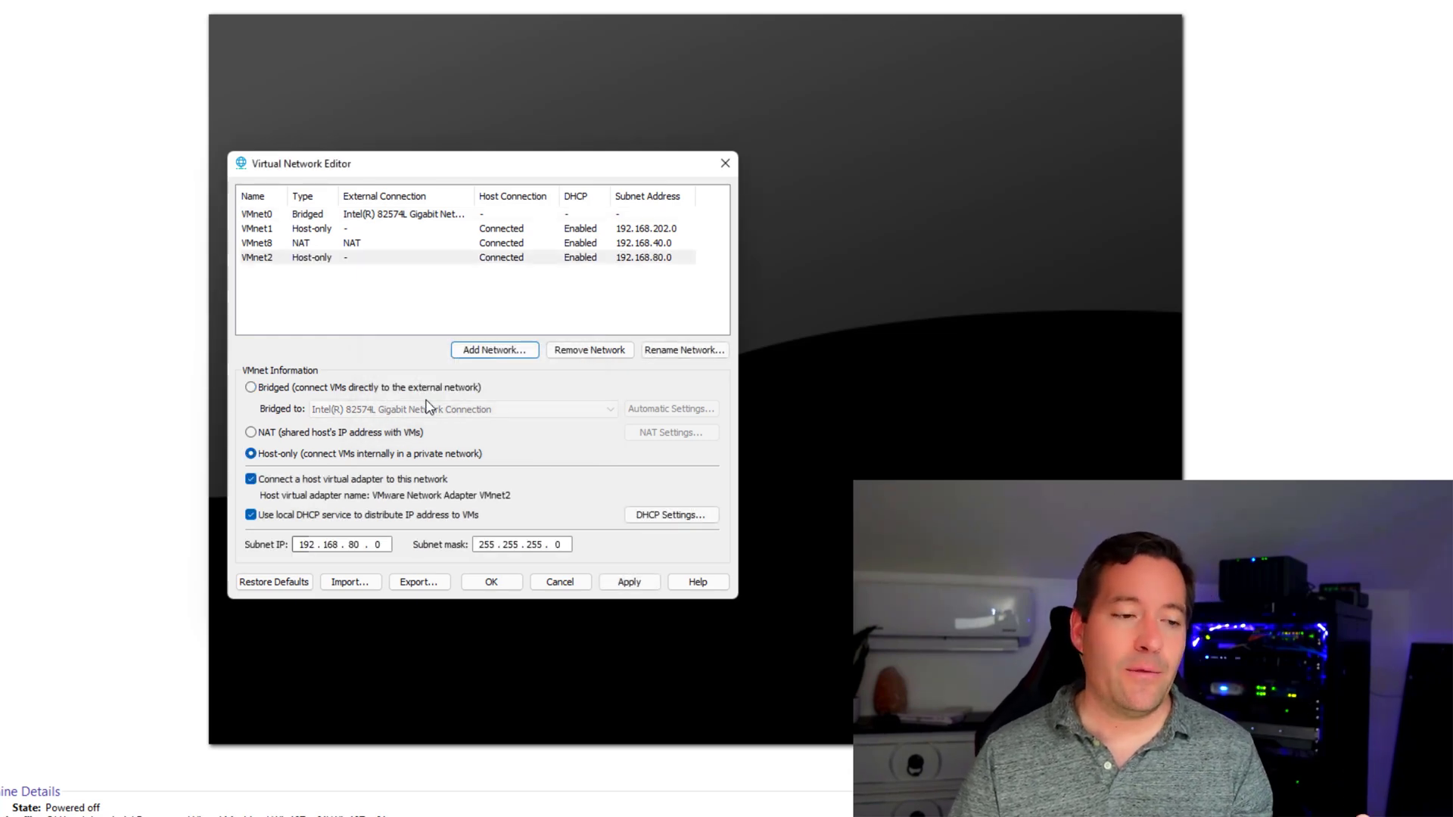
{"action": "mouse_move", "coordinate": [399, 454]}
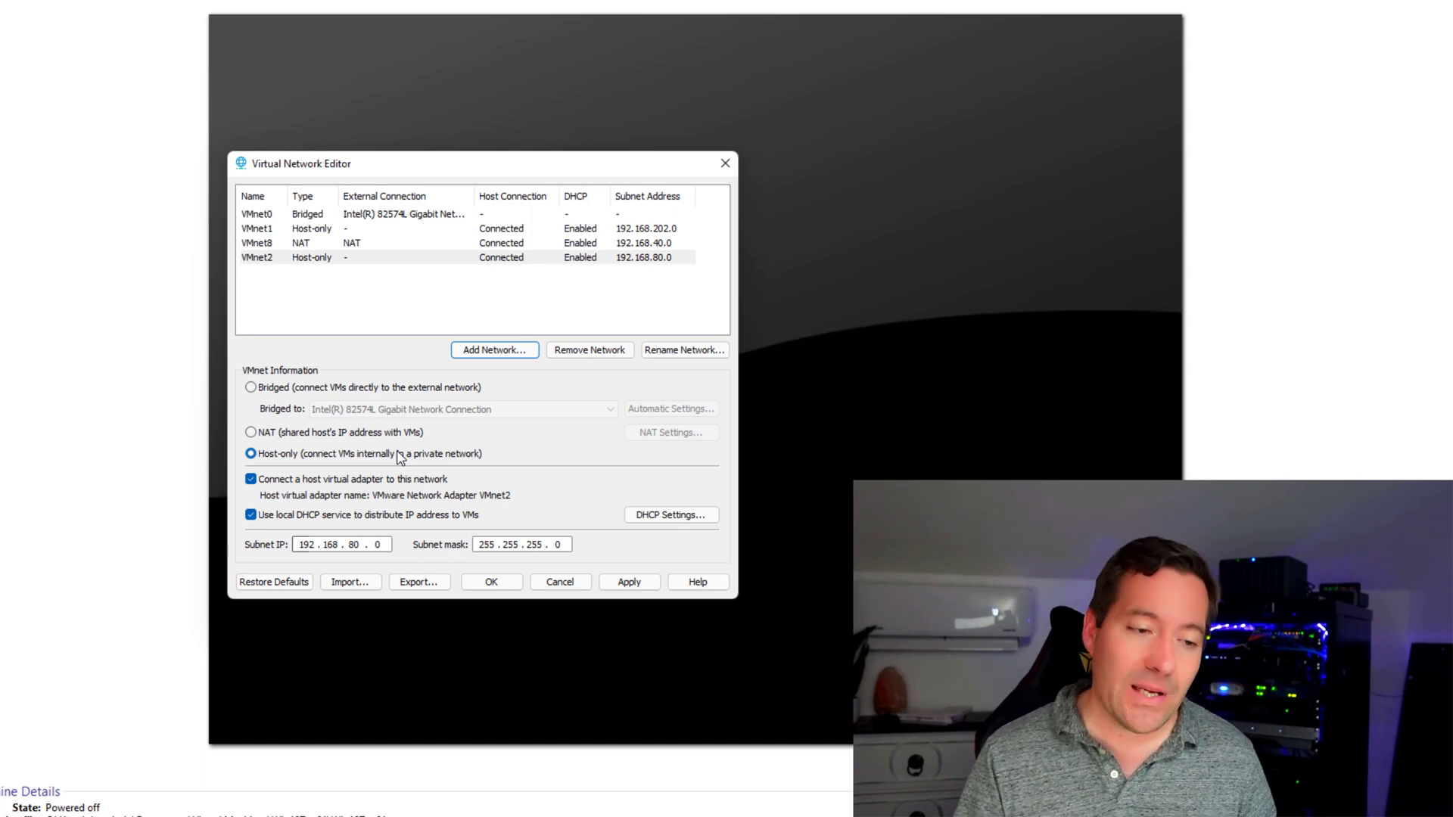
{"action": "mouse_move", "coordinate": [362, 363]}
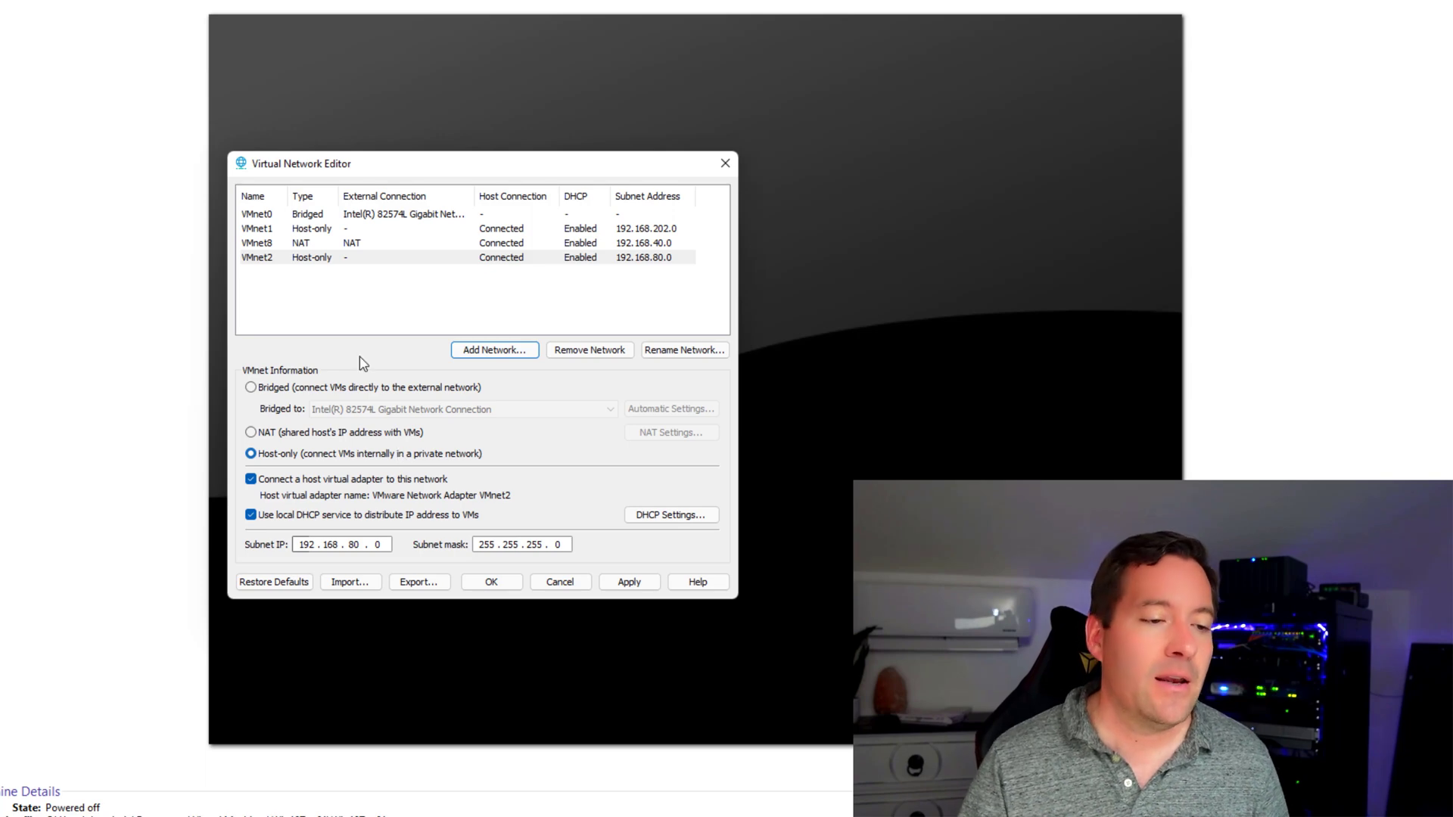
{"action": "mouse_move", "coordinate": [459, 392]}
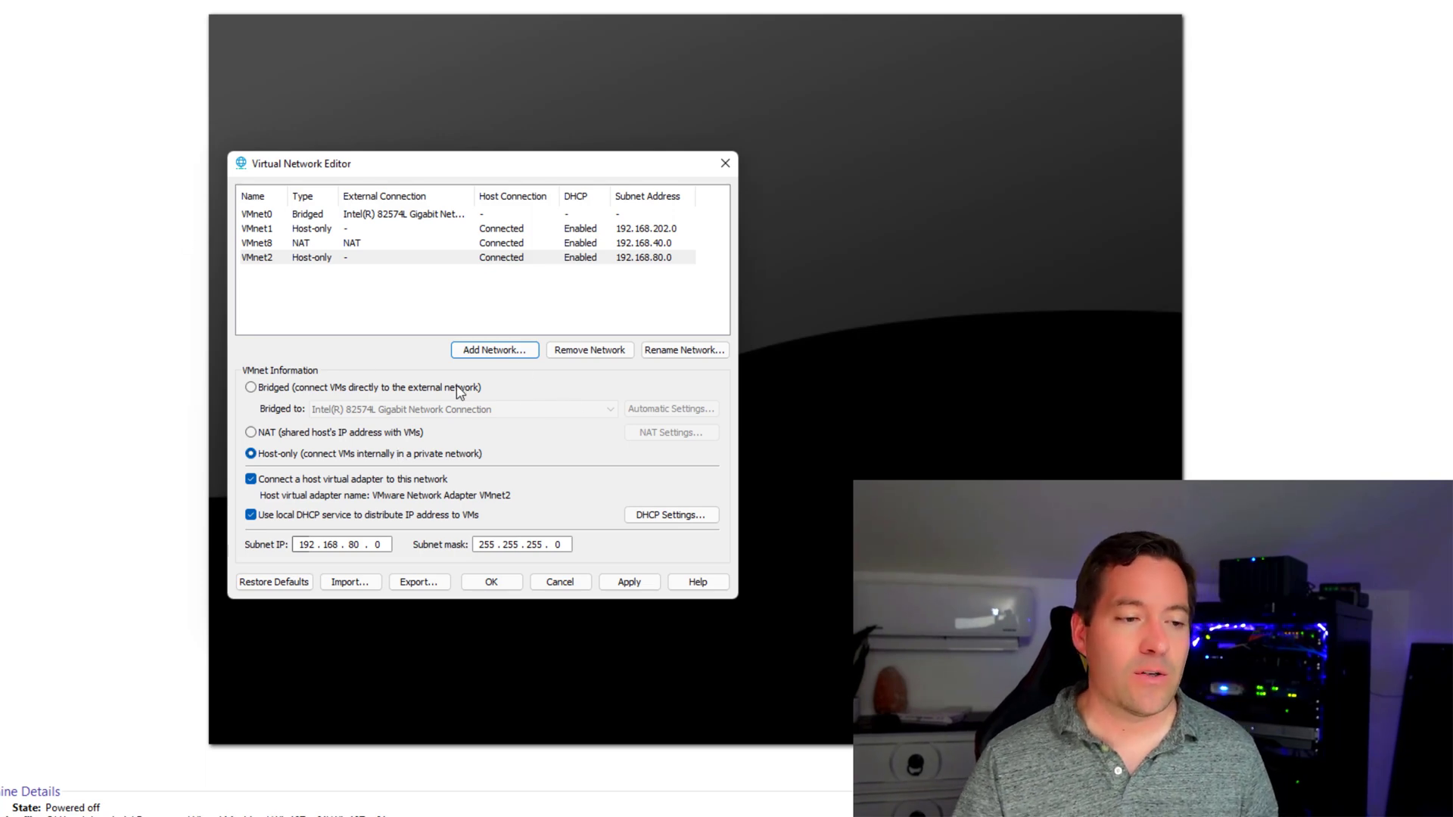
{"action": "mouse_move", "coordinate": [405, 360]}
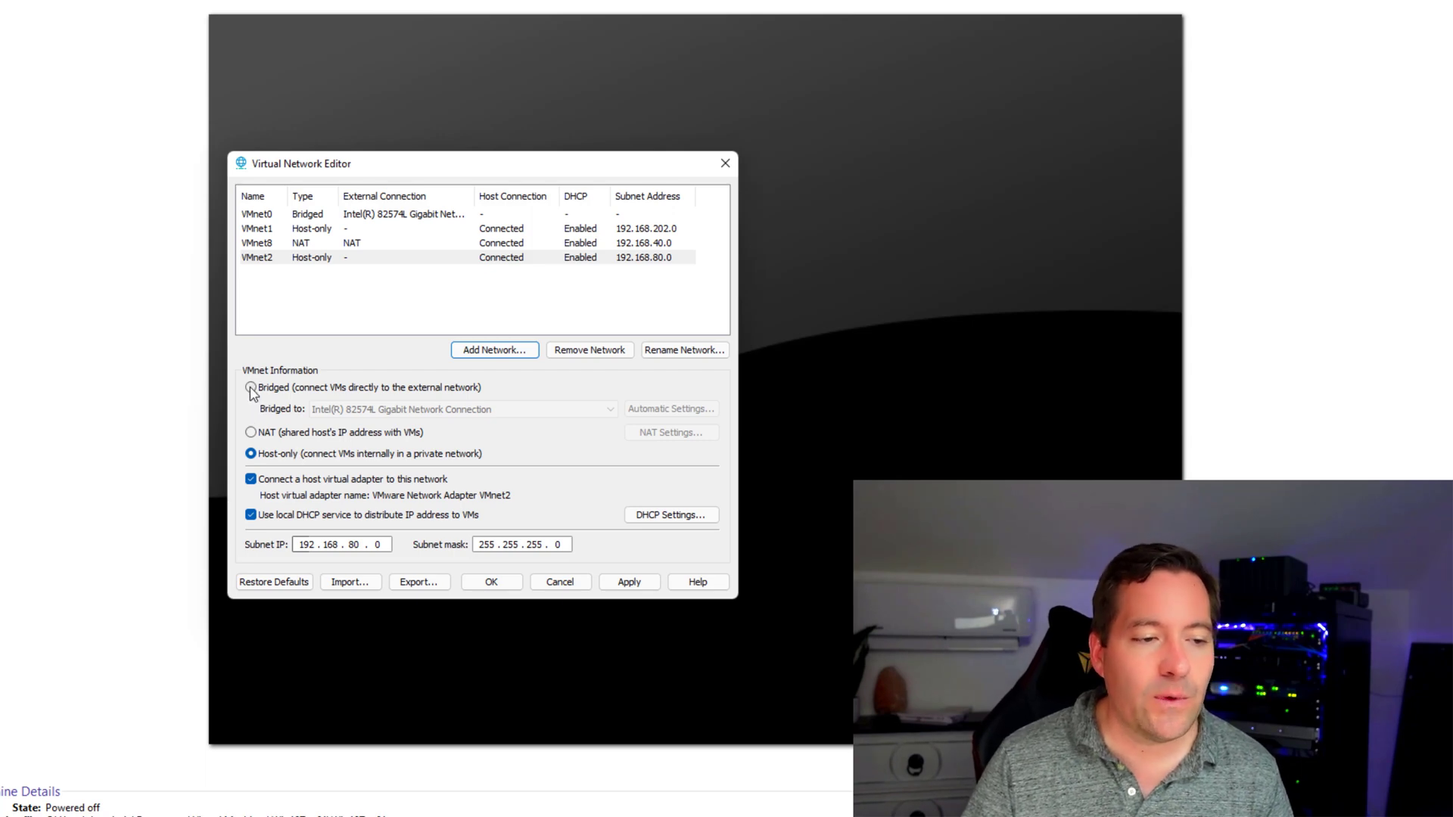
Step: Switch VMnet2 to Bridged and list the Hyper-V Virtual Ethernet Adapters to bridge to
{"action": "left_click", "coordinate": [250, 386]}
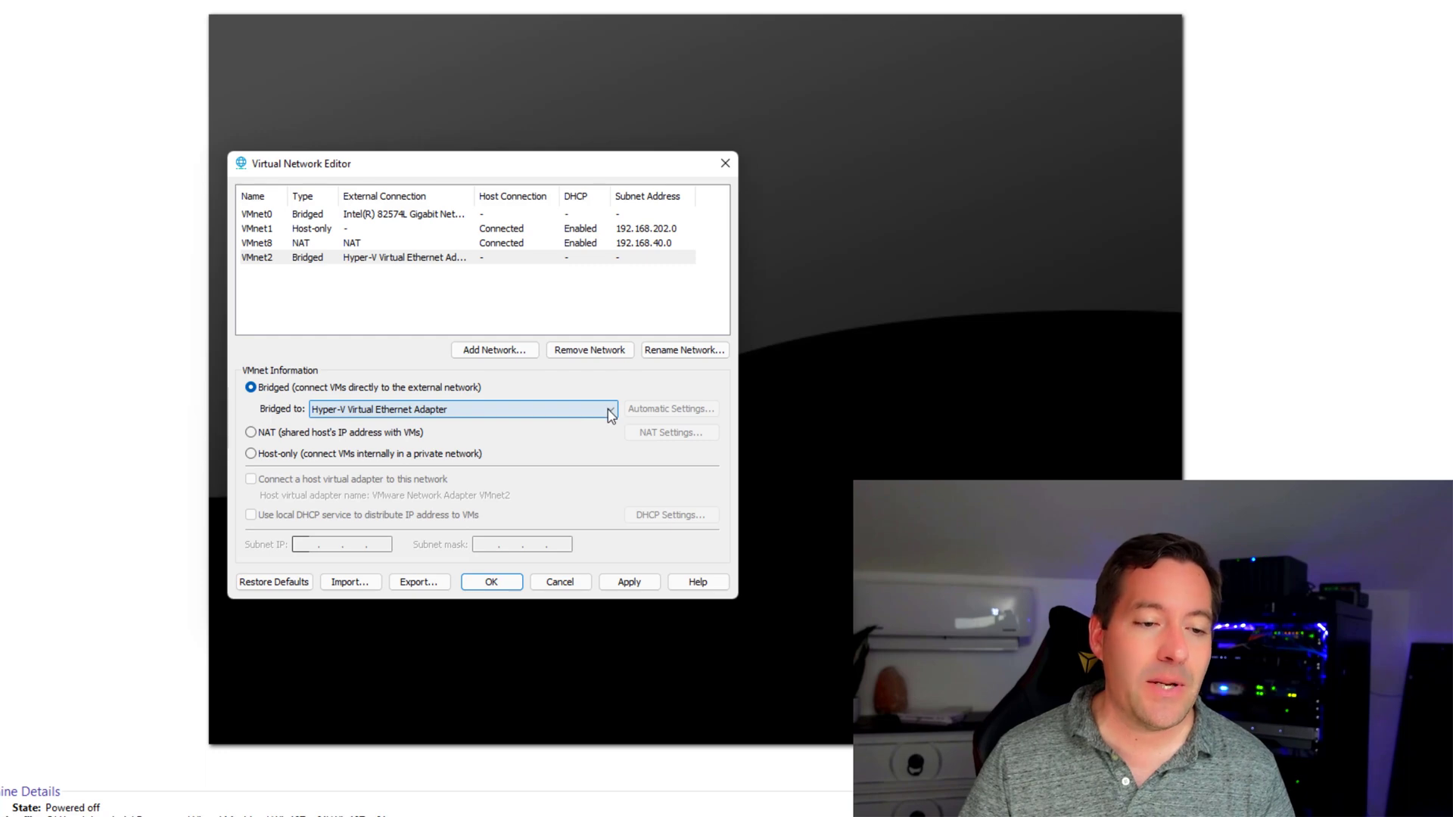
{"action": "left_click", "coordinate": [607, 409]}
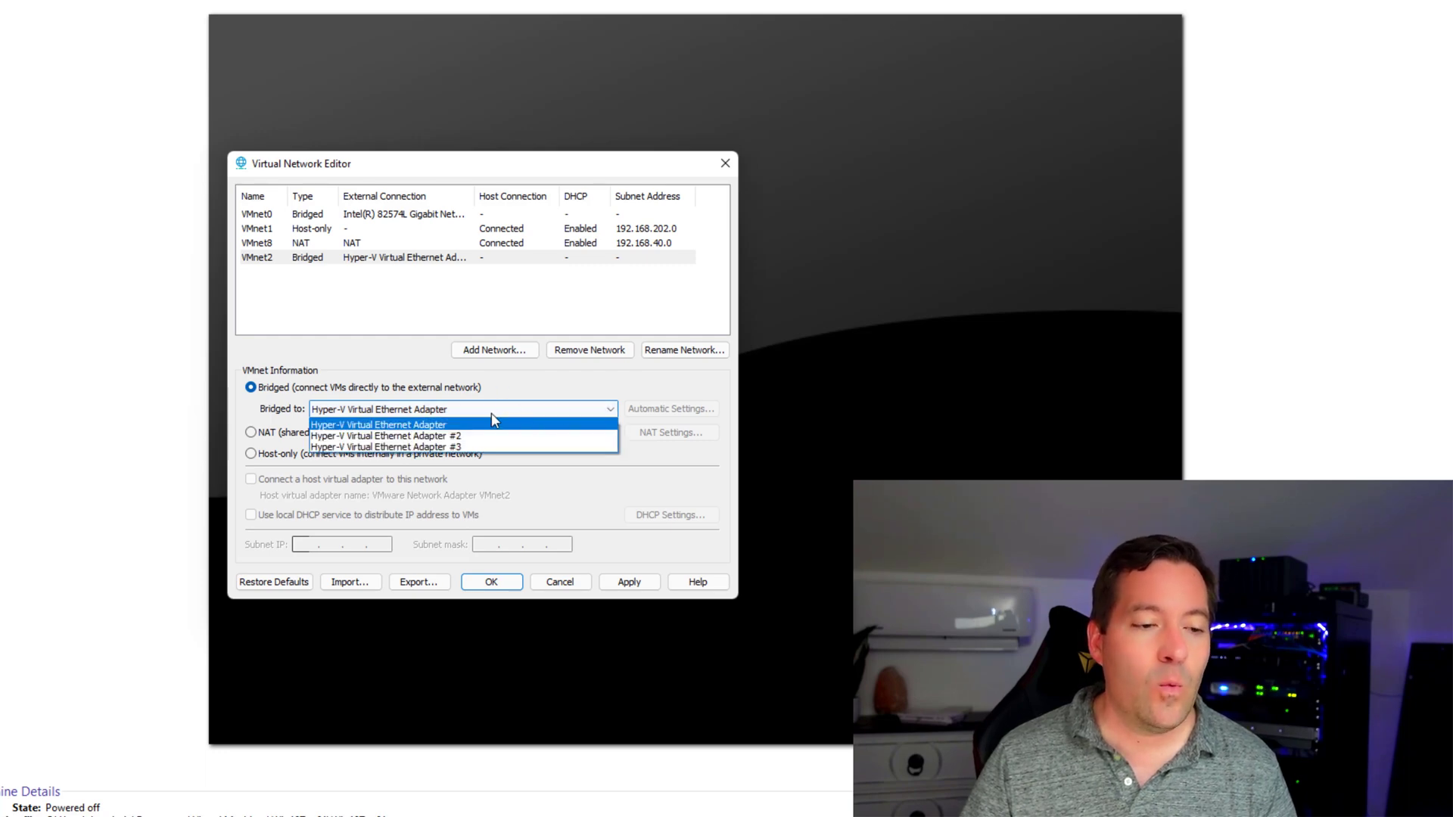
{"action": "mouse_move", "coordinate": [445, 447]}
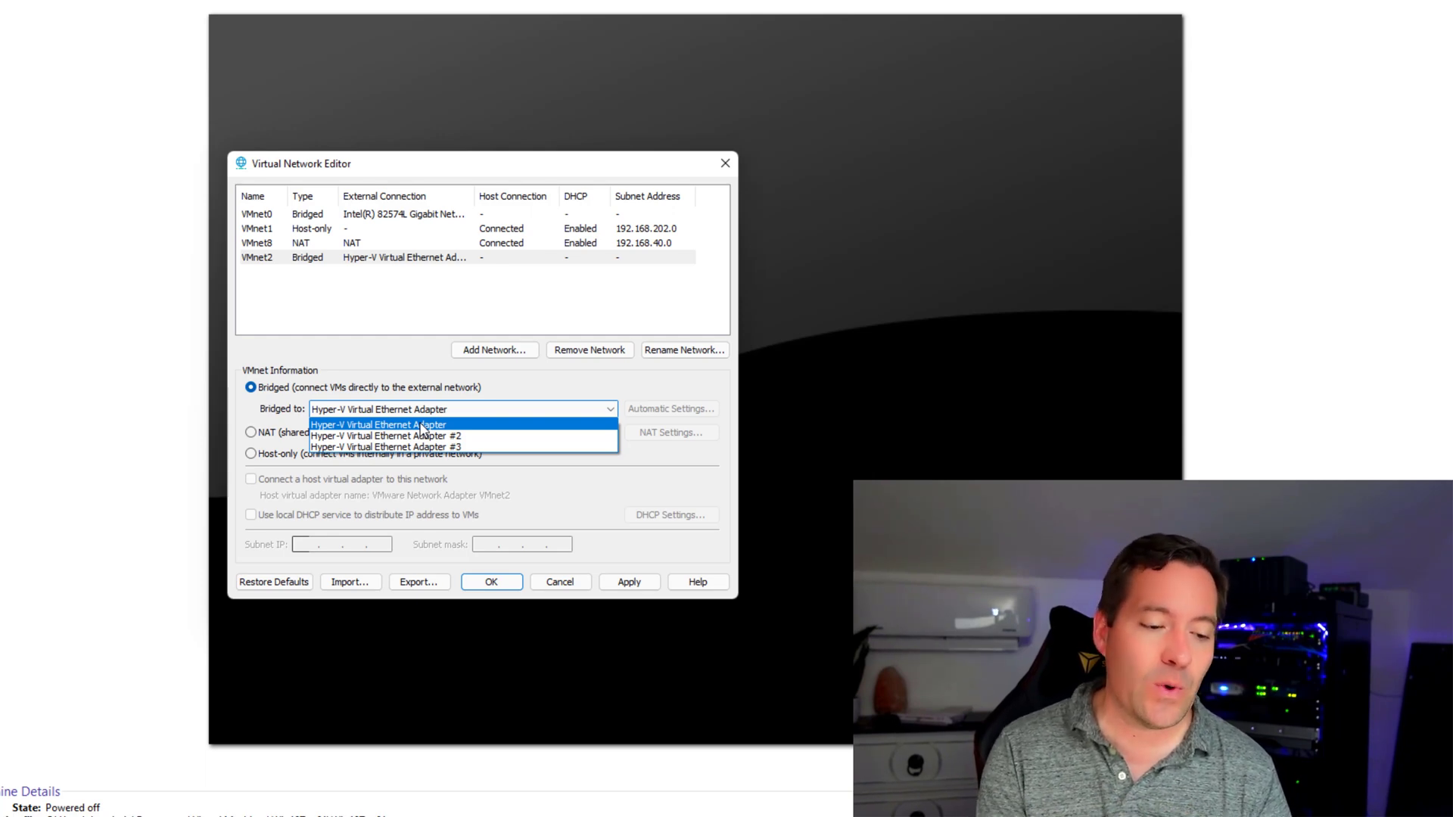
{"action": "mouse_move", "coordinate": [483, 434]}
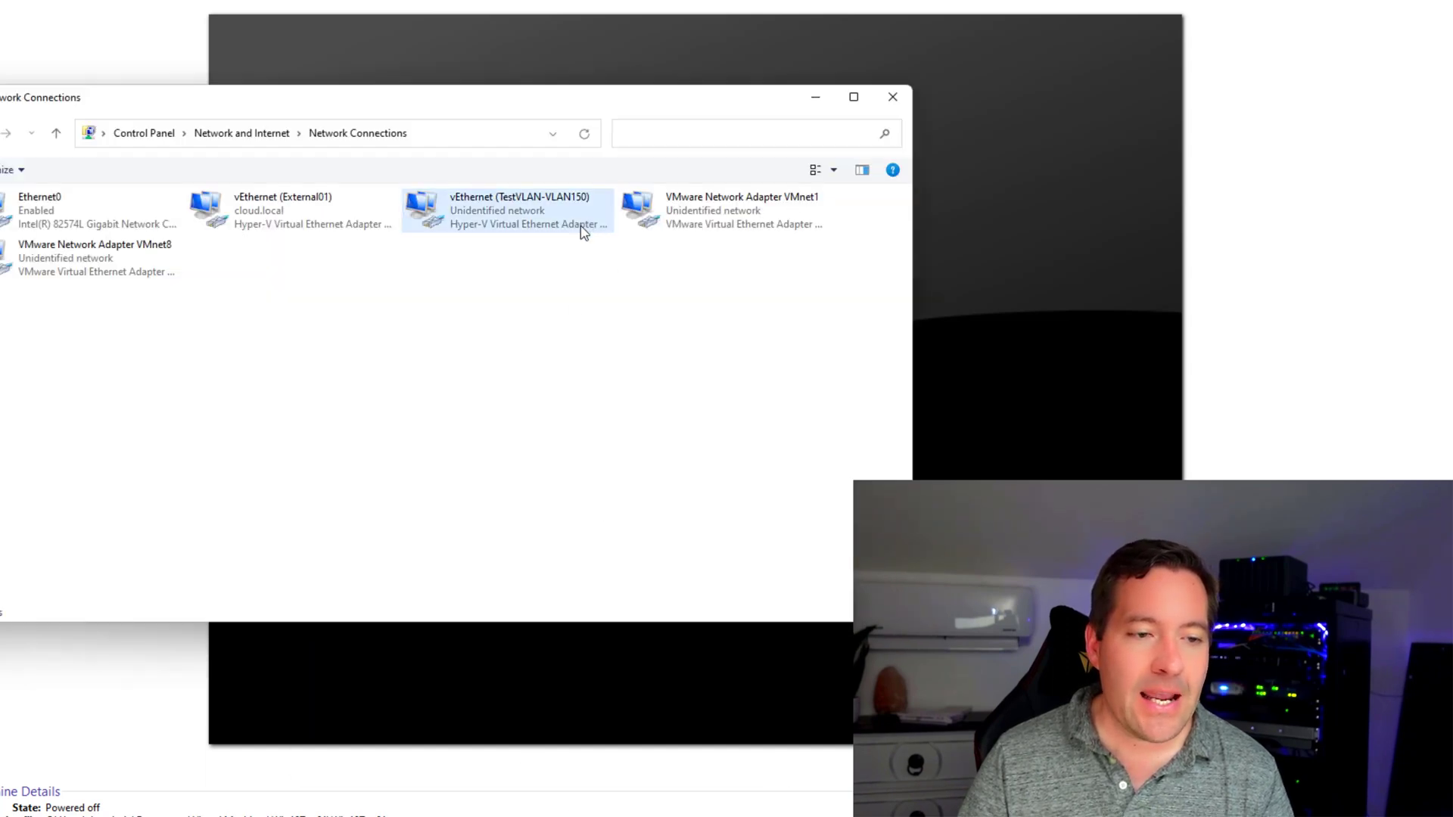
{"action": "mouse_move", "coordinate": [583, 227]}
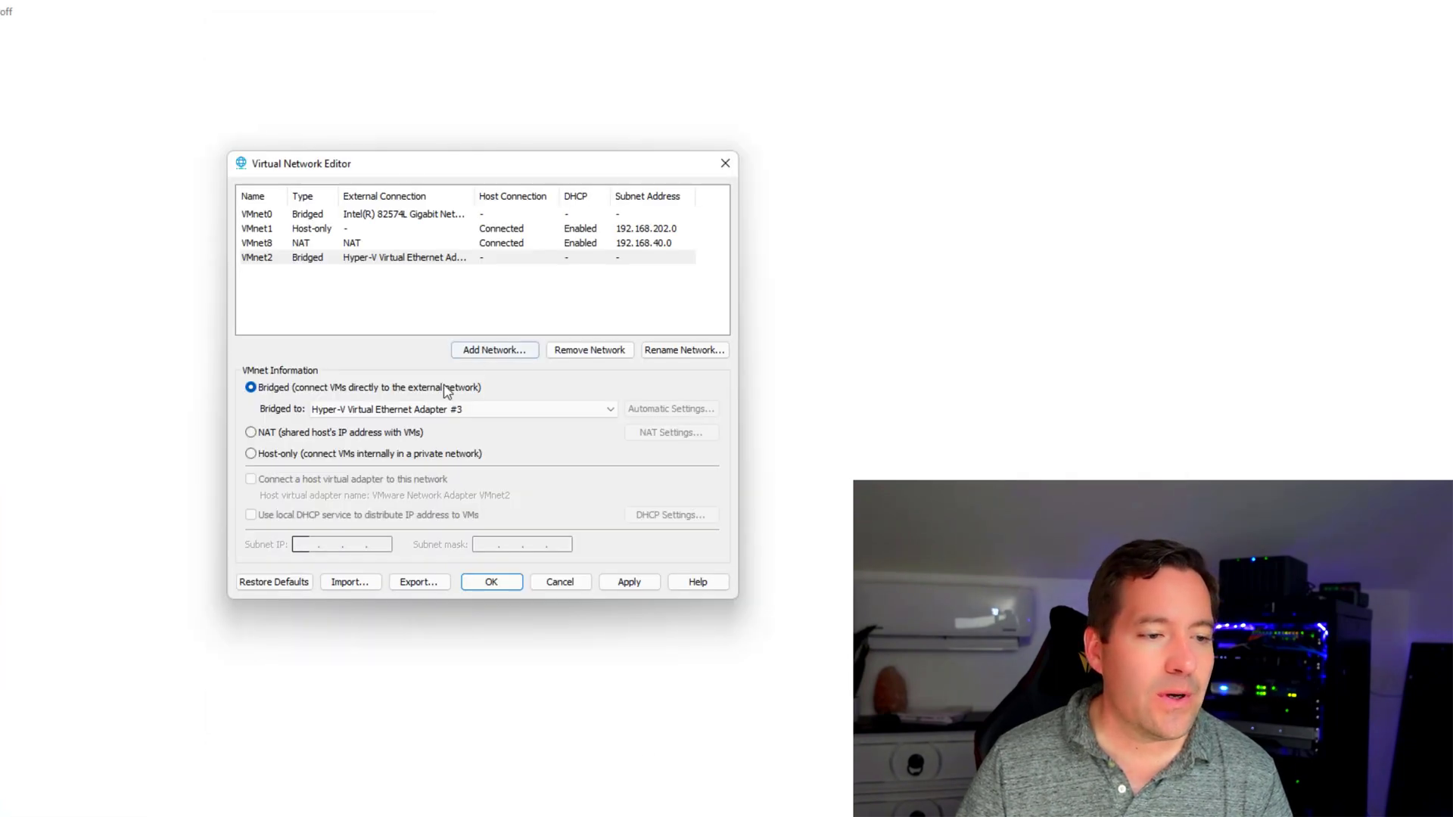
Step: Bridge VMnet2 to Hyper-V Virtual Ethernet Adapter #3, the TestVLAN-VLAN150 adapter
{"action": "left_click", "coordinate": [461, 409]}
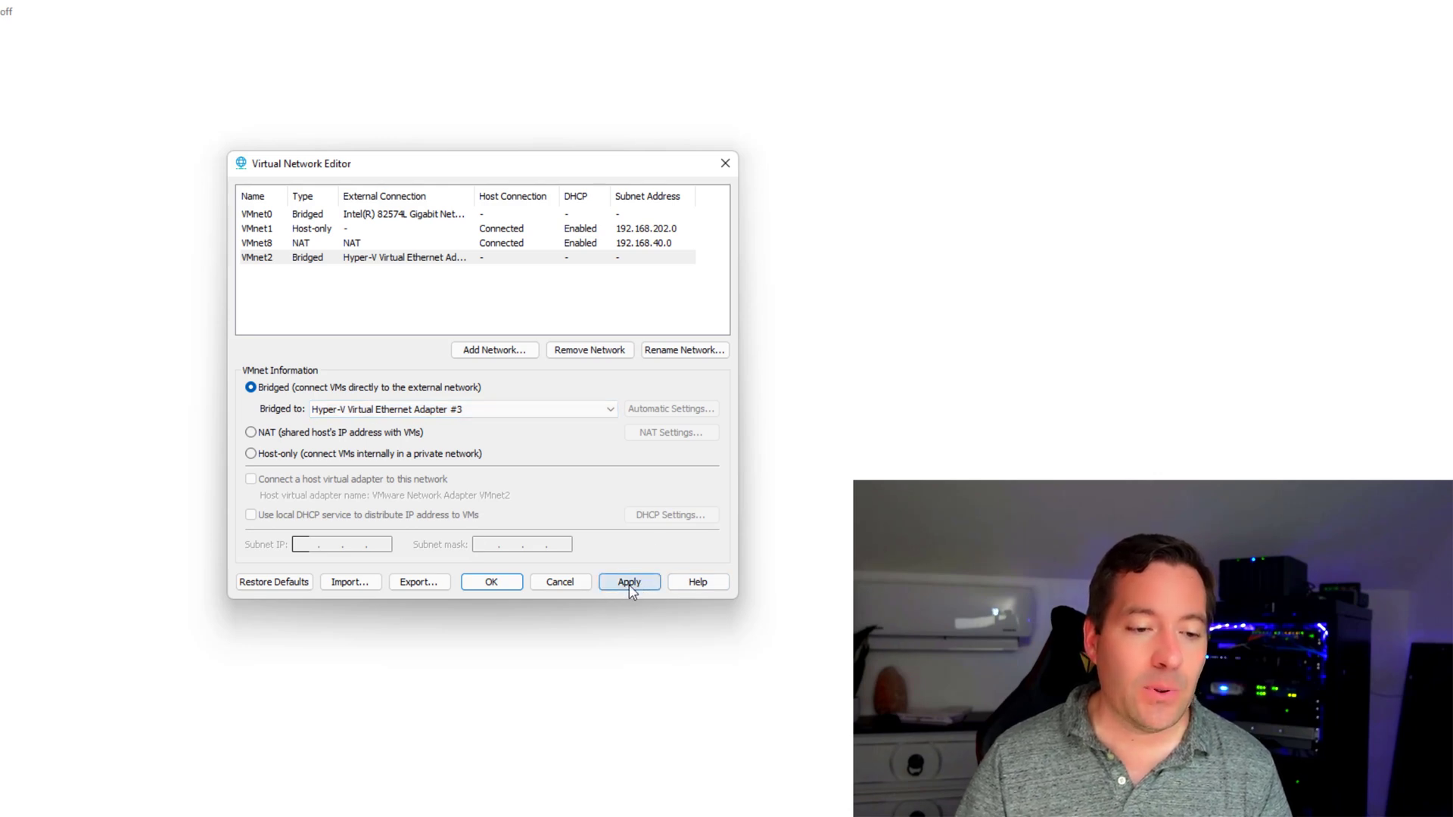
Step: Apply VMnet2's bridge to Hyper-V Virtual Ethernet Adapter #3 and reselect the VMnet2 row
{"action": "left_click", "coordinate": [629, 582]}
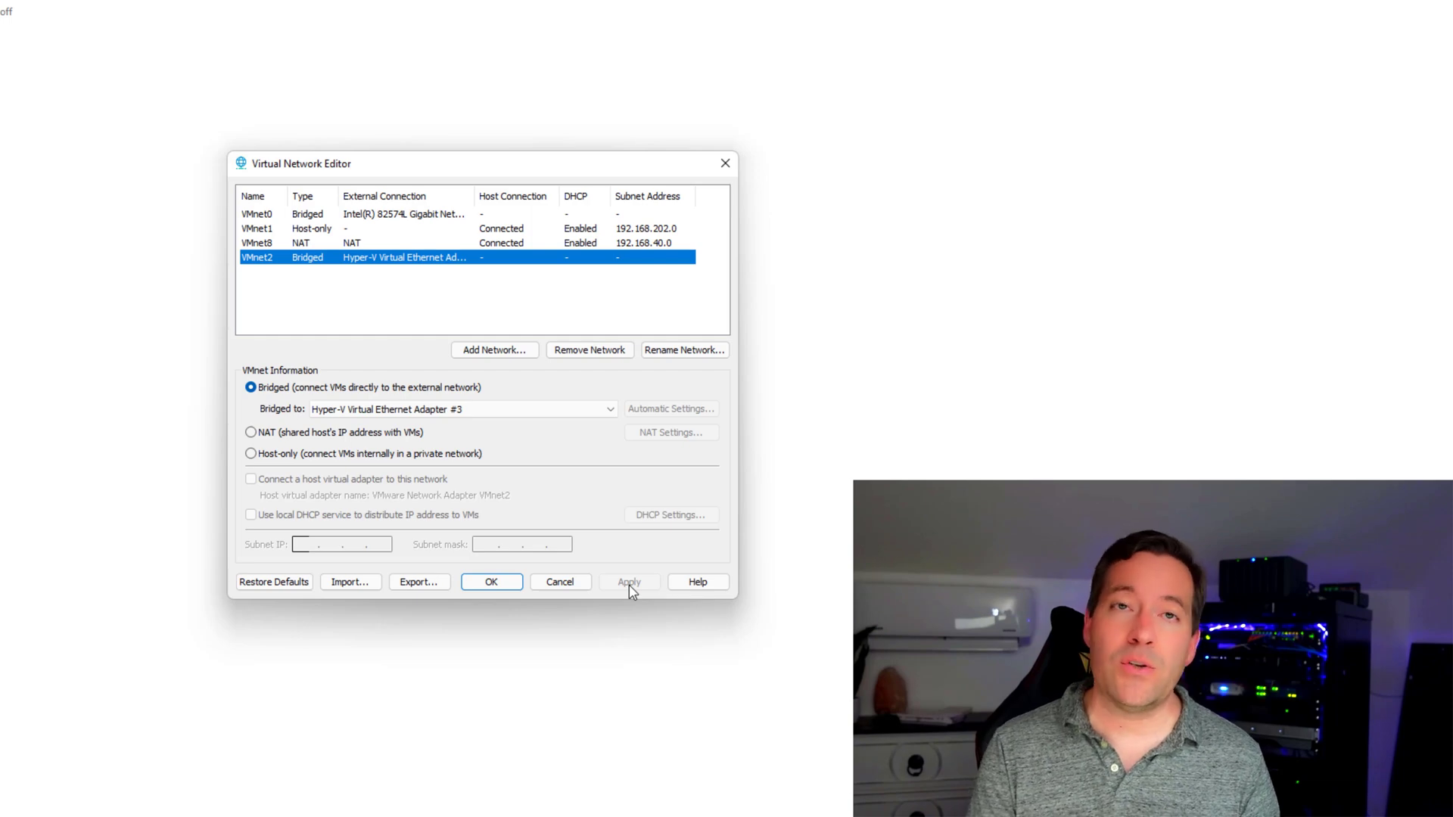
{"action": "left_click", "coordinate": [628, 582]}
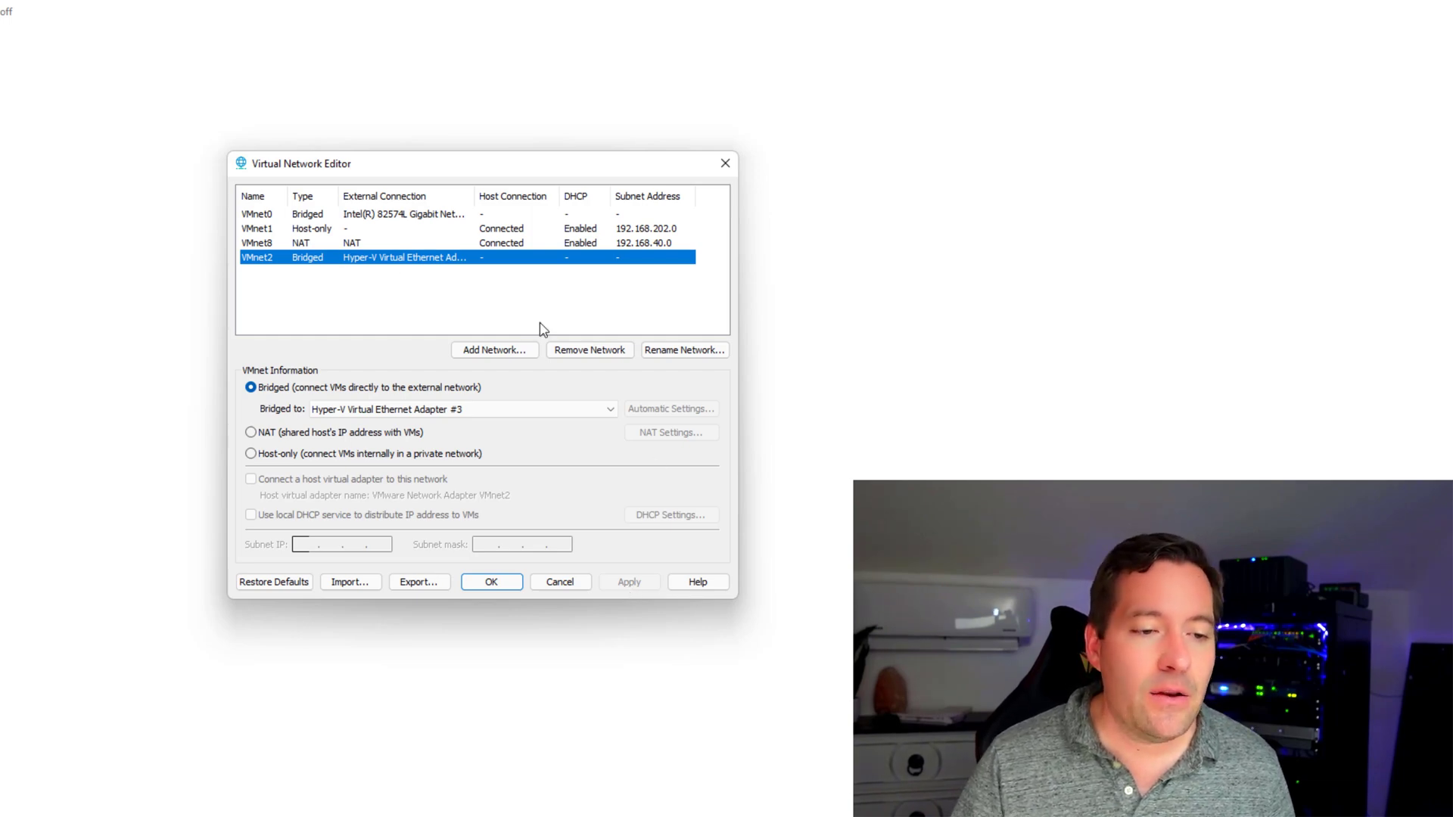
{"action": "mouse_move", "coordinate": [630, 332]}
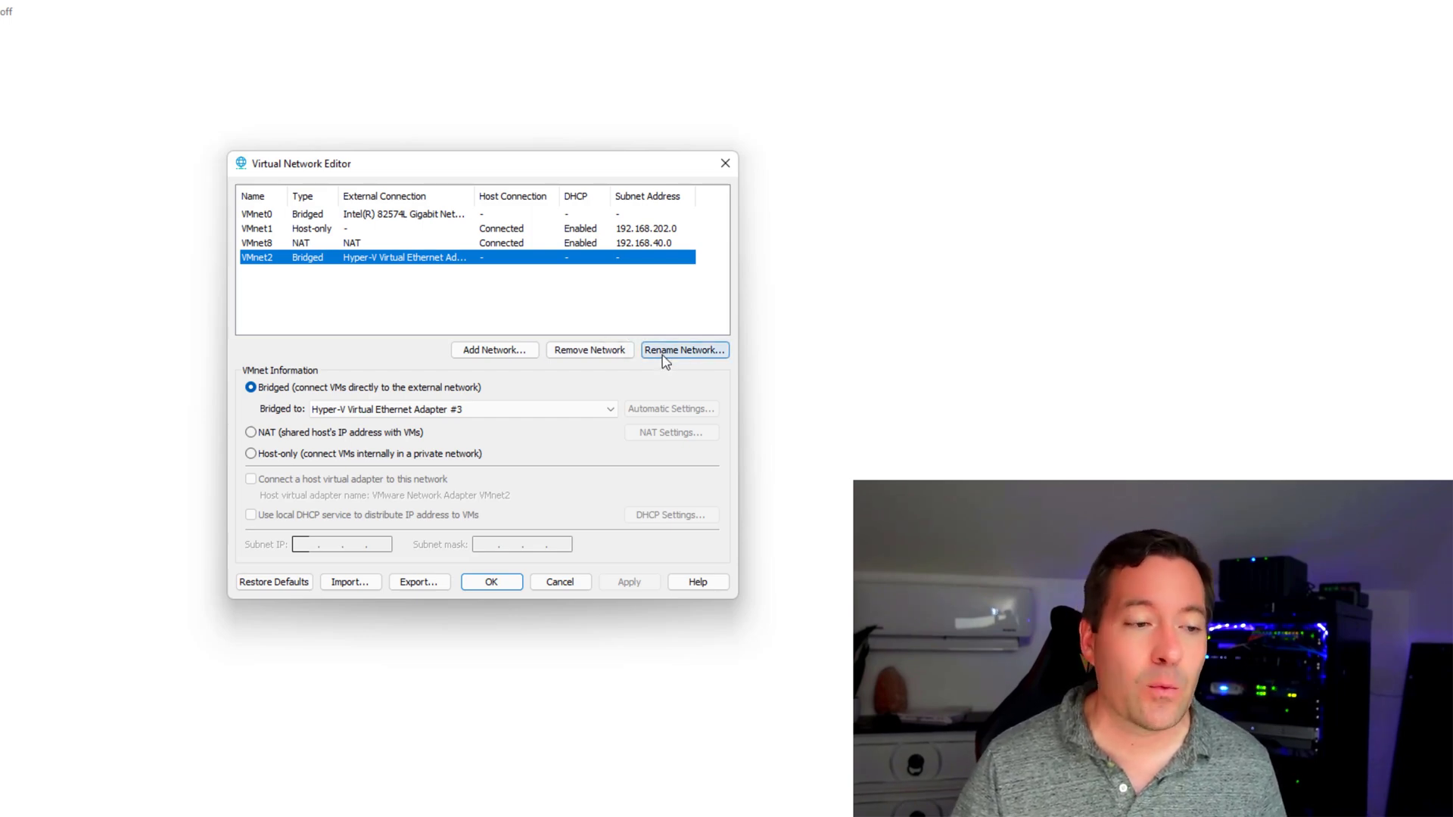
Step: Rename VMnet2 to 'VLAN150', then save and close the Virtual Network Editor
{"action": "left_click", "coordinate": [685, 349]}
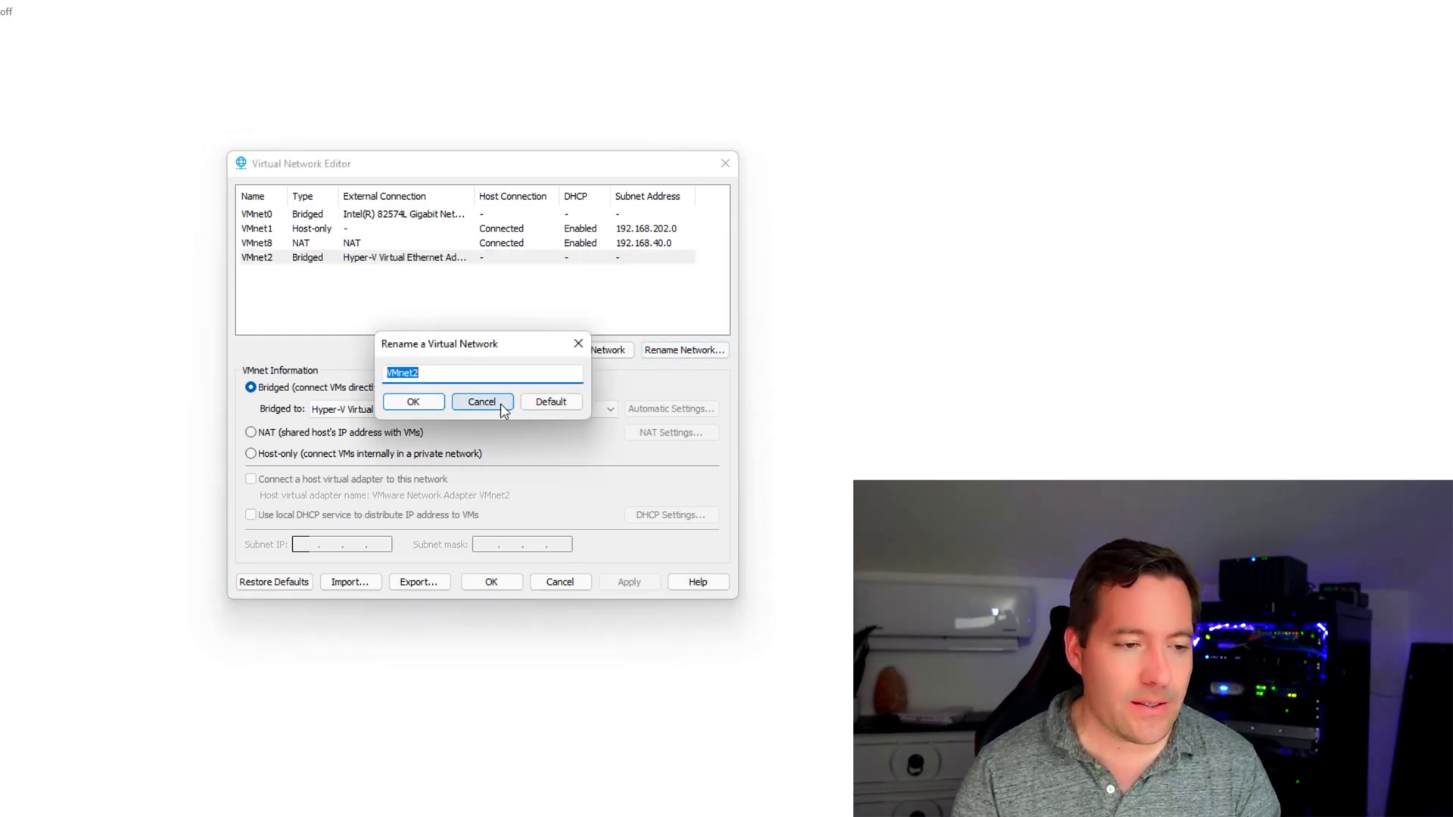
{"action": "type", "text": "VLAN"}
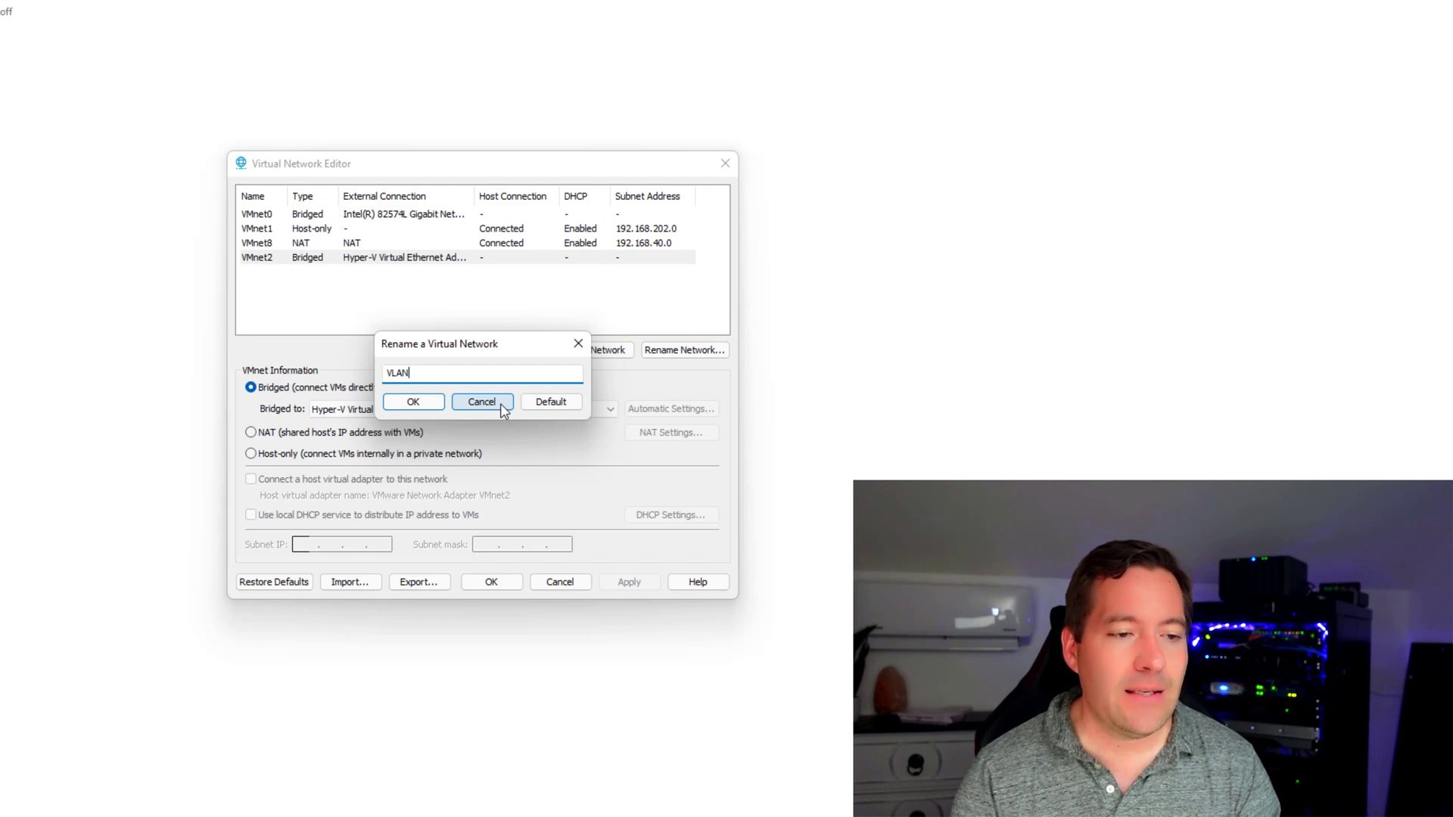
{"action": "type", "text": "150"}
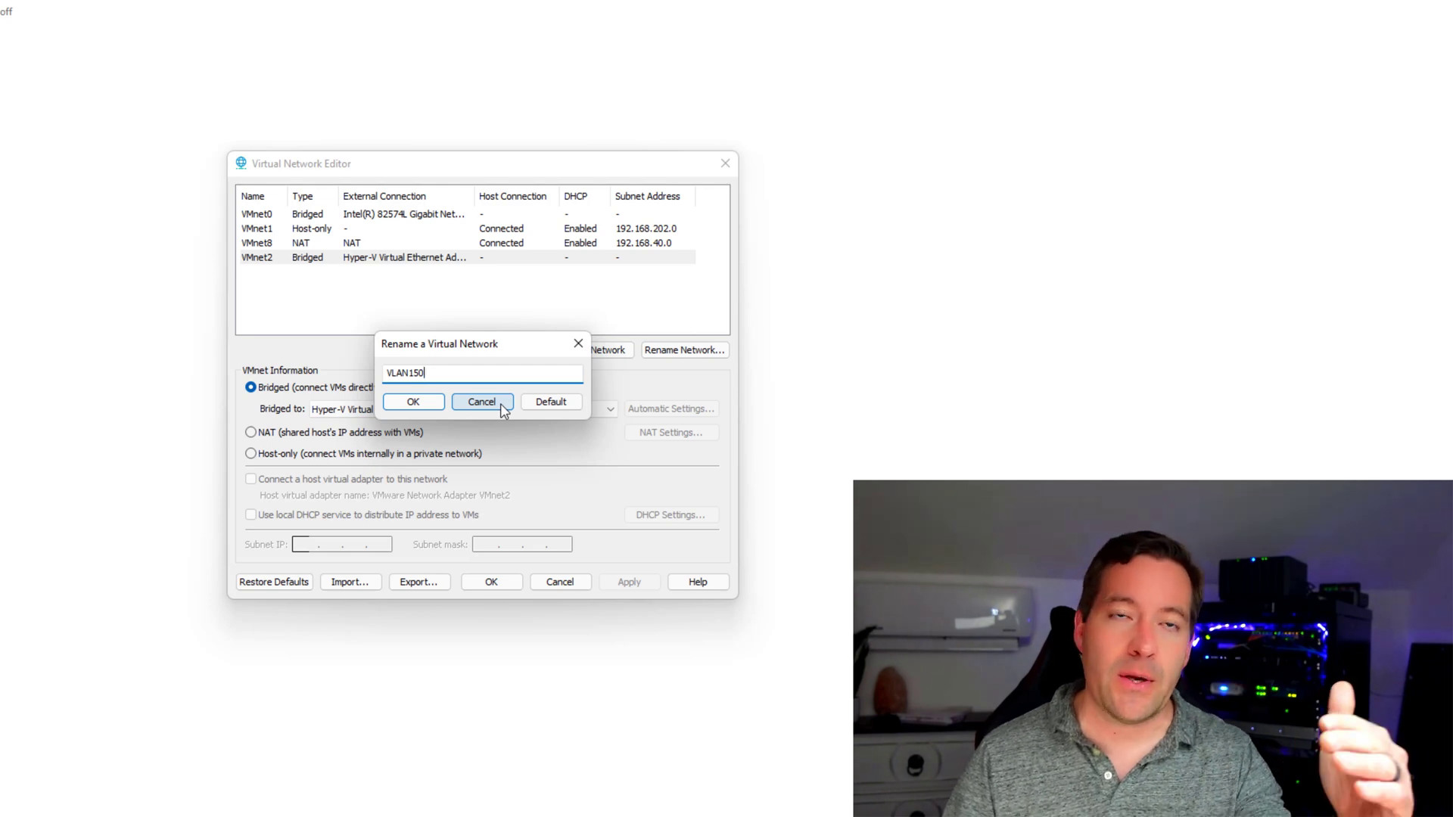
{"action": "mouse_move", "coordinate": [413, 402]}
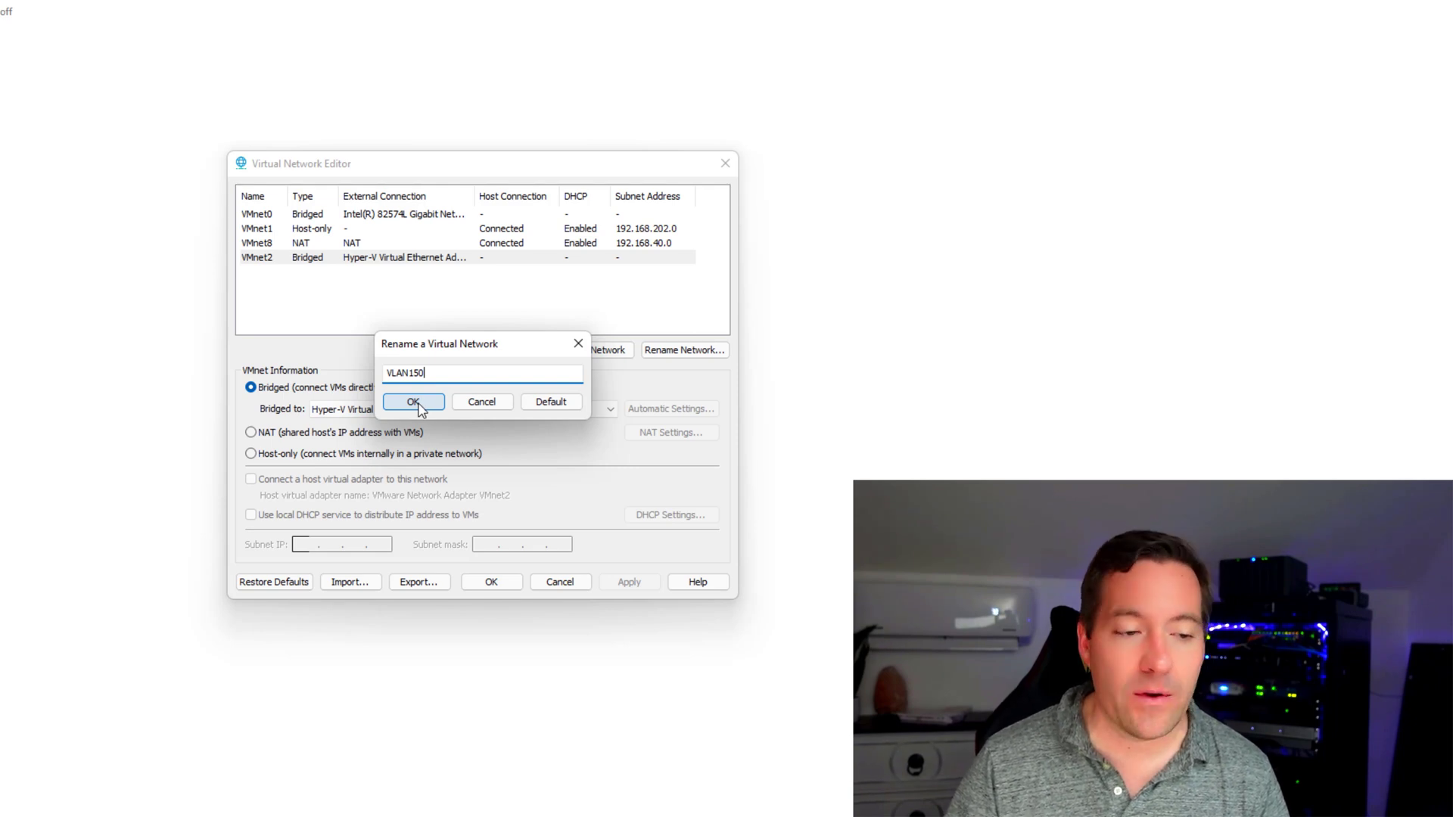
{"action": "left_click", "coordinate": [413, 401]}
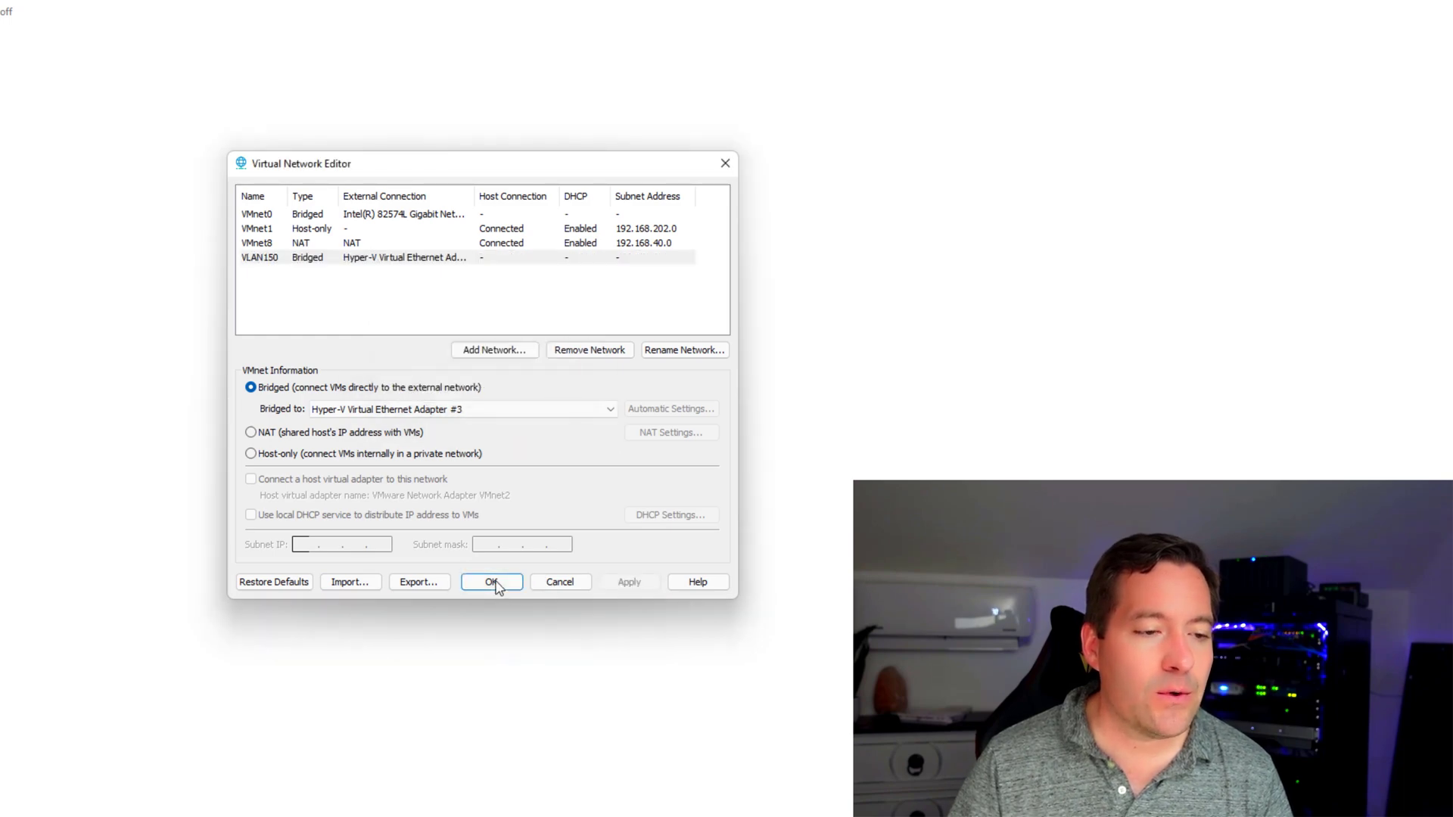
{"action": "left_click", "coordinate": [491, 581]}
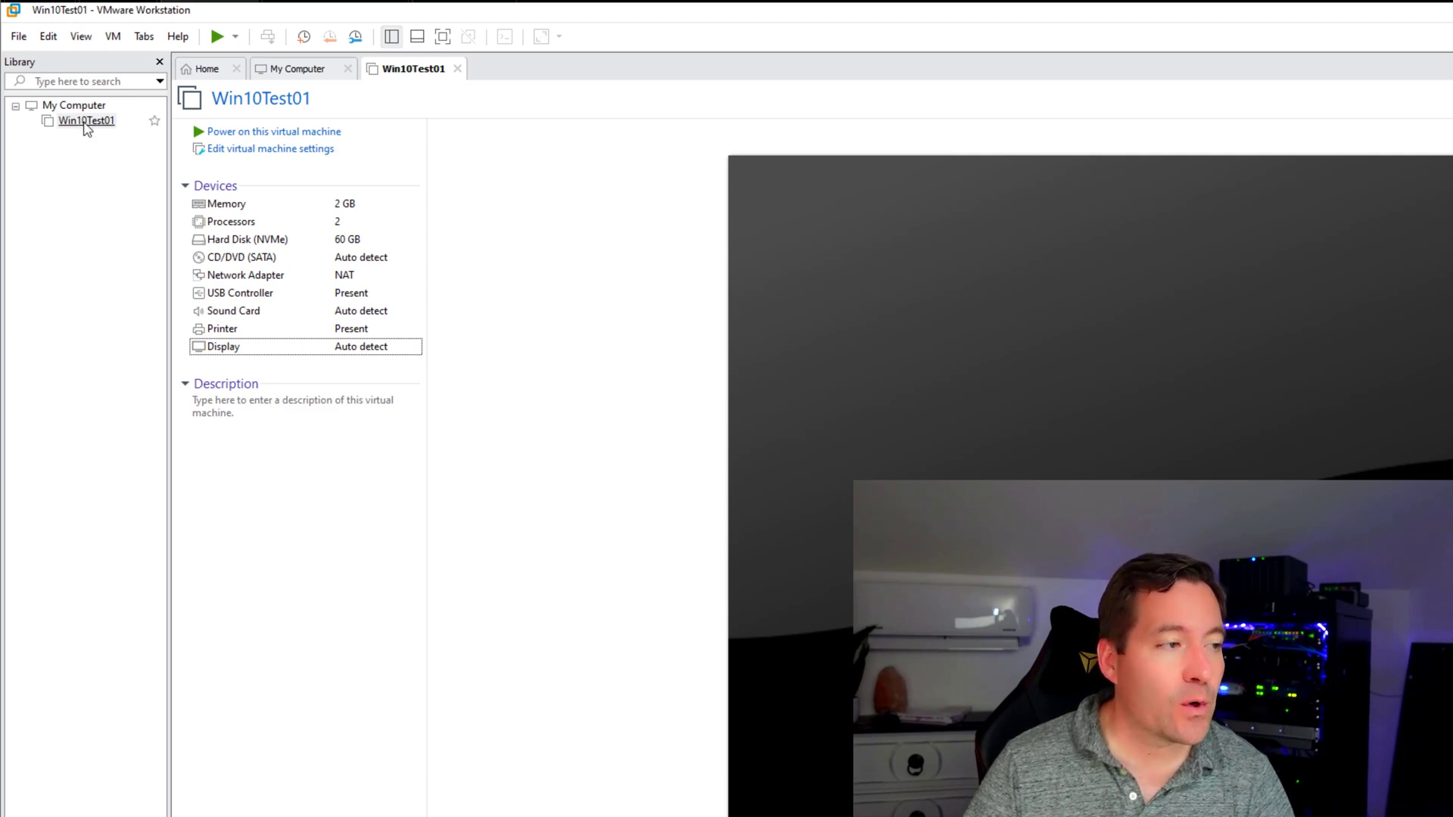
Step: Open Win10Test01's Settings from the Library and select its Network Adapter
{"action": "right_click", "coordinate": [85, 121]}
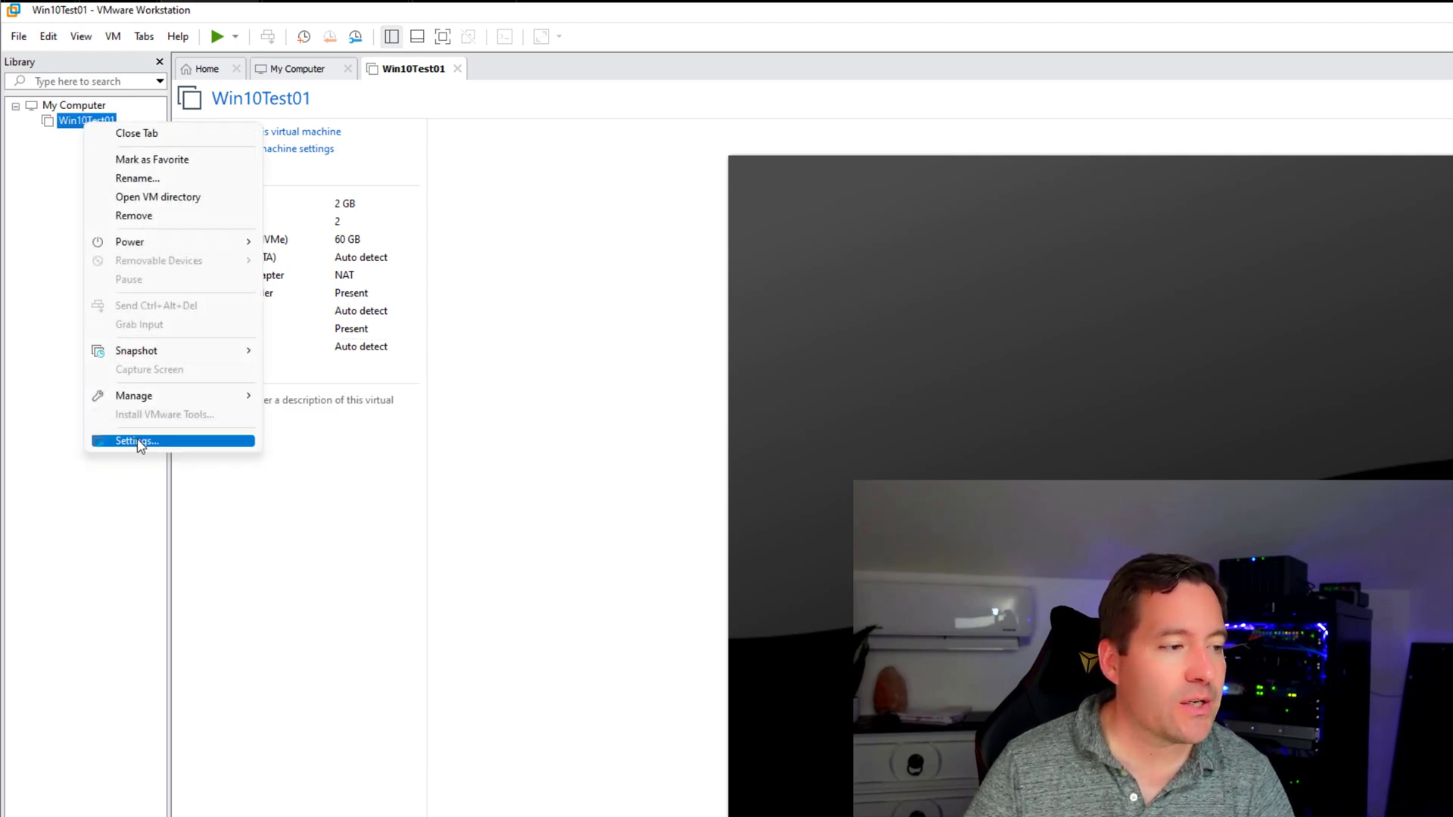
{"action": "left_click", "coordinate": [136, 441]}
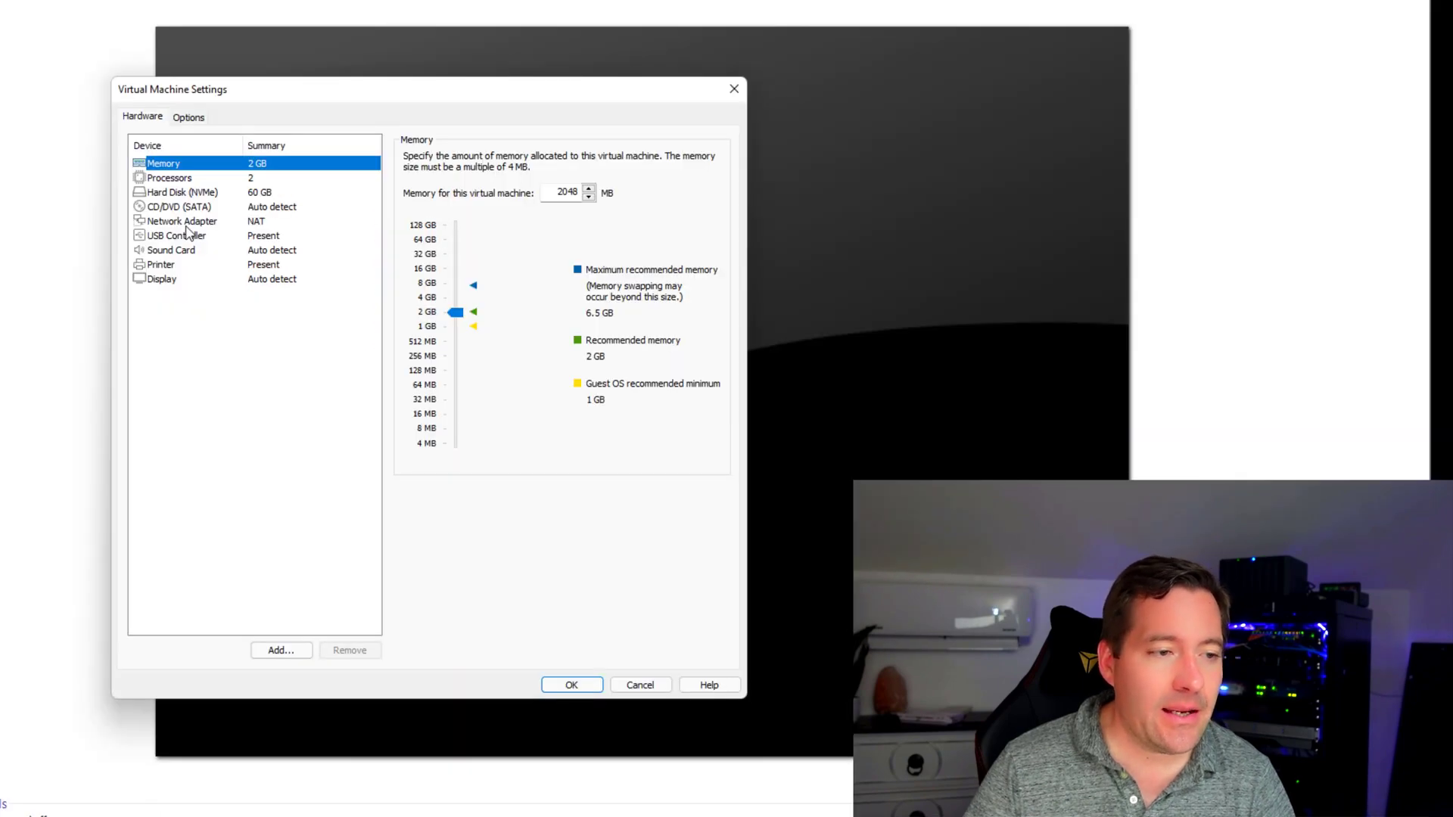
{"action": "left_click", "coordinate": [182, 220]}
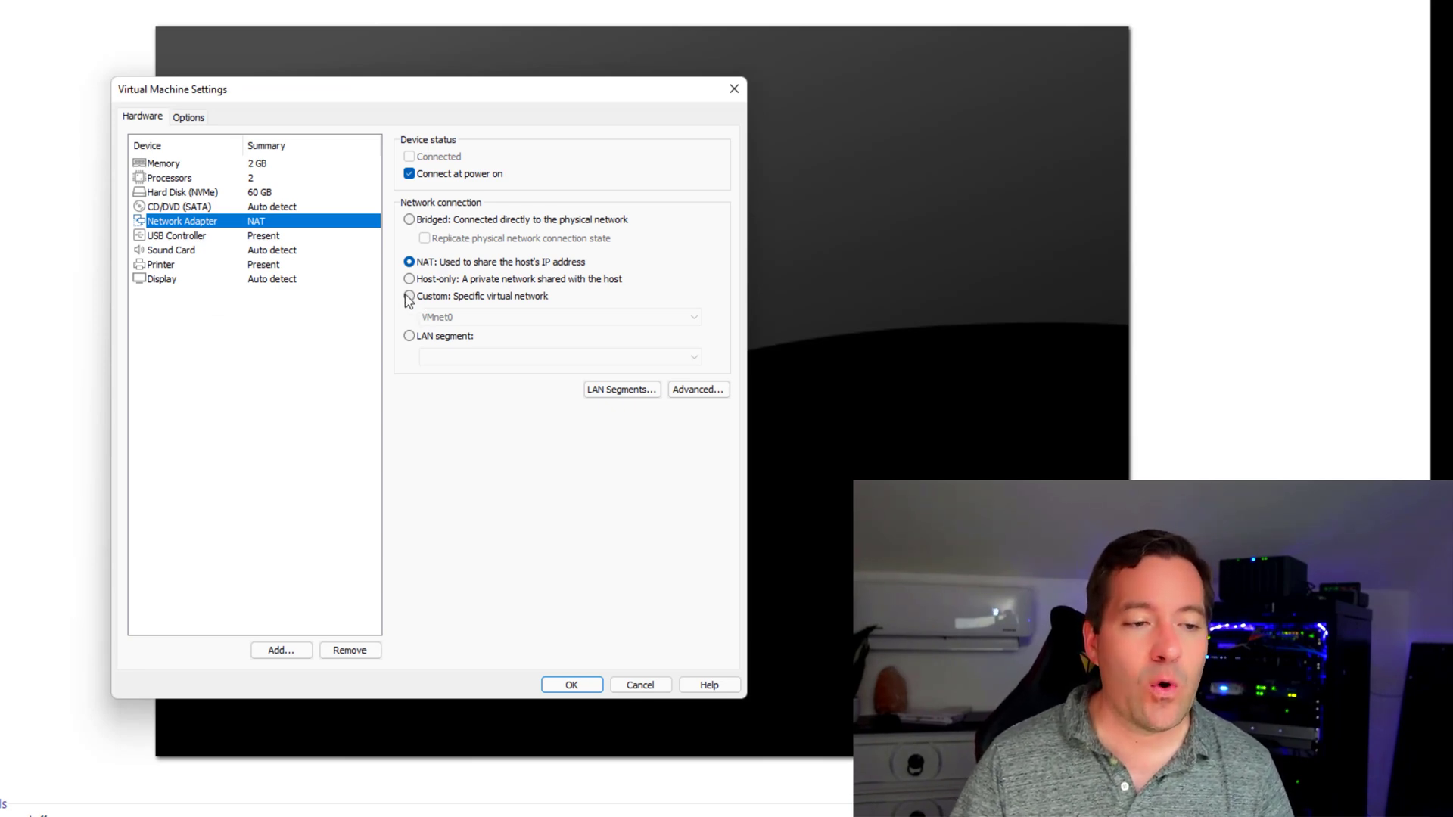
Step: Set the adapter to Custom: Specific virtual network VLAN150
{"action": "left_click", "coordinate": [409, 296]}
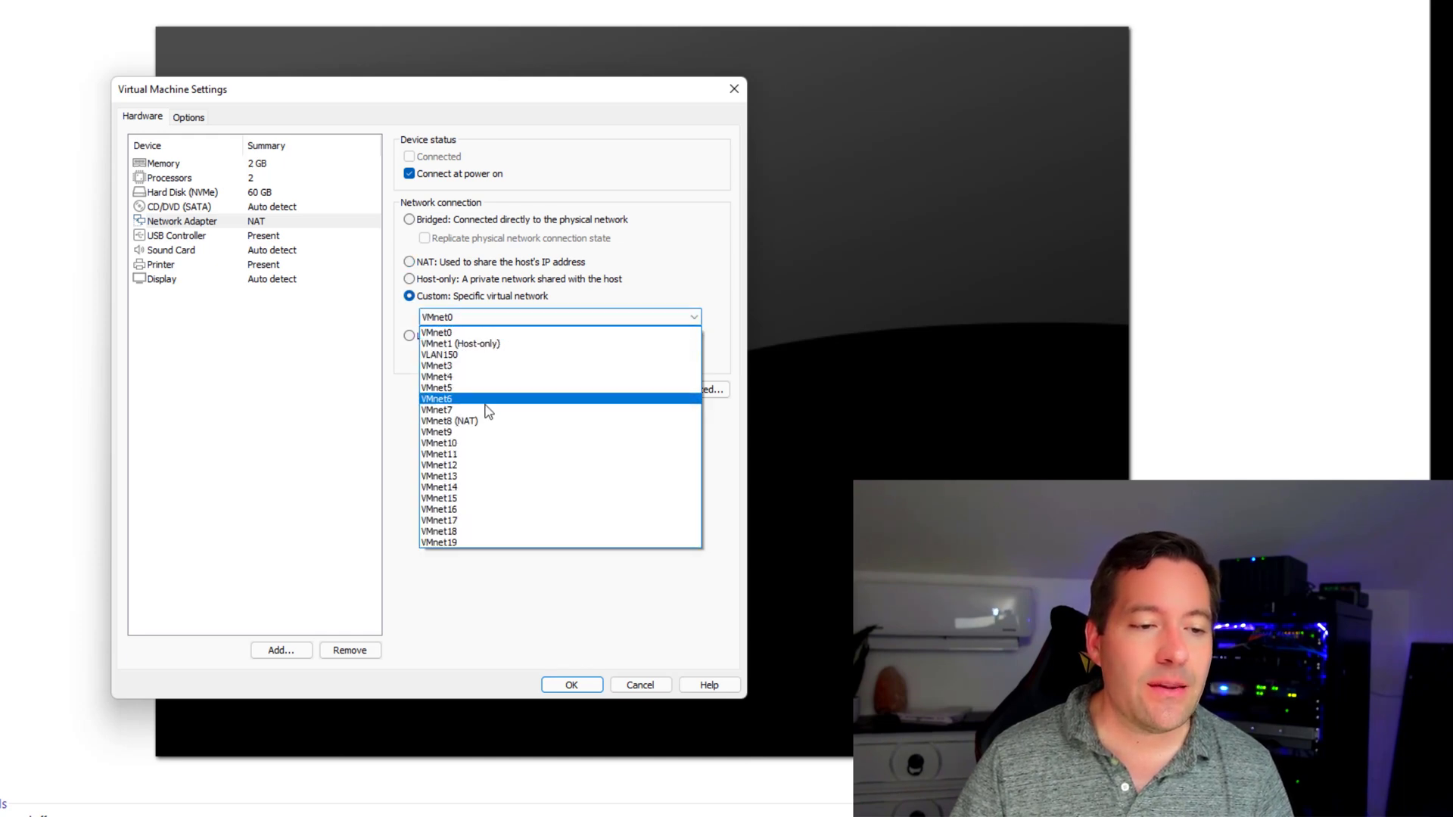
{"action": "mouse_move", "coordinate": [492, 392]}
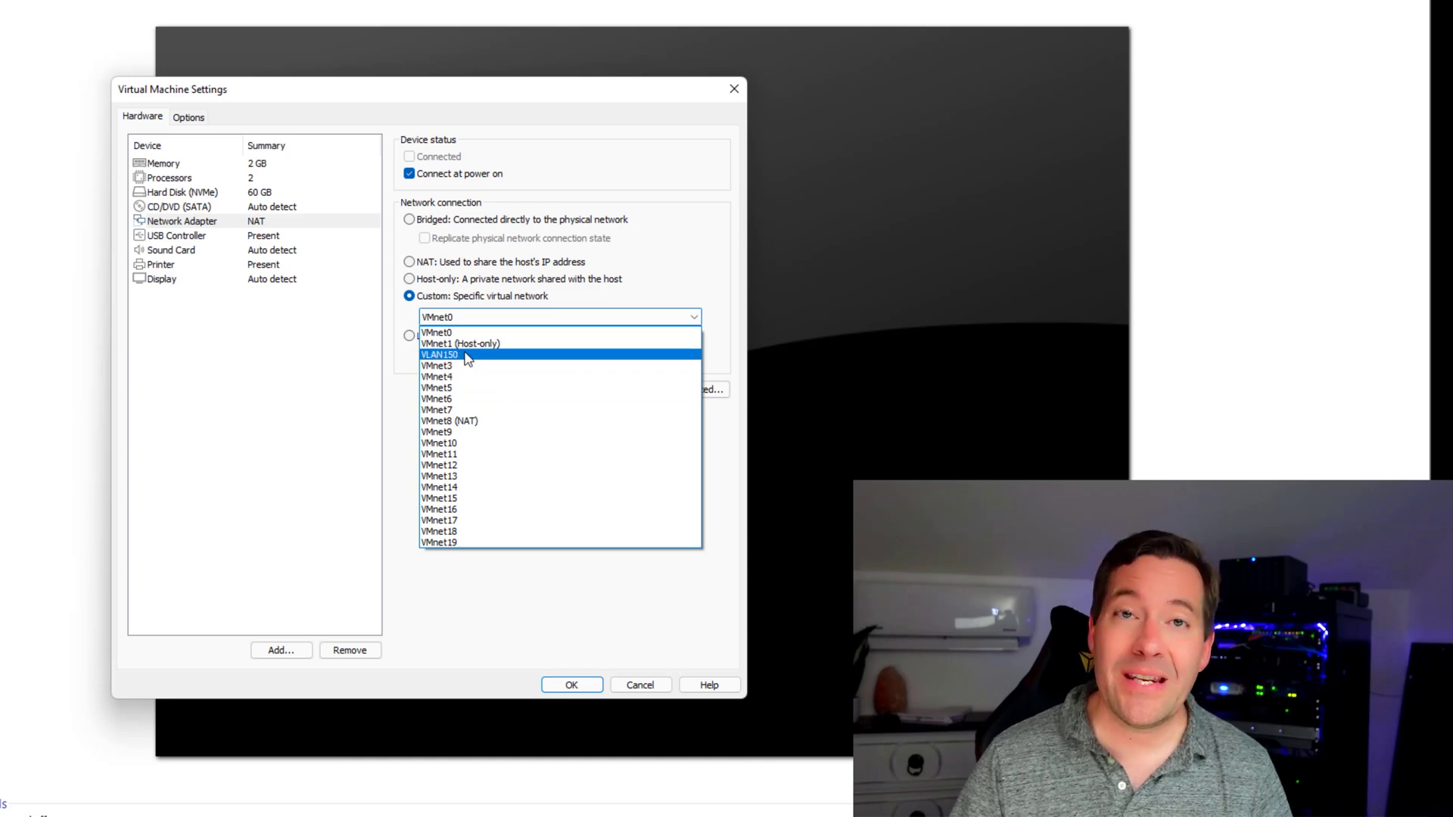
{"action": "left_click", "coordinate": [440, 355]}
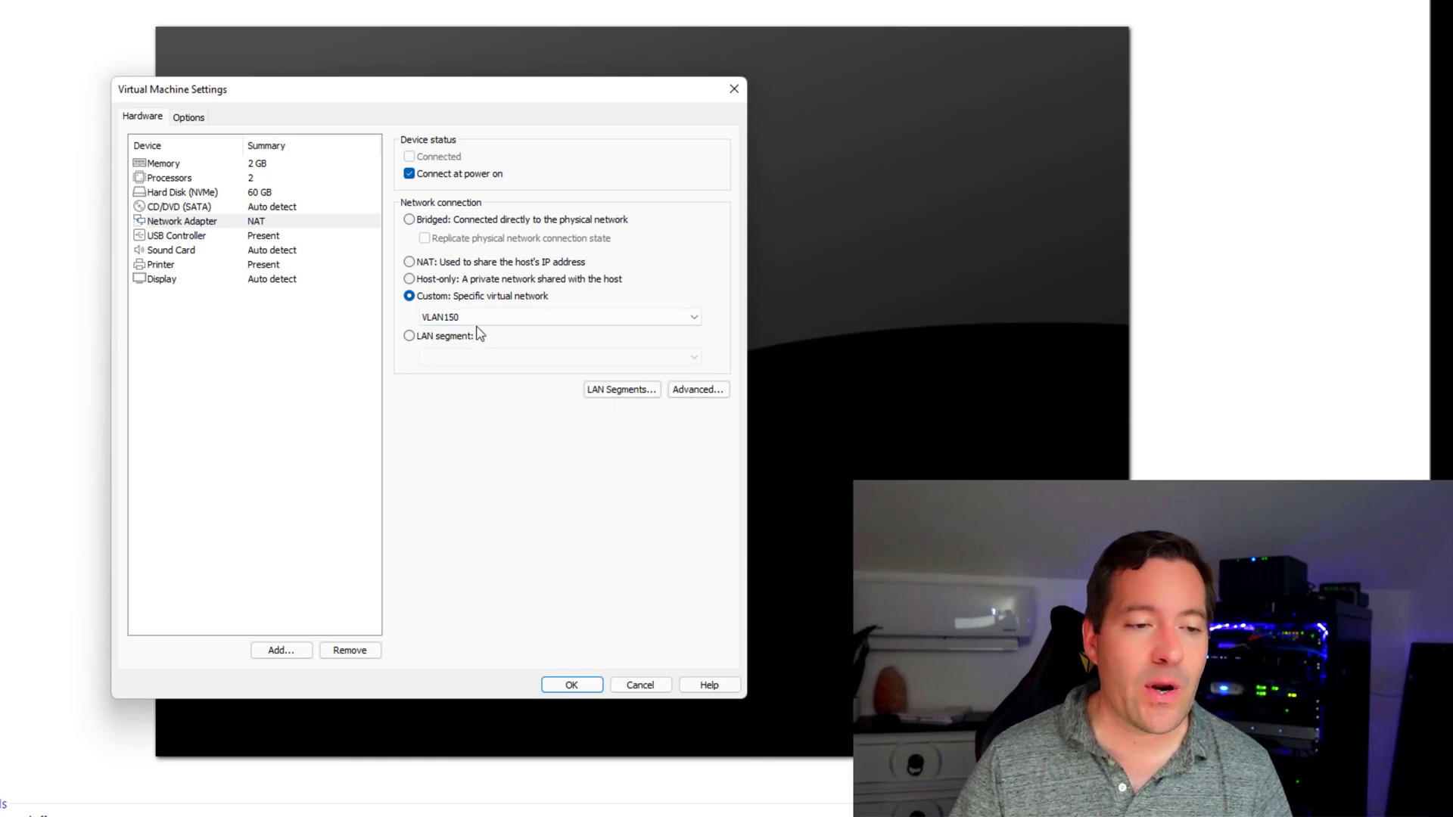